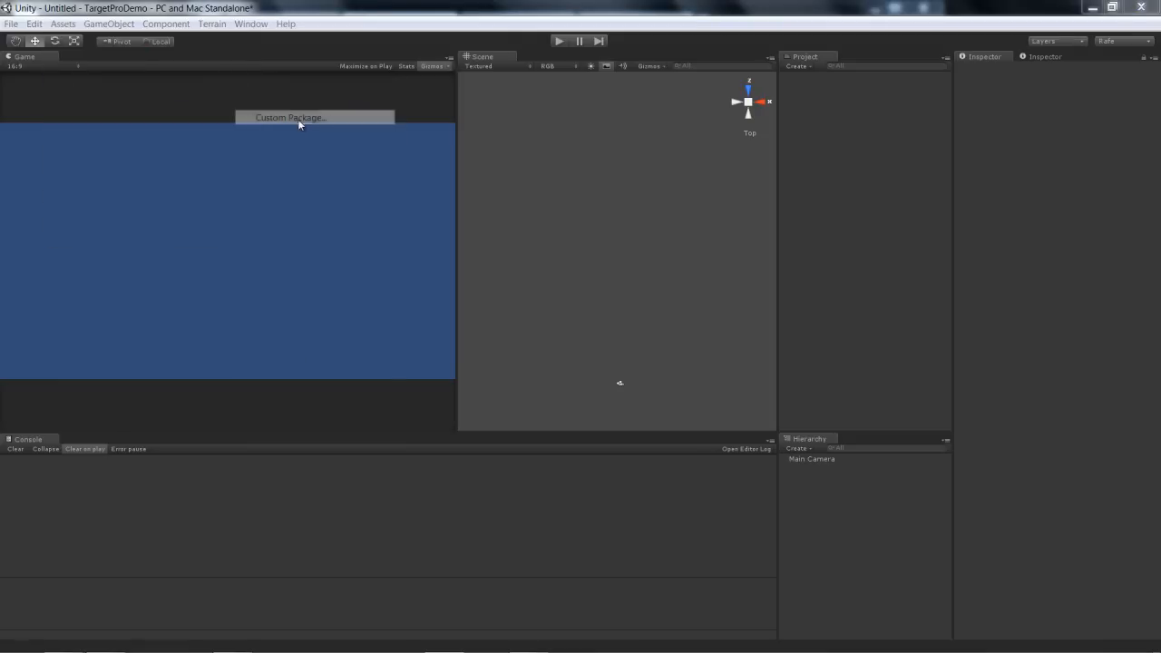
Step: Import the TargetPro custom package with all items checked, including the example files
left_click(290, 117)
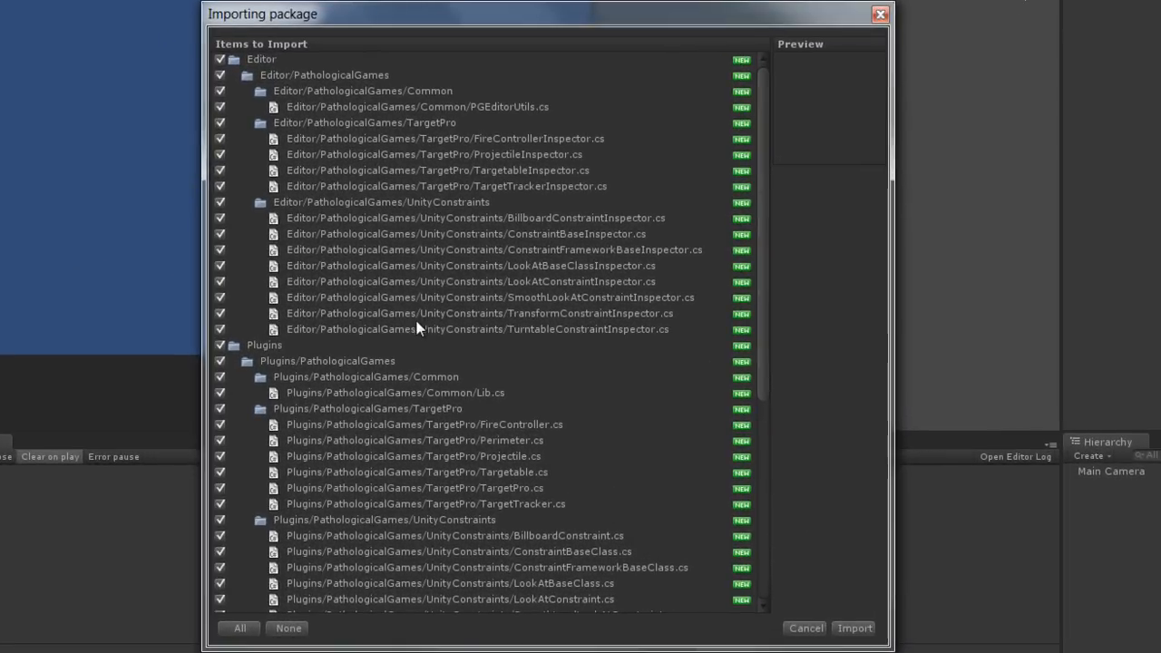
mouse_move(472, 528)
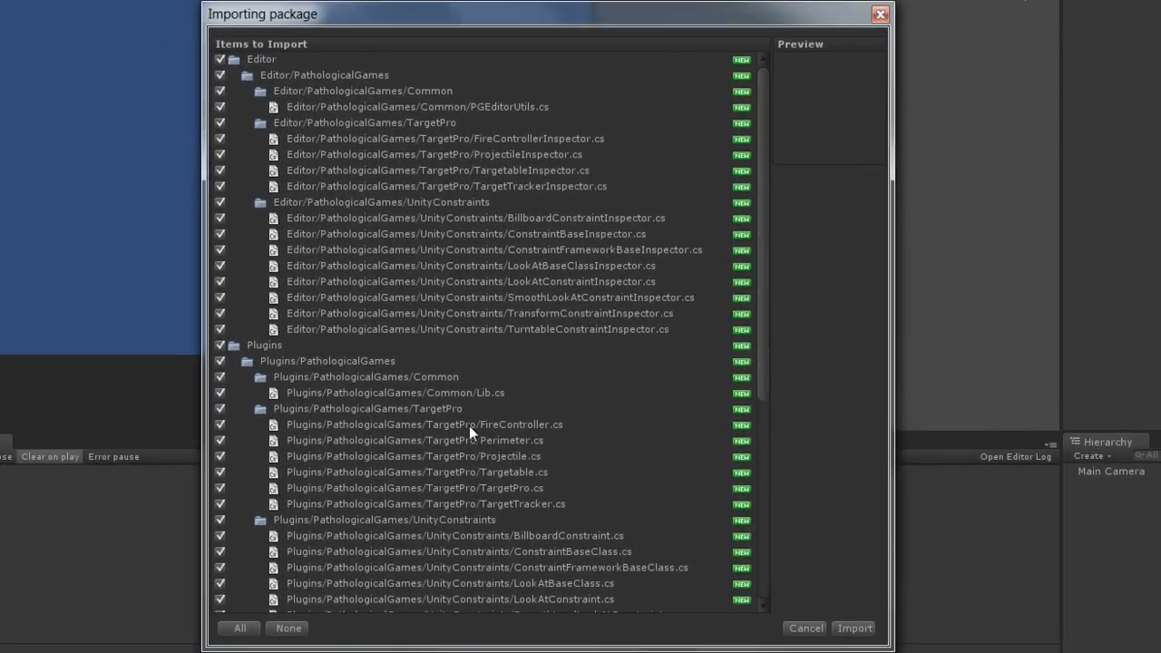
scroll("down", 3)
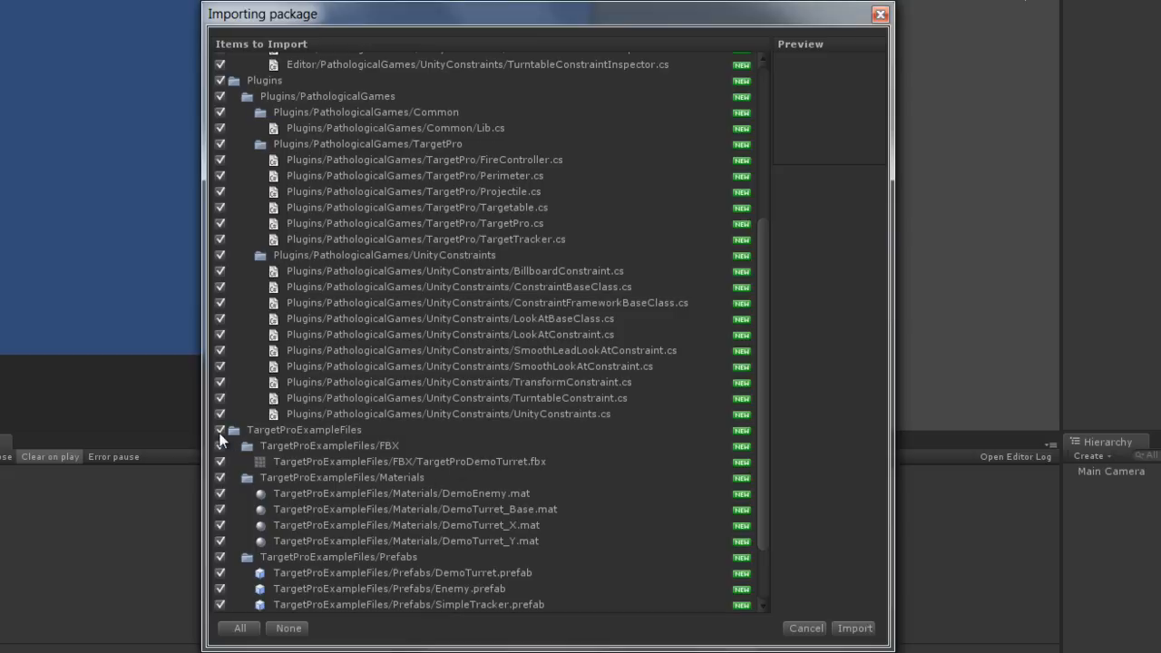
left_click(222, 428)
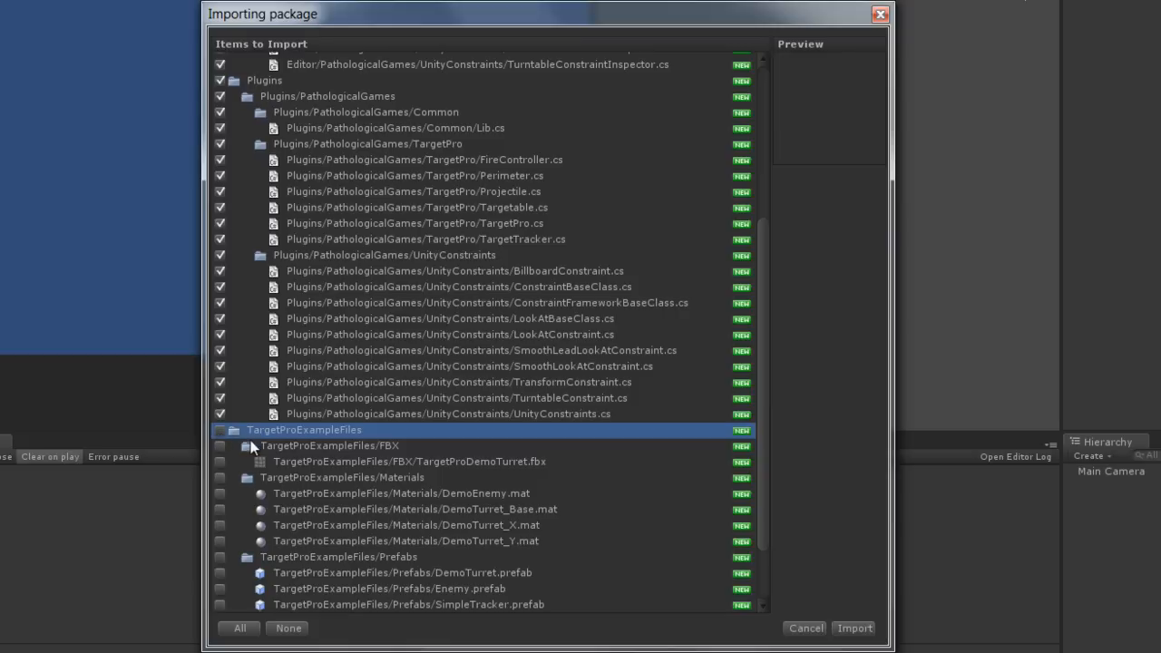
left_click(219, 428)
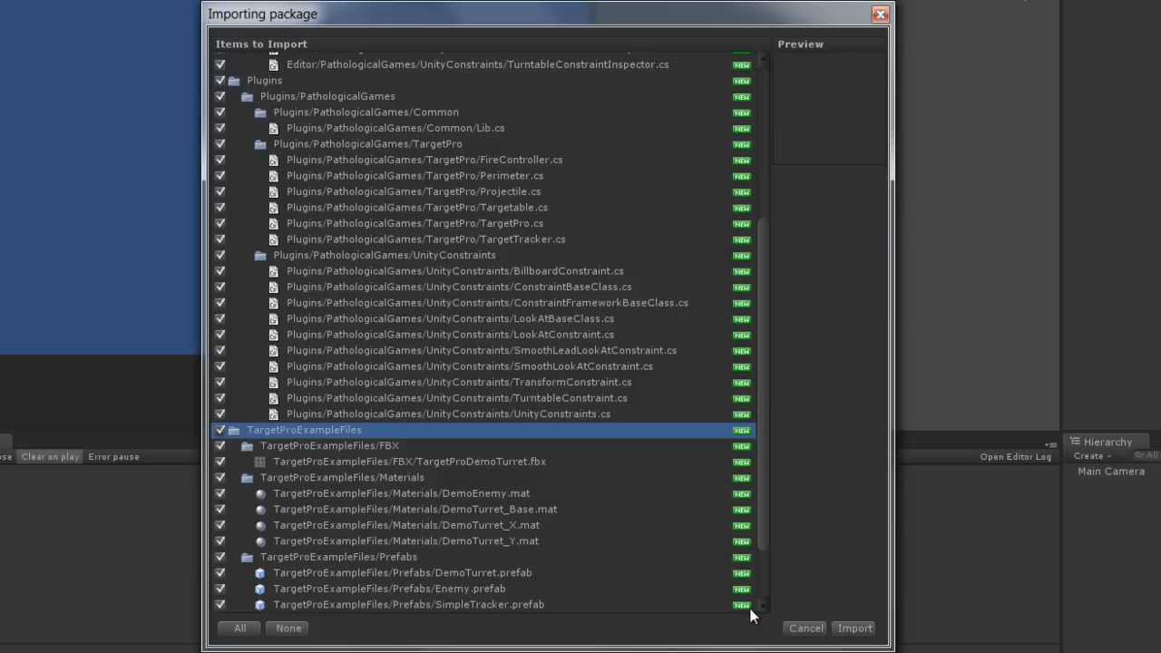
left_click(853, 628)
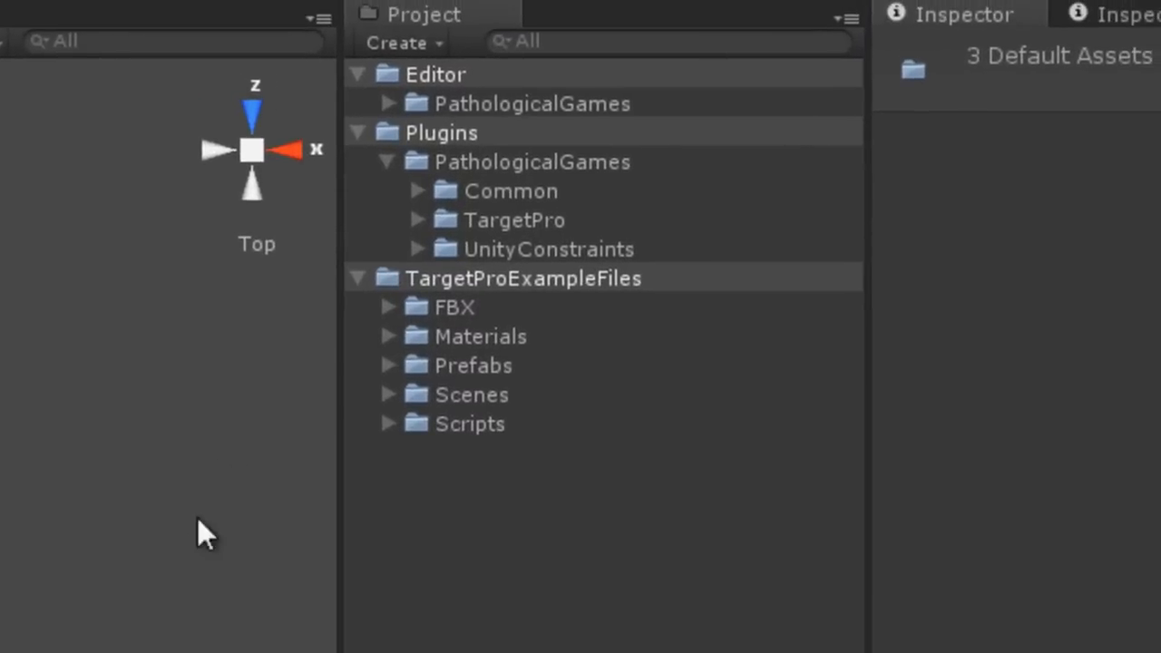
Step: Collapse the PathologicalGames plugin folder in the Project panel
left_click(531, 161)
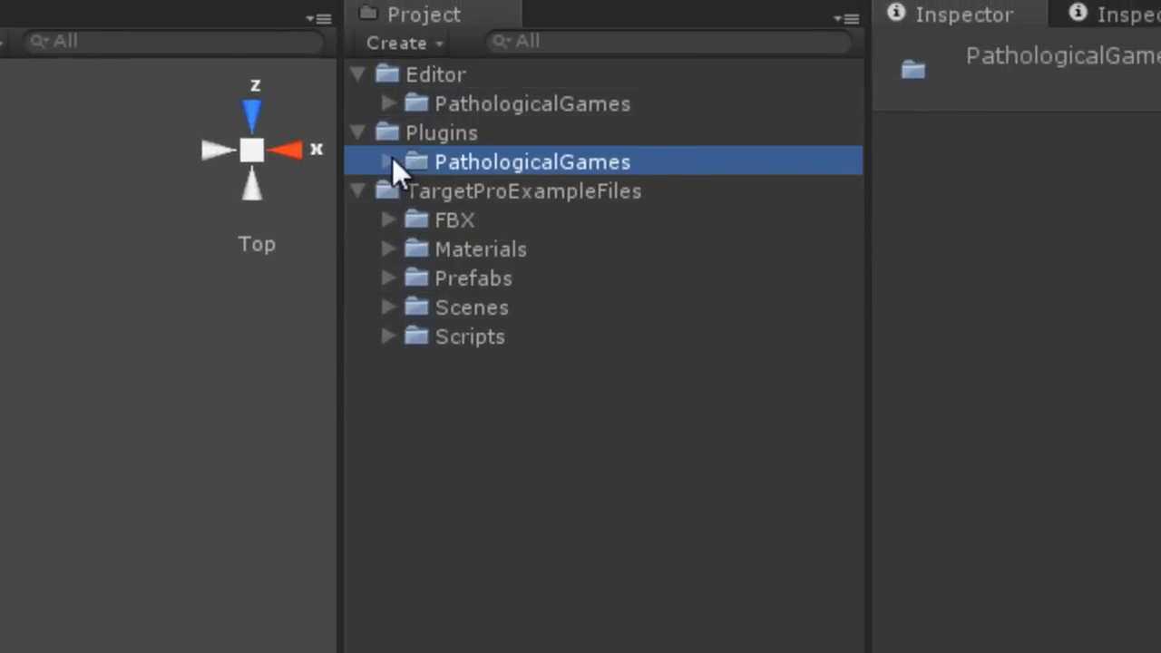
mouse_move(463, 203)
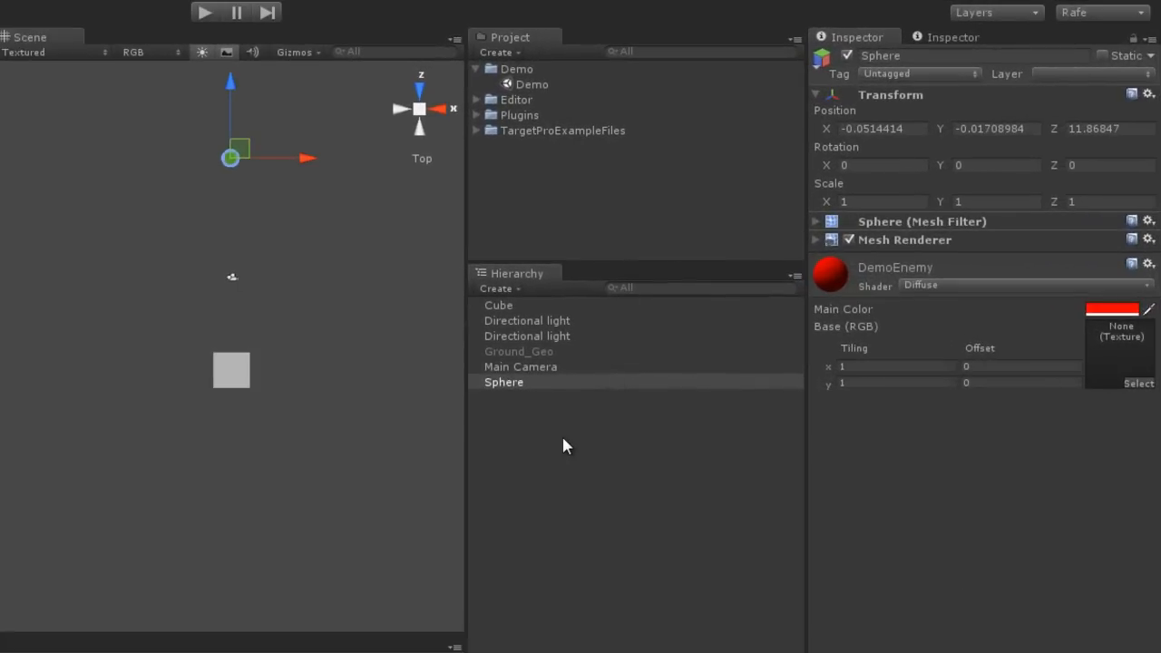
mouse_move(580, 421)
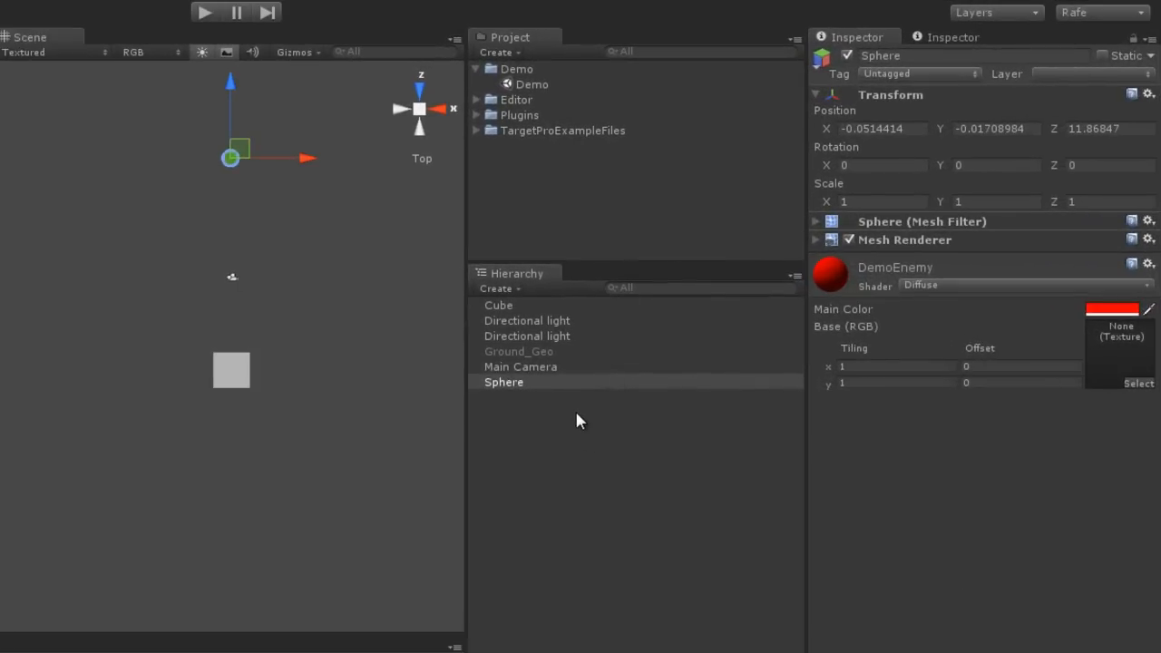
mouse_move(921, 314)
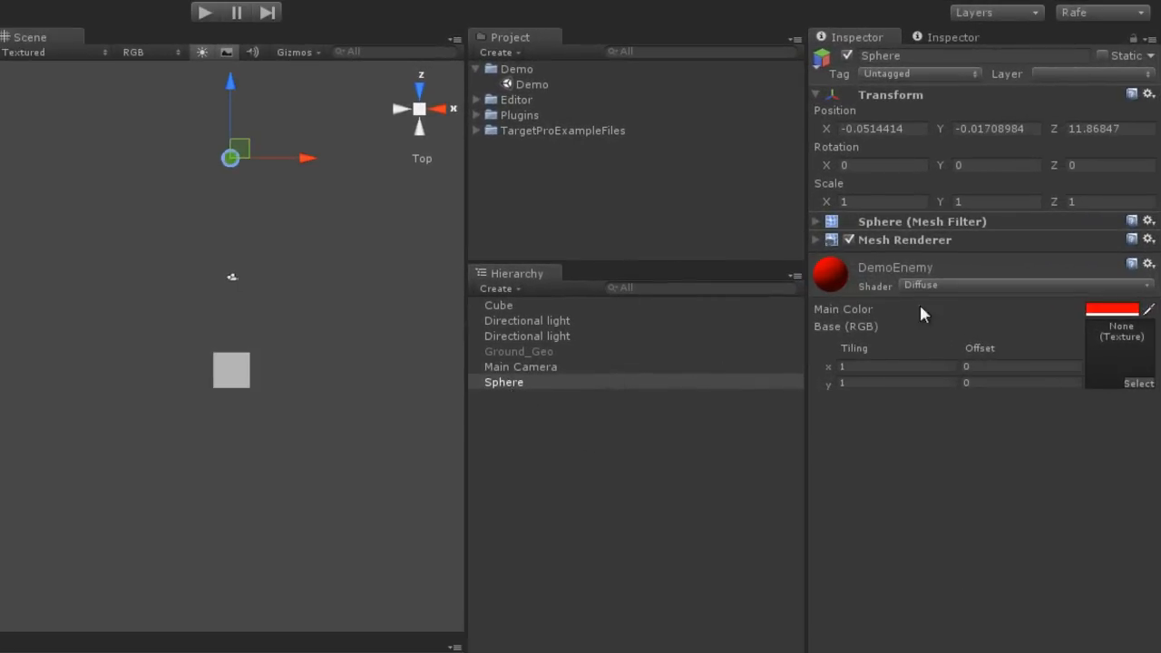
mouse_move(318, 397)
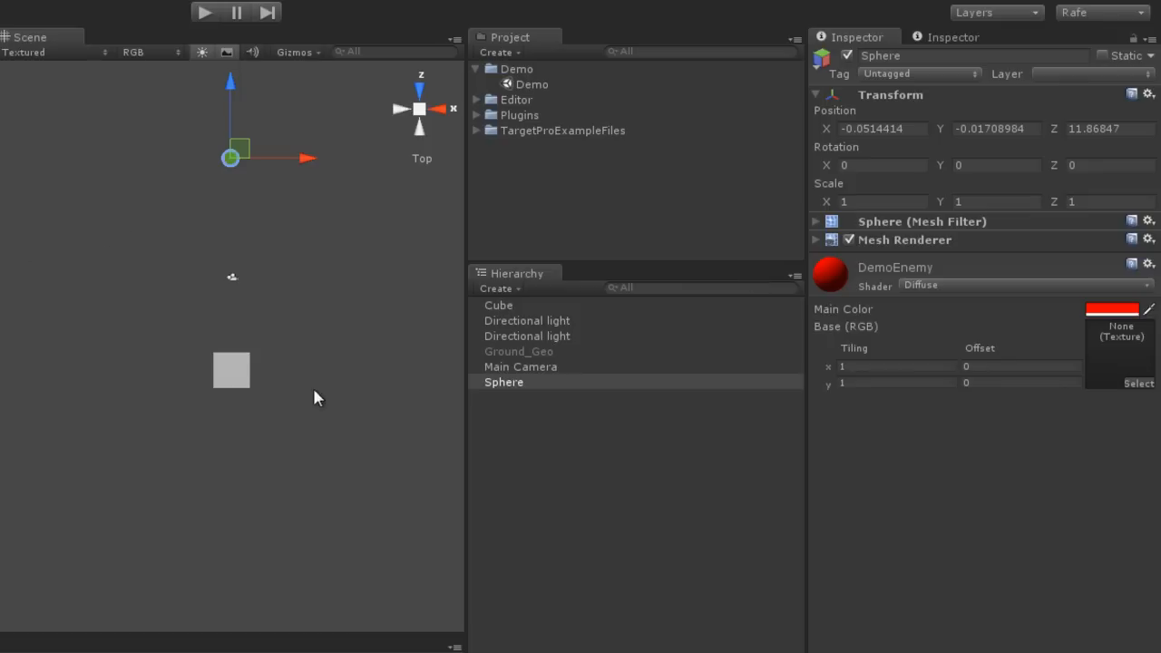
left_click(497, 305)
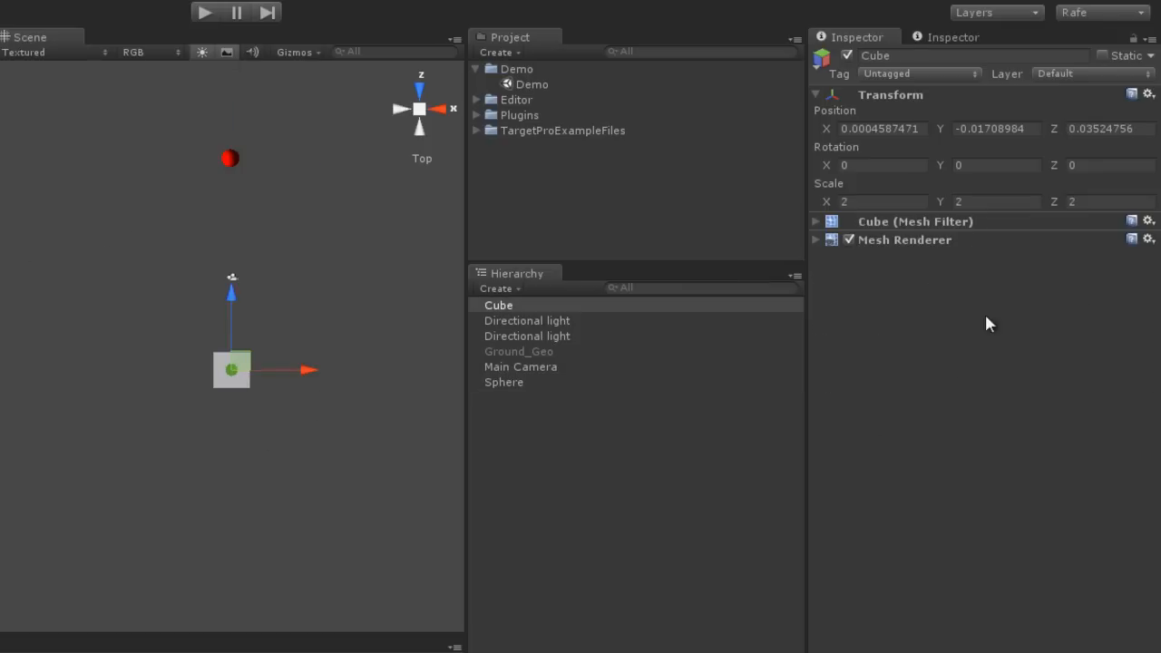
mouse_move(571, 376)
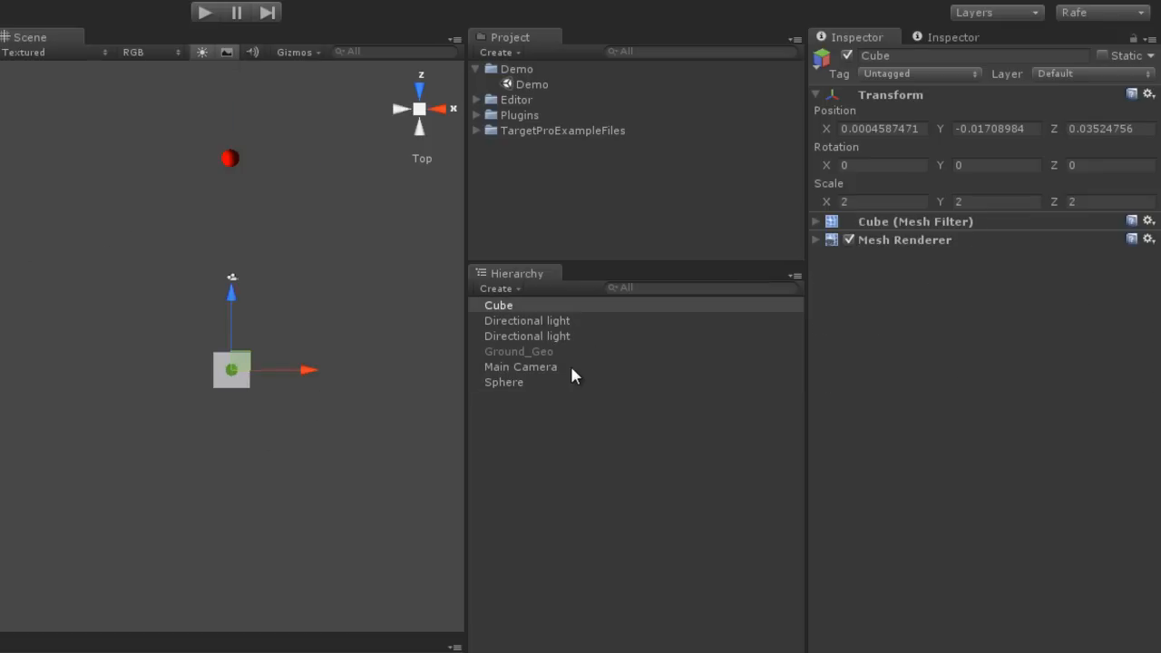
mouse_move(428, 418)
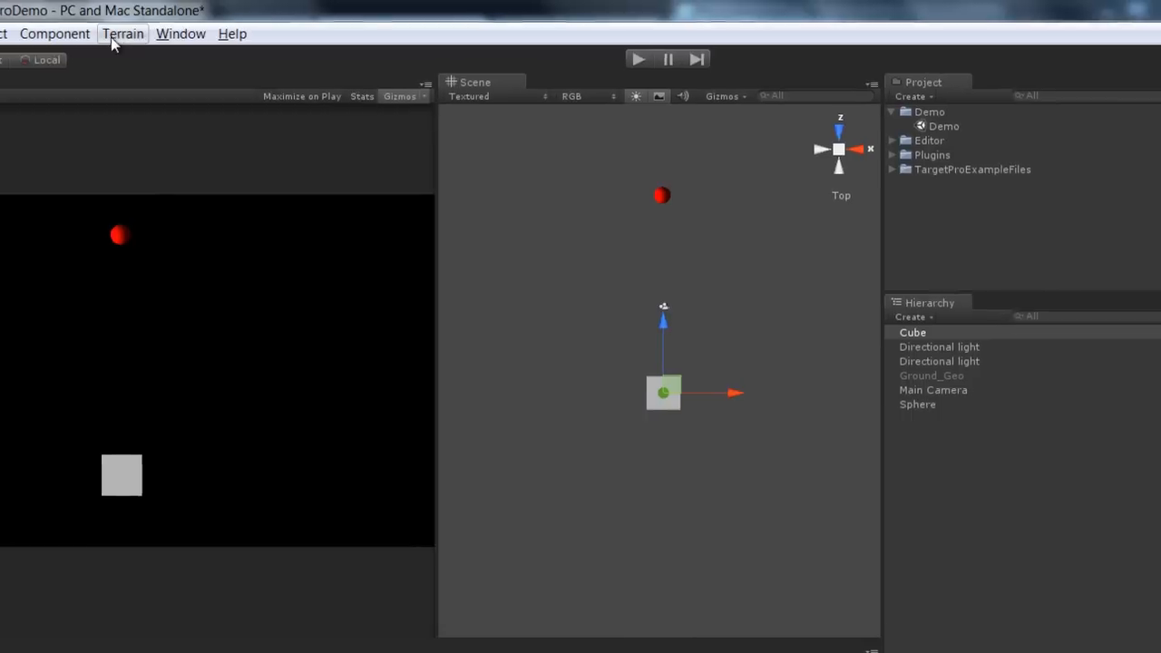
Step: Add a TargetPro TargetTracker component to the Cube from the Component menu
left_click(55, 33)
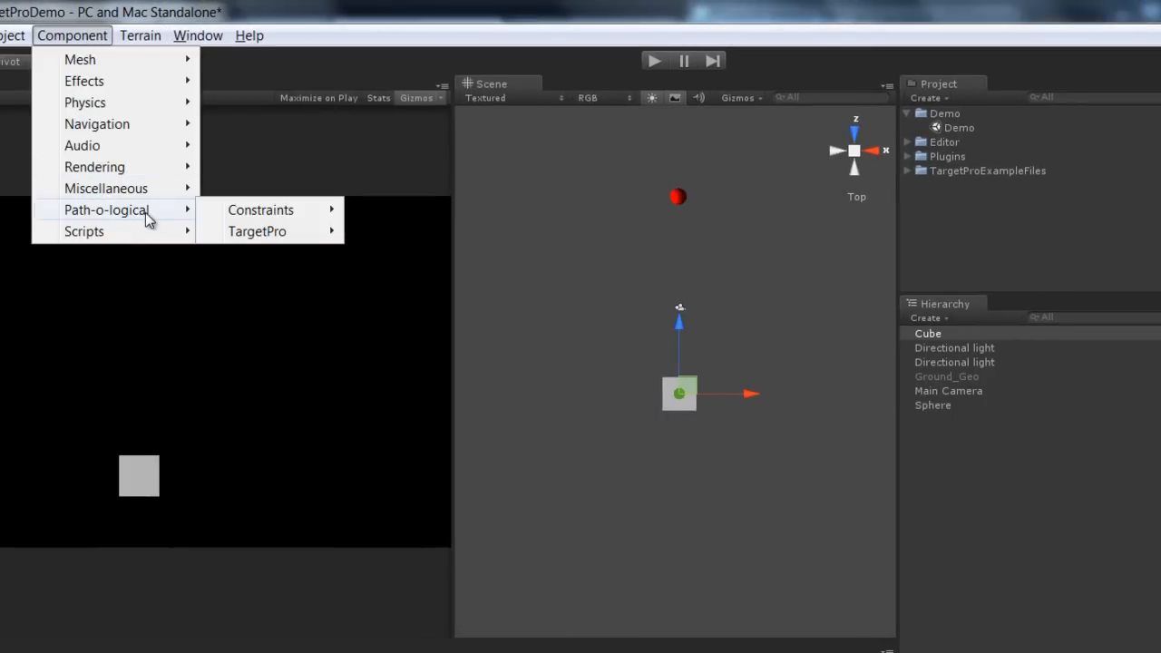
mouse_move(258, 232)
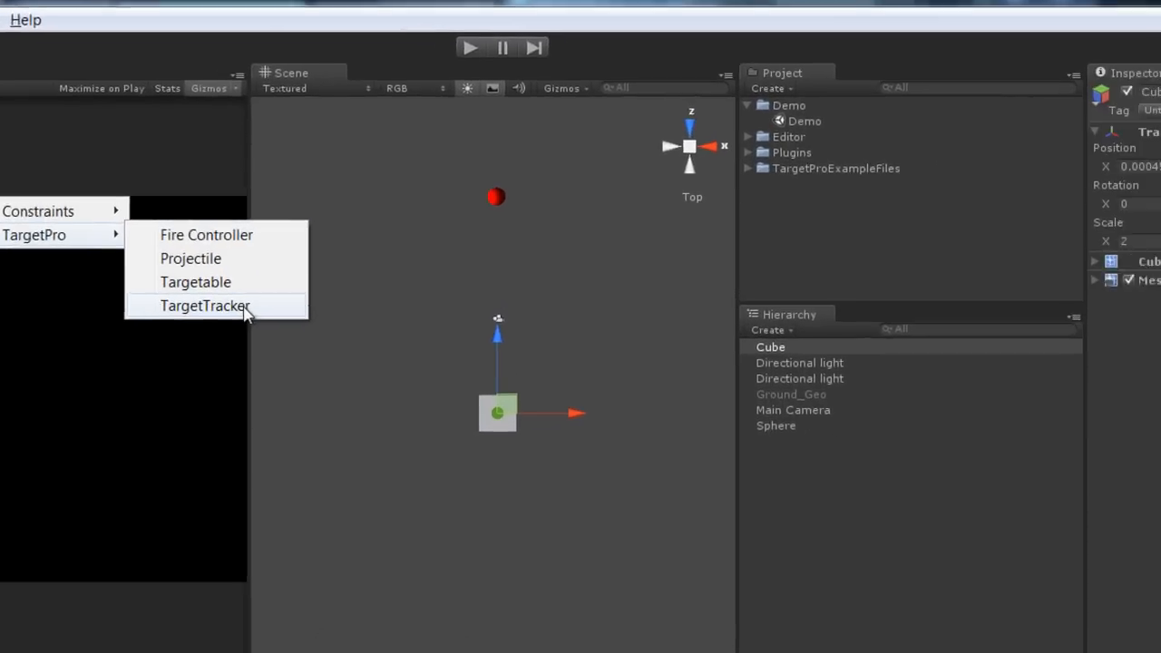
left_click(205, 305)
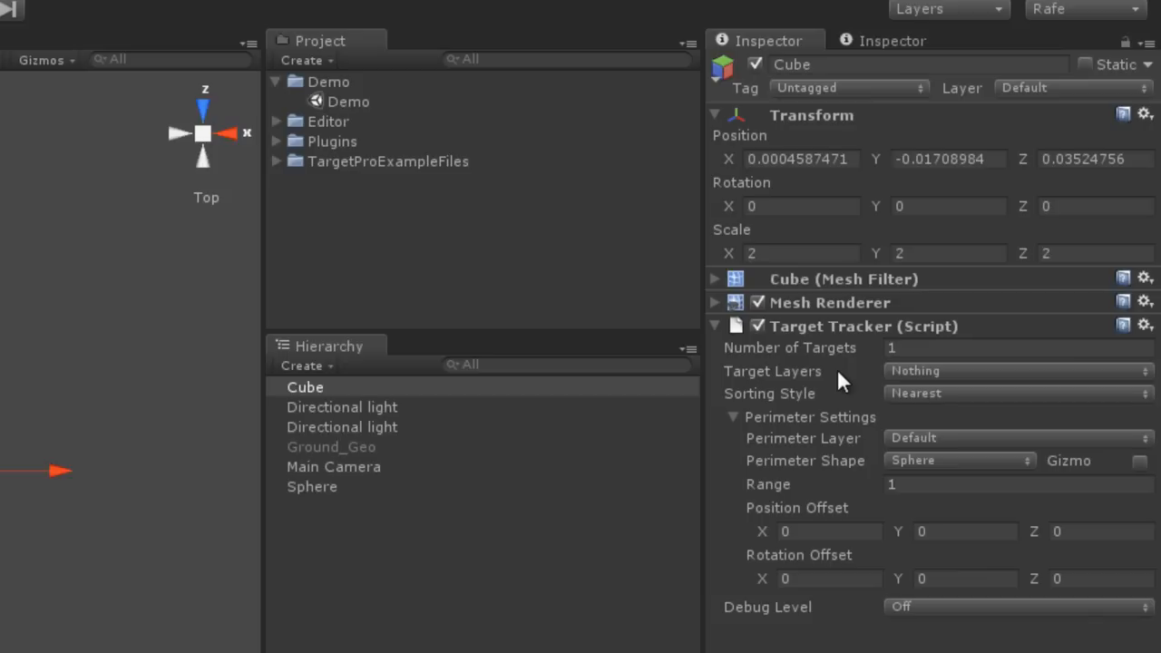
mouse_move(889, 385)
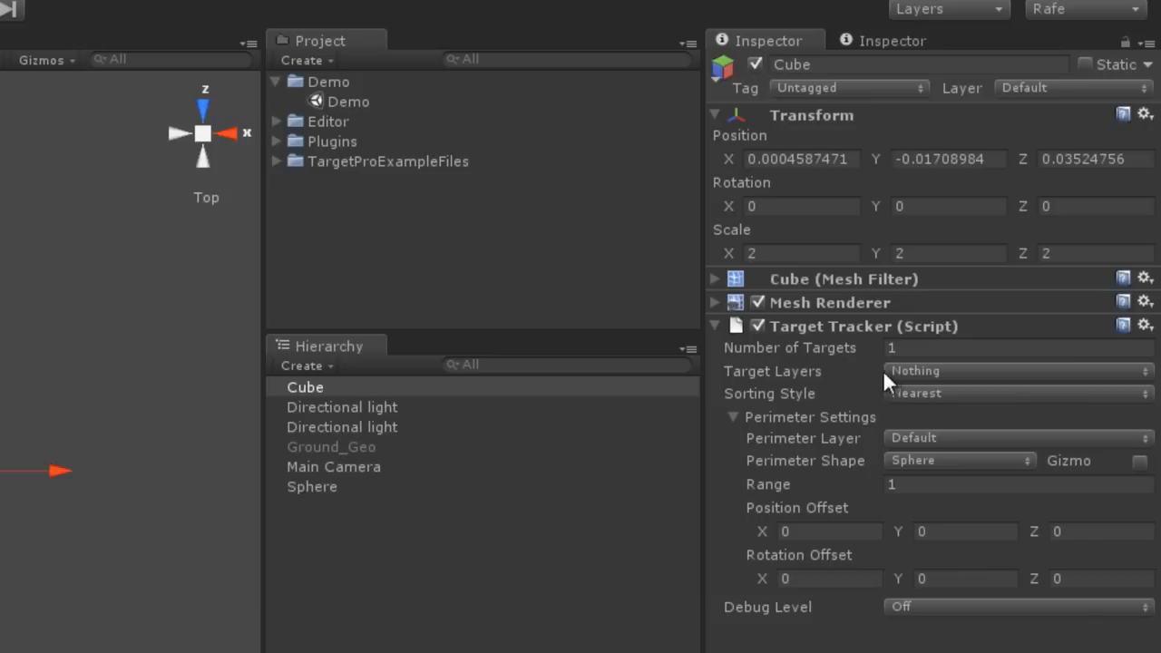
mouse_move(888, 382)
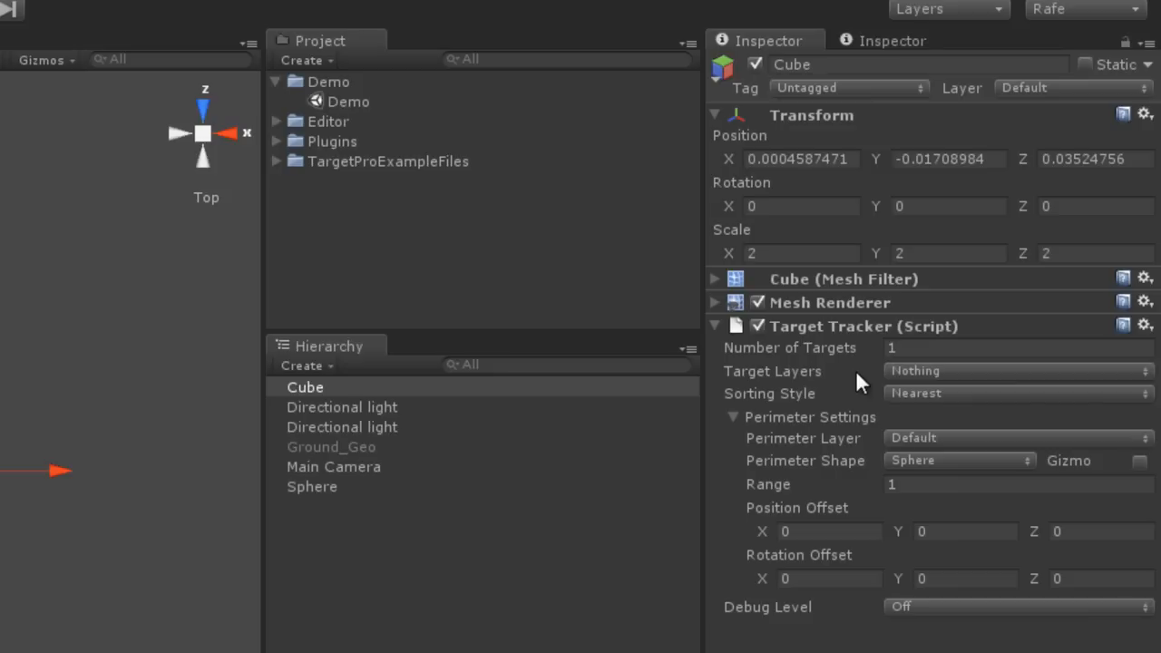
mouse_move(882, 381)
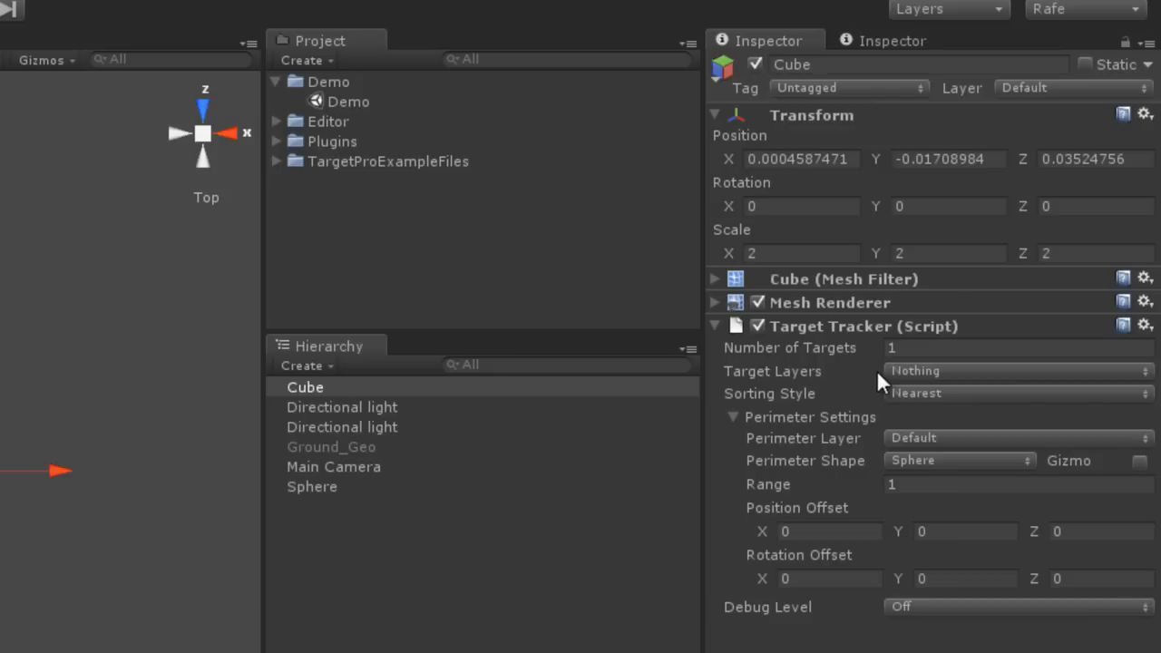
mouse_move(813, 457)
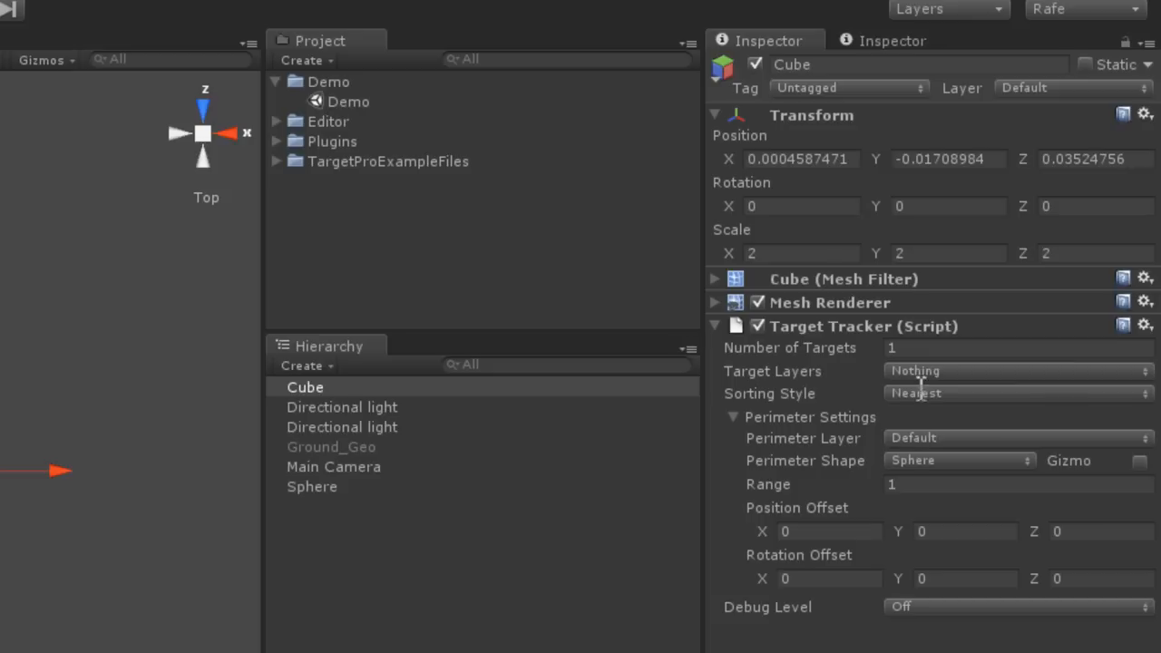
Step: Show the Layers dropdown listing the built-in scene layers
left_click(918, 9)
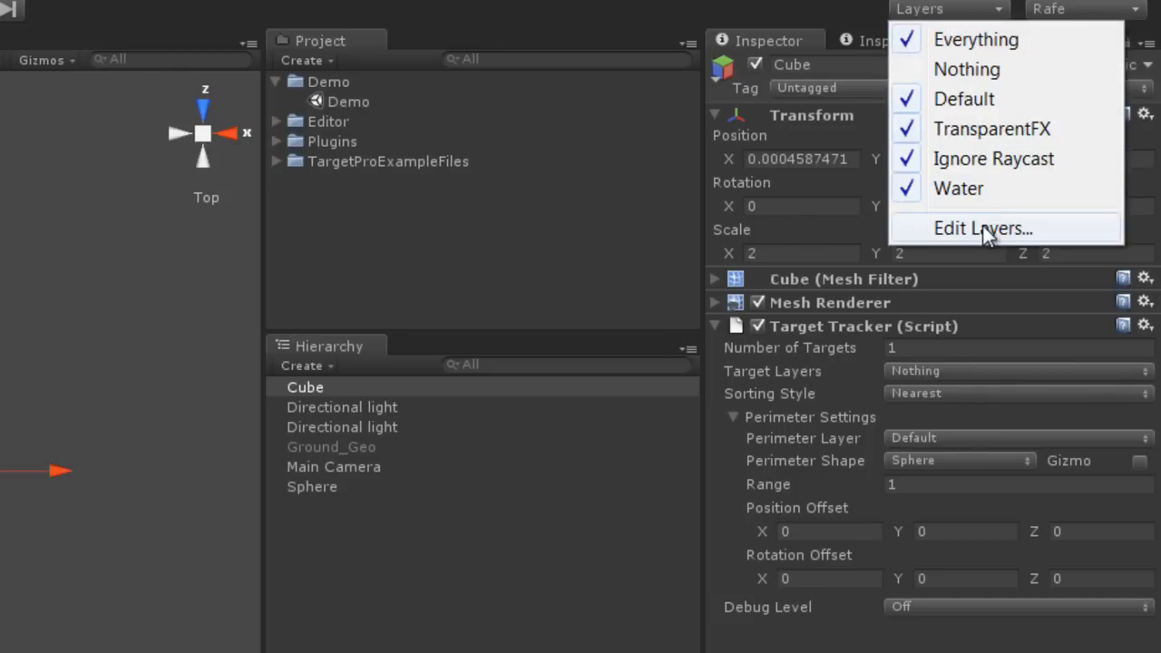
Step: Name User Layer 8 'Enemies' and User Layer 9 'Perimeters' in the layer editor
left_click(983, 228)
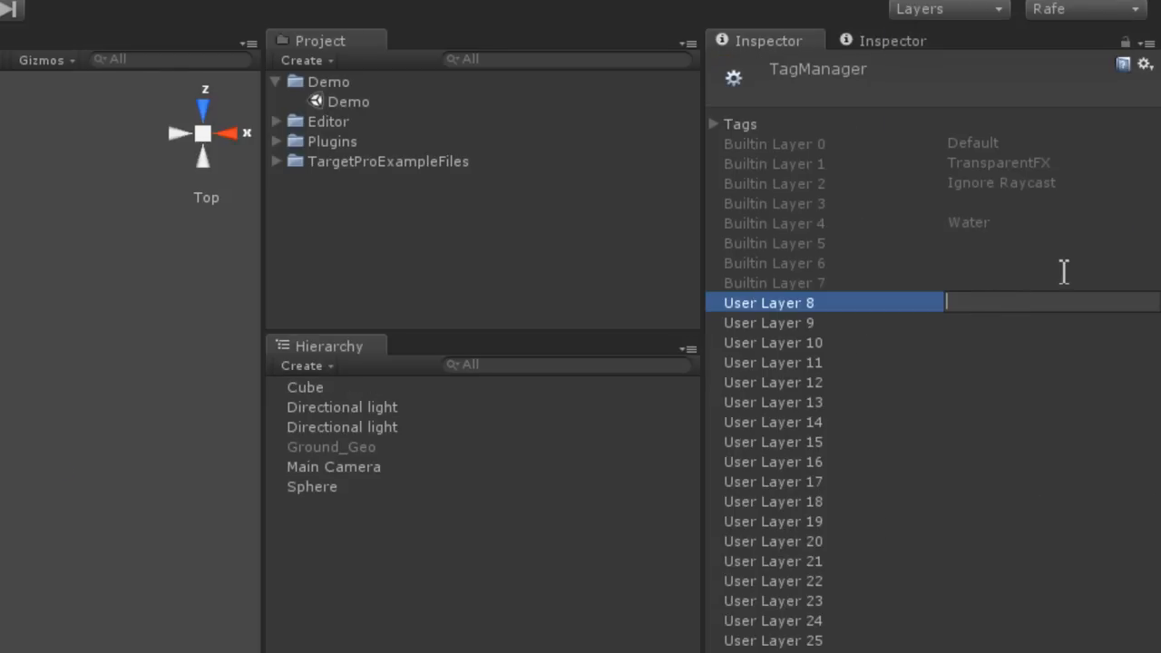
type("Enemies")
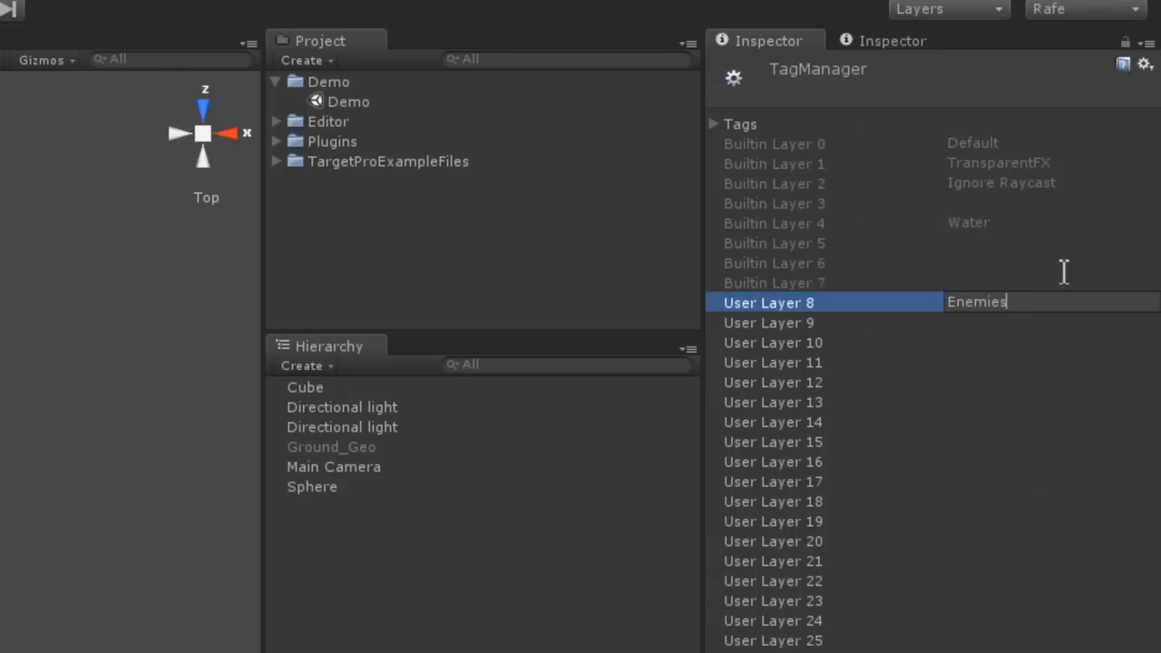
left_click(1043, 323)
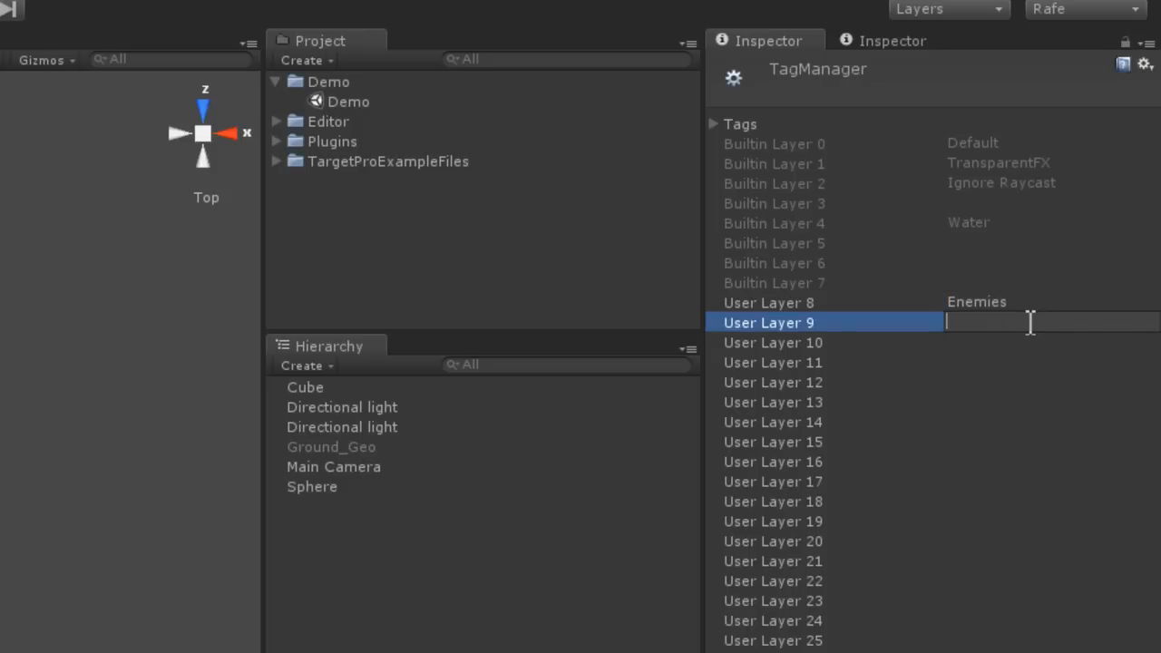
type("P")
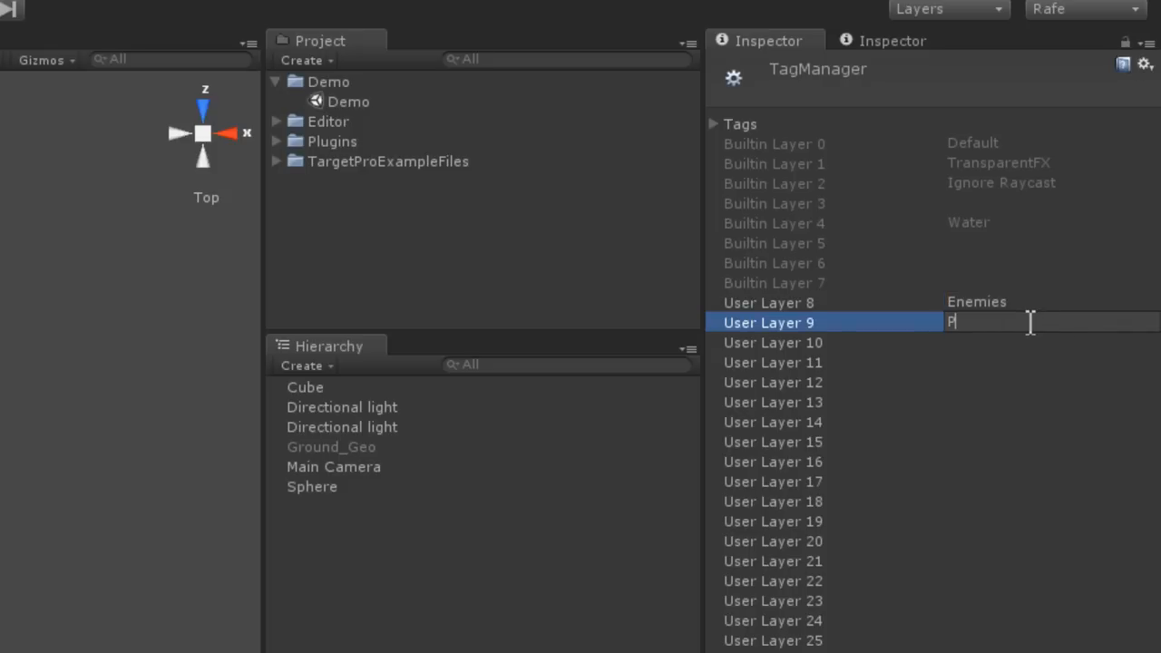
type("erimeters")
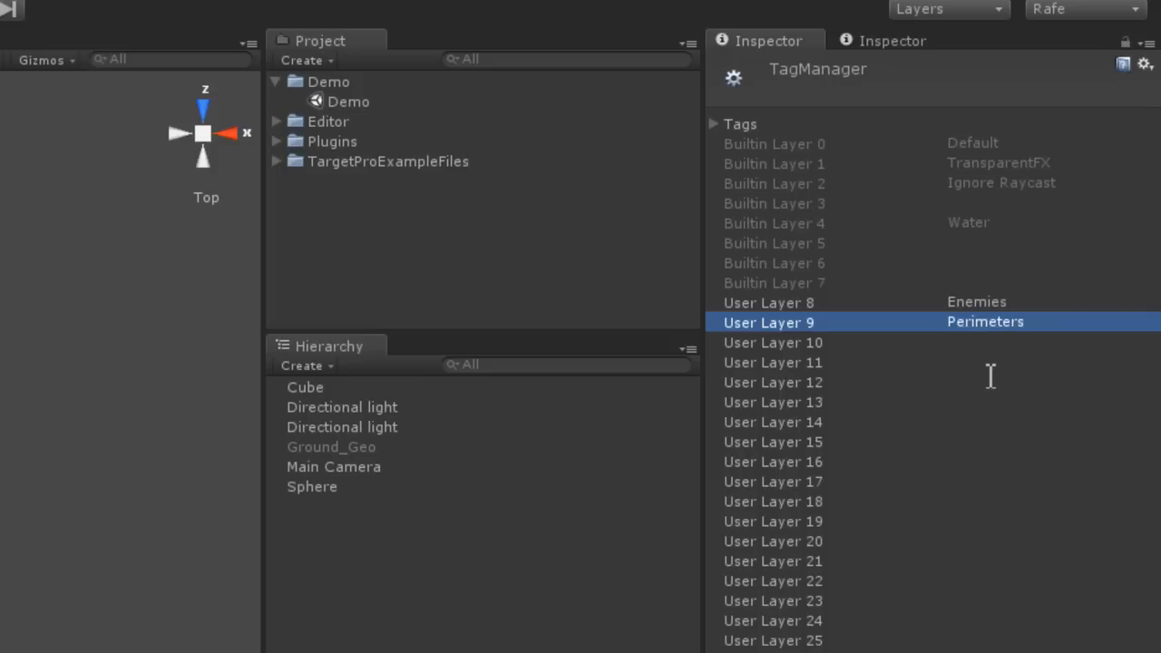
mouse_move(979, 372)
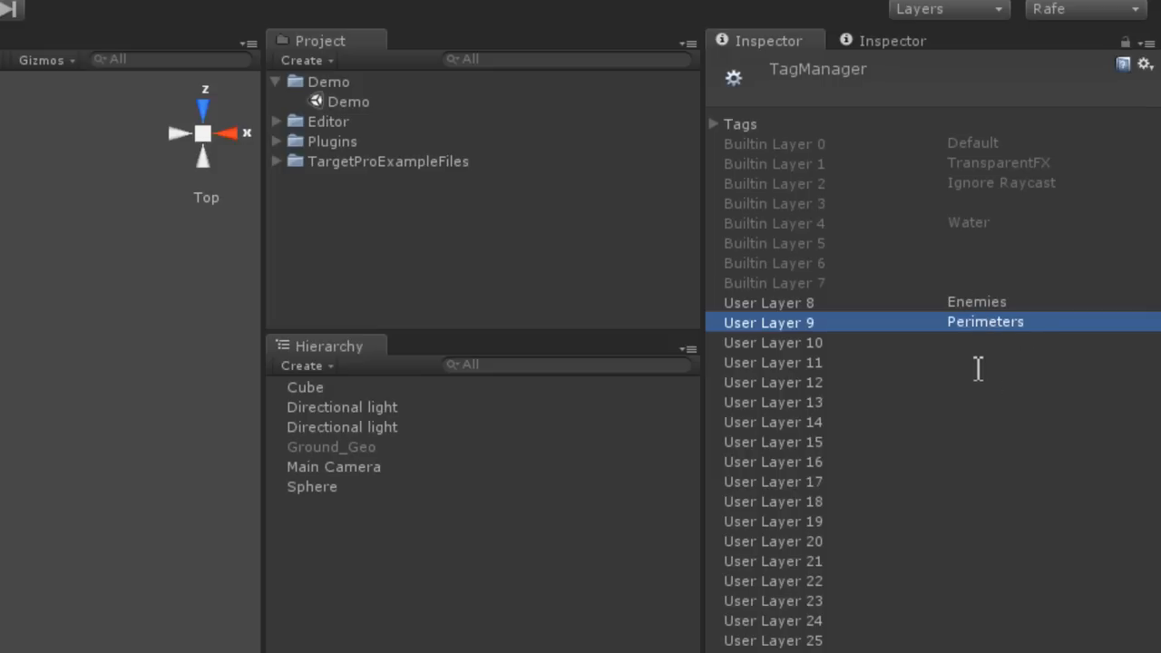
Step: Set the Cube's Target Tracker Target Layers to Enemies
left_click(948, 11)
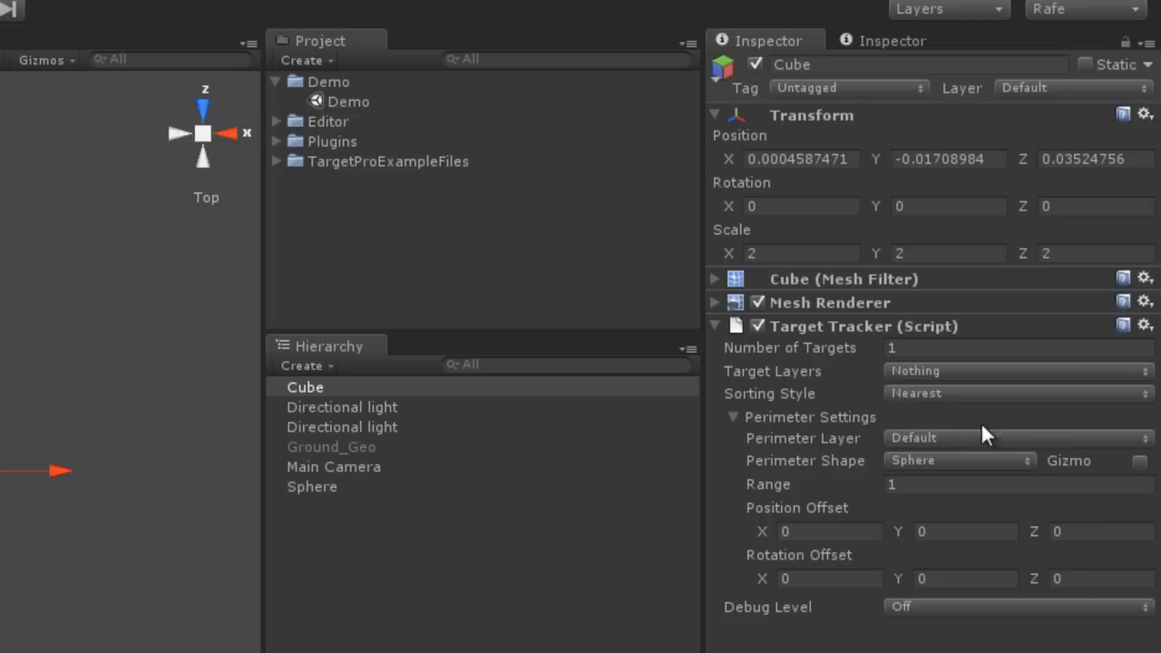
left_click(1016, 370)
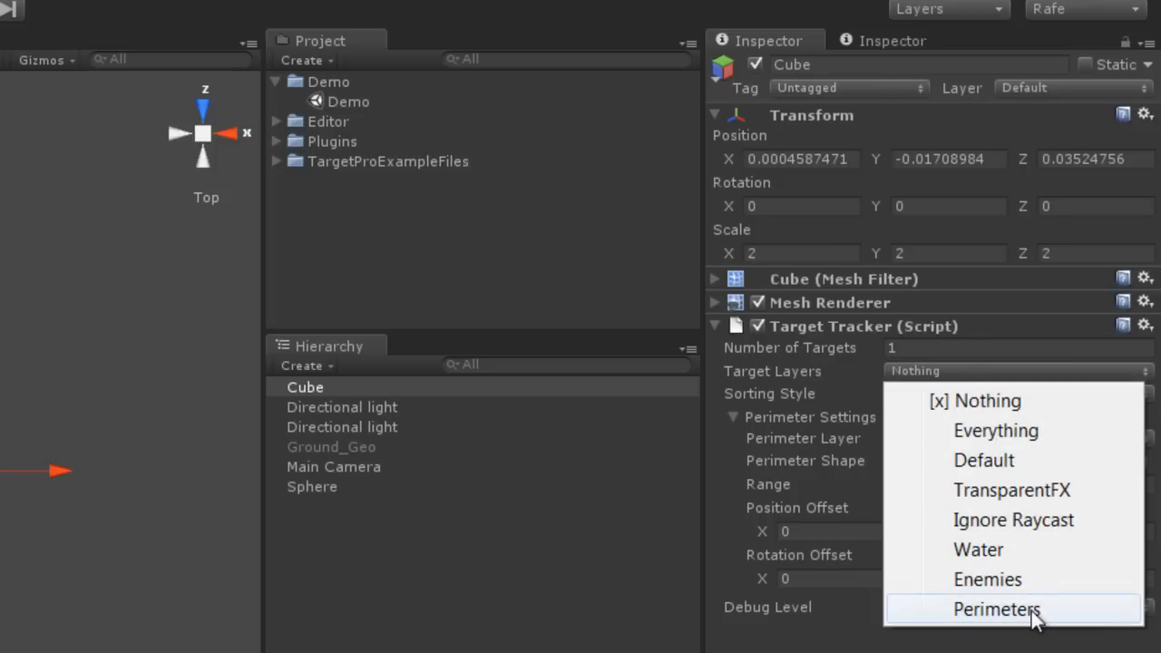
left_click(986, 579)
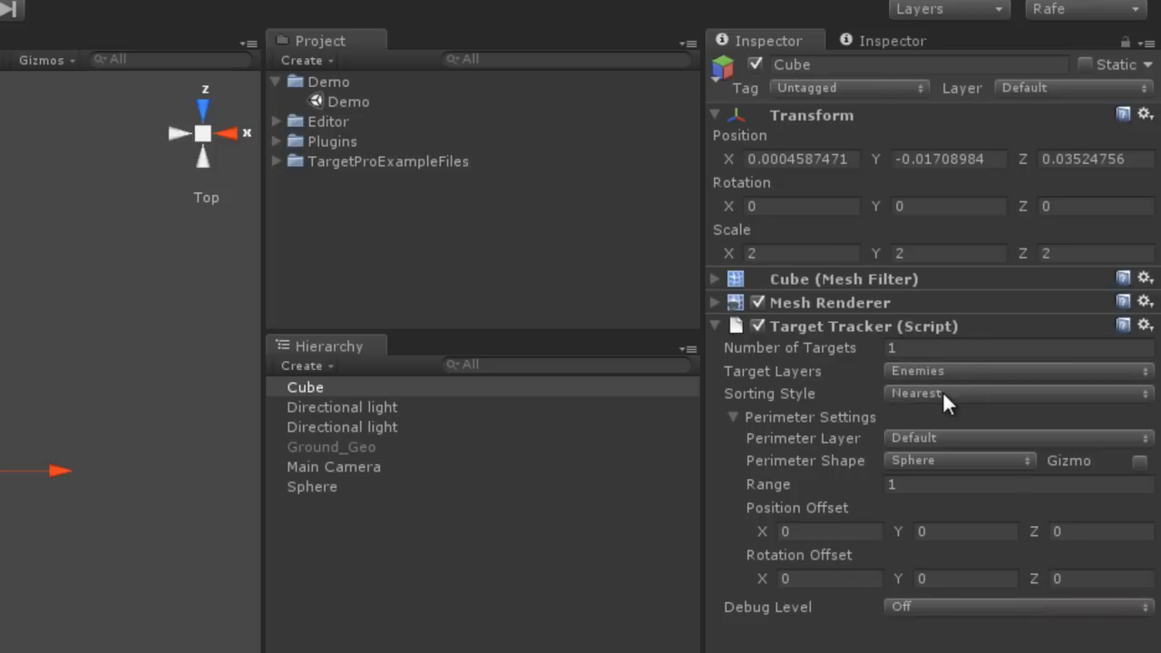
left_click(1015, 392)
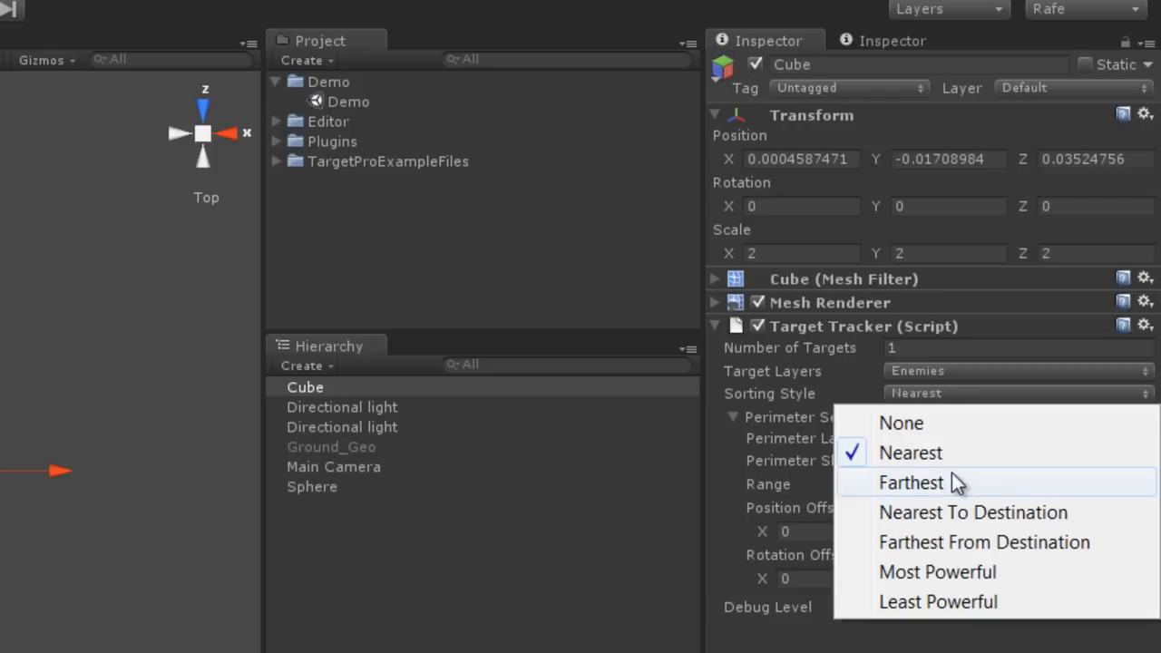
mouse_move(1116, 530)
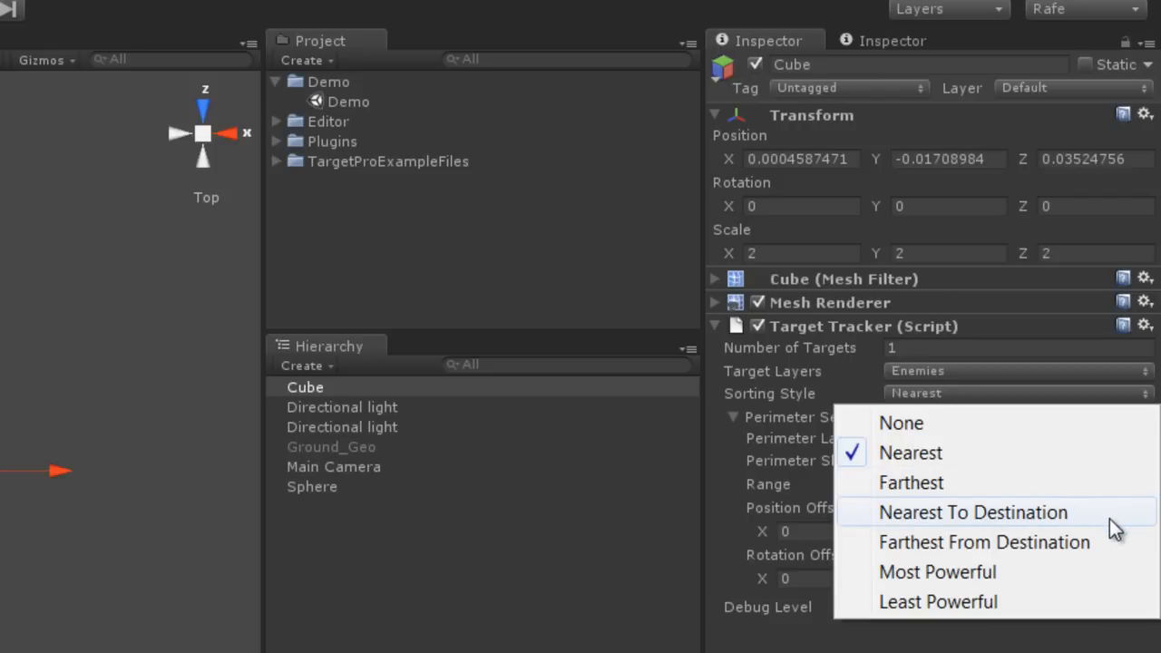
mouse_move(1113, 529)
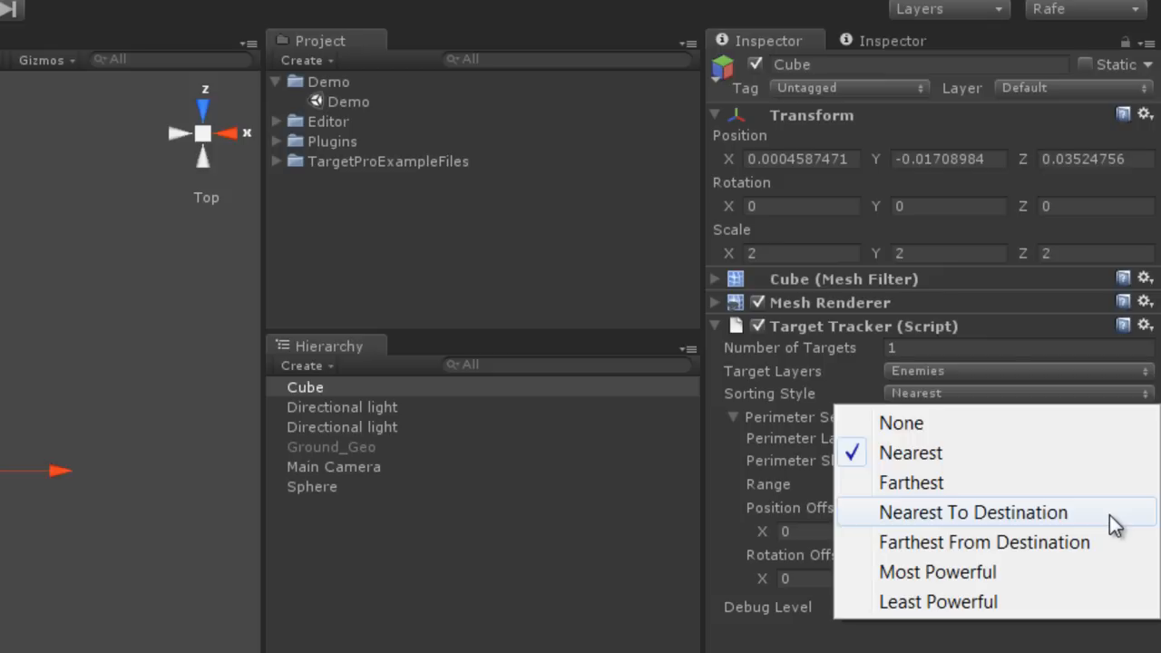
mouse_move(934, 540)
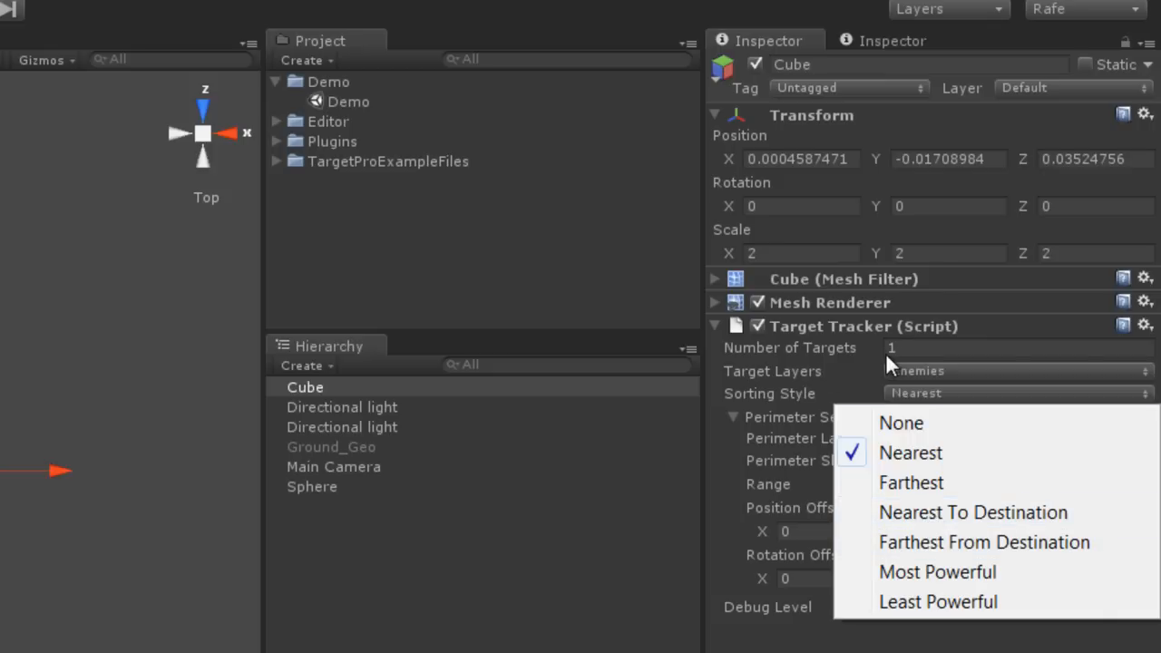
mouse_move(969, 572)
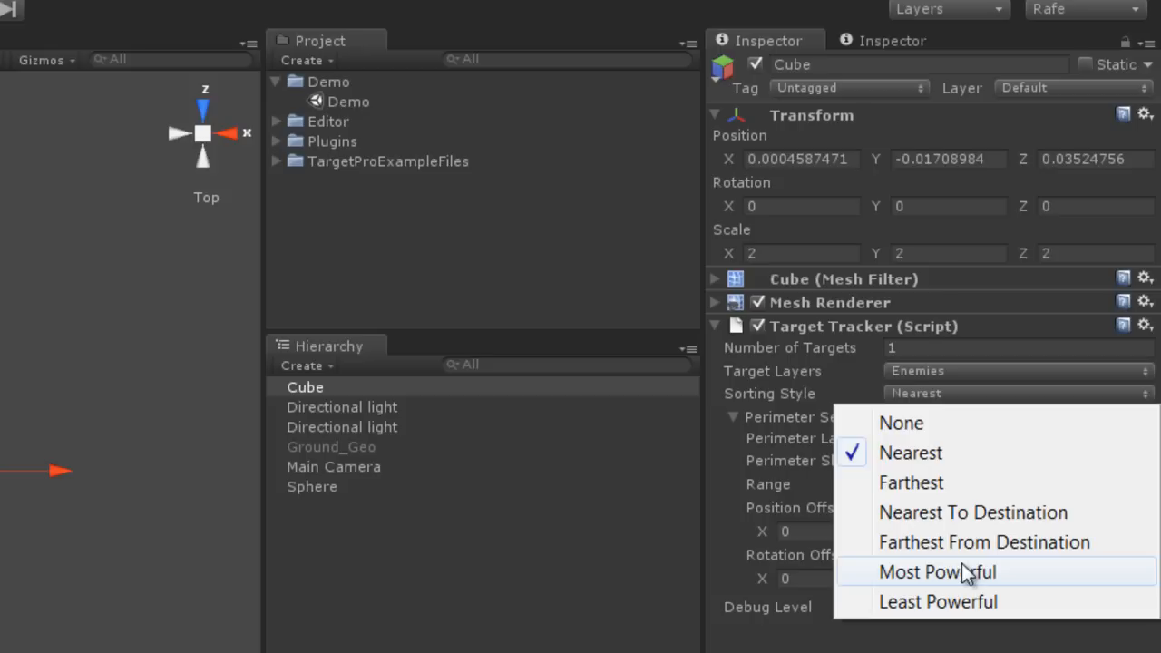
mouse_move(1031, 577)
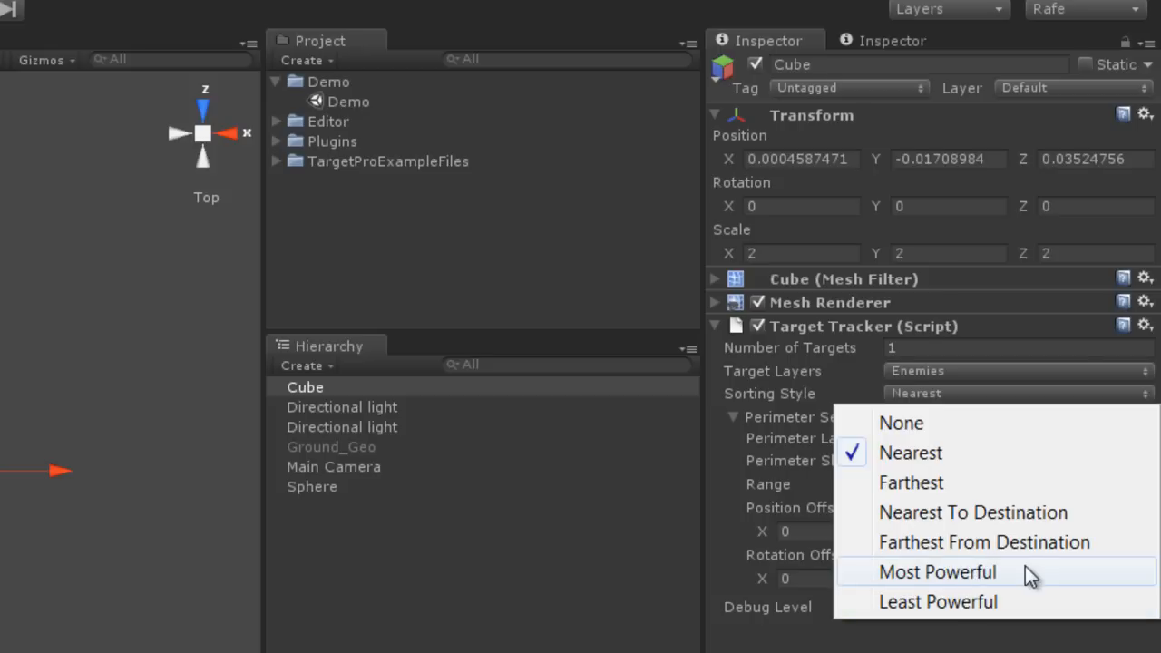
mouse_move(1025, 602)
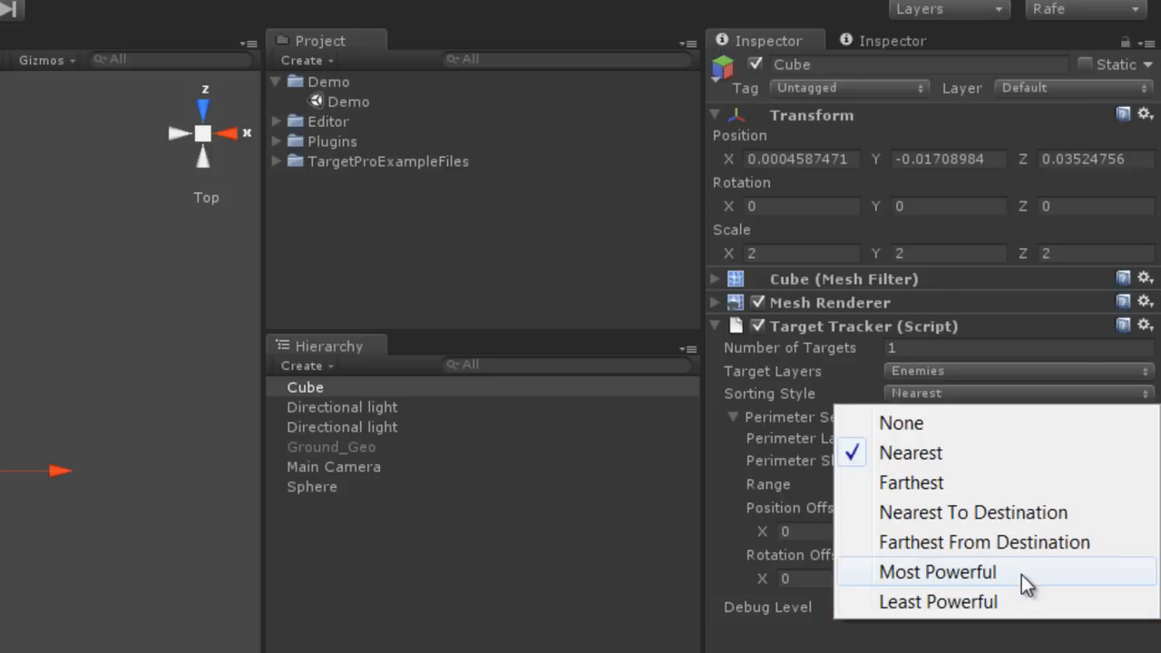
mouse_move(1023, 584)
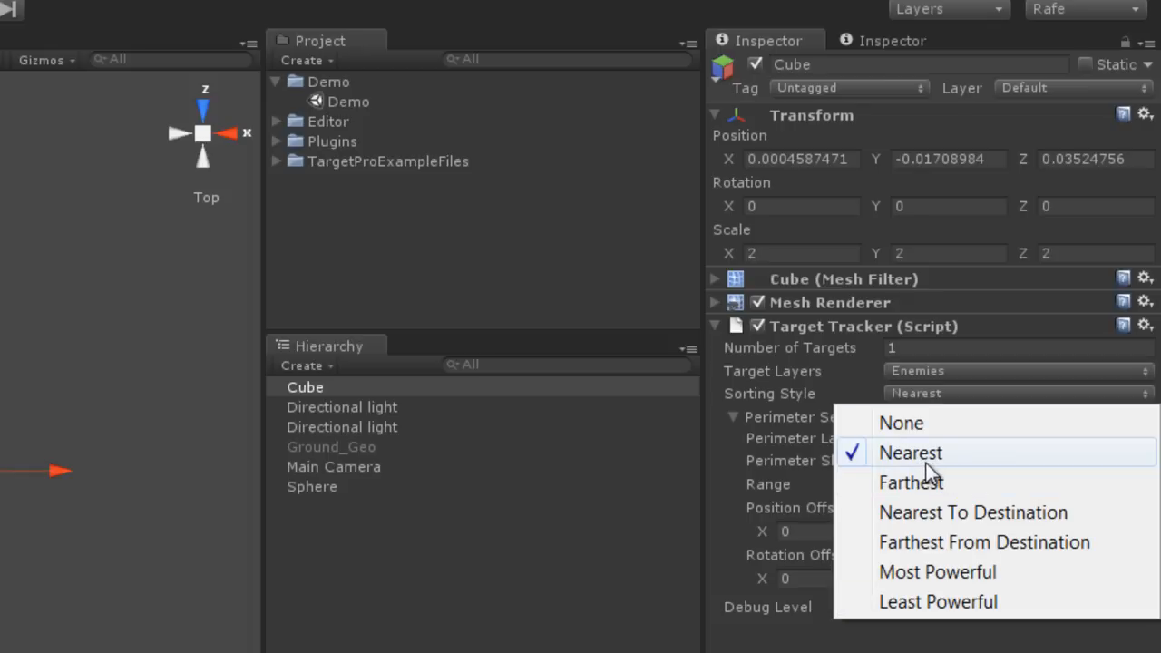
left_click(911, 454)
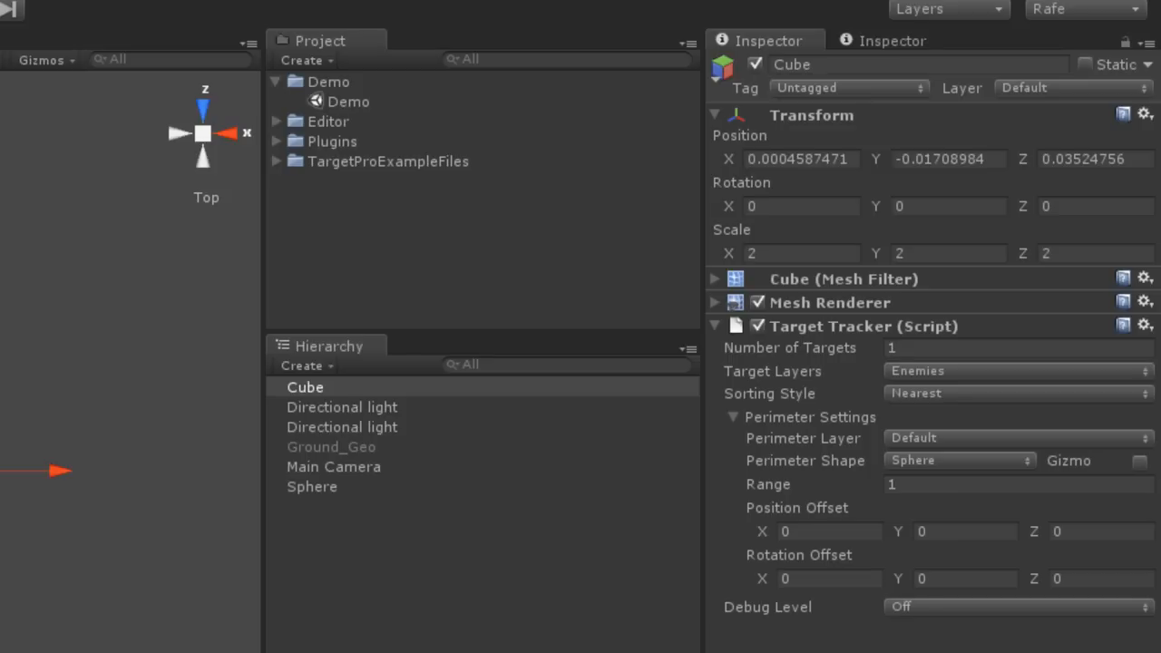
mouse_move(1115, 479)
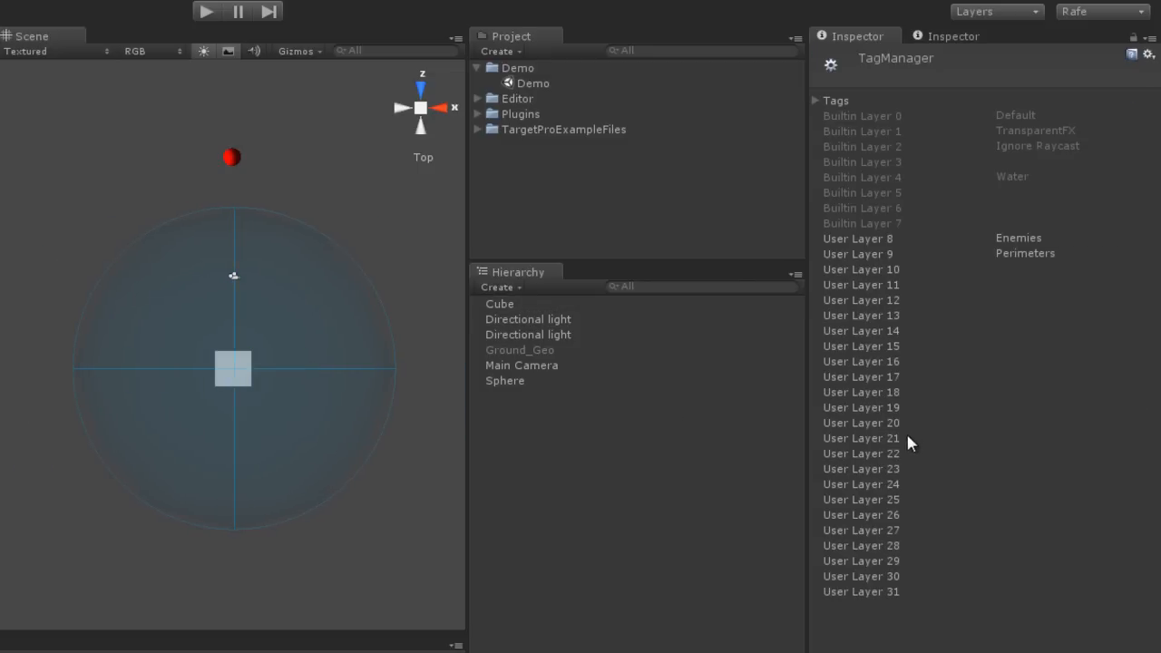
Step: Set the Cube's perimeter shape to Box with Rotation Offset Y of 0
left_click(501, 304)
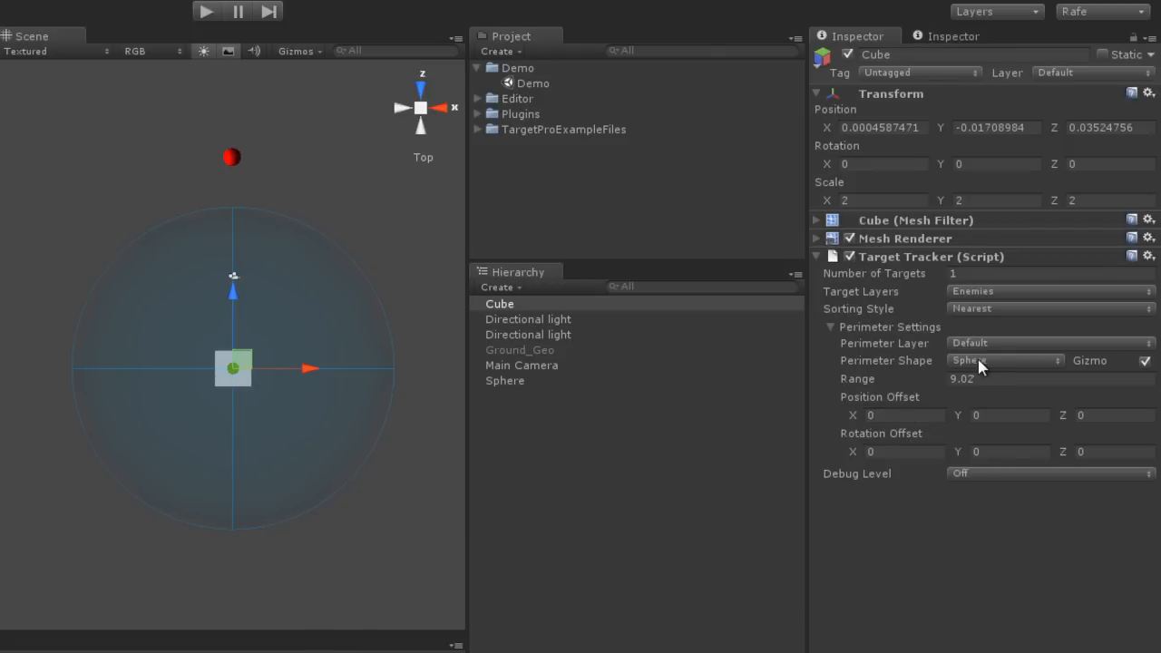
left_click(1005, 359)
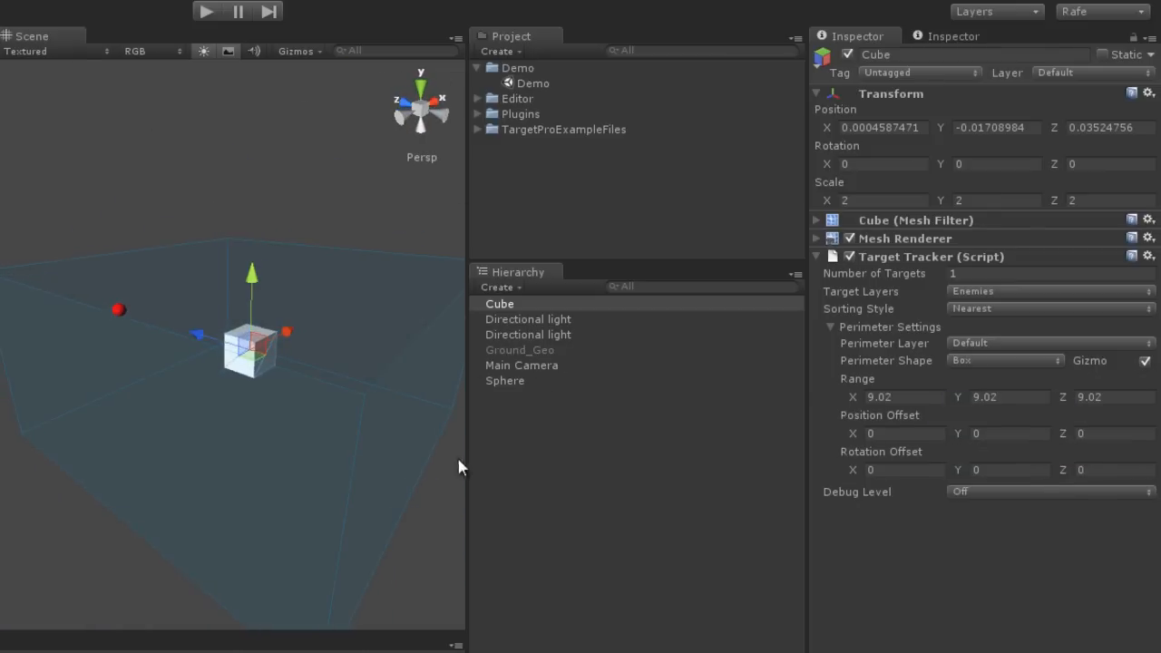
mouse_move(963, 403)
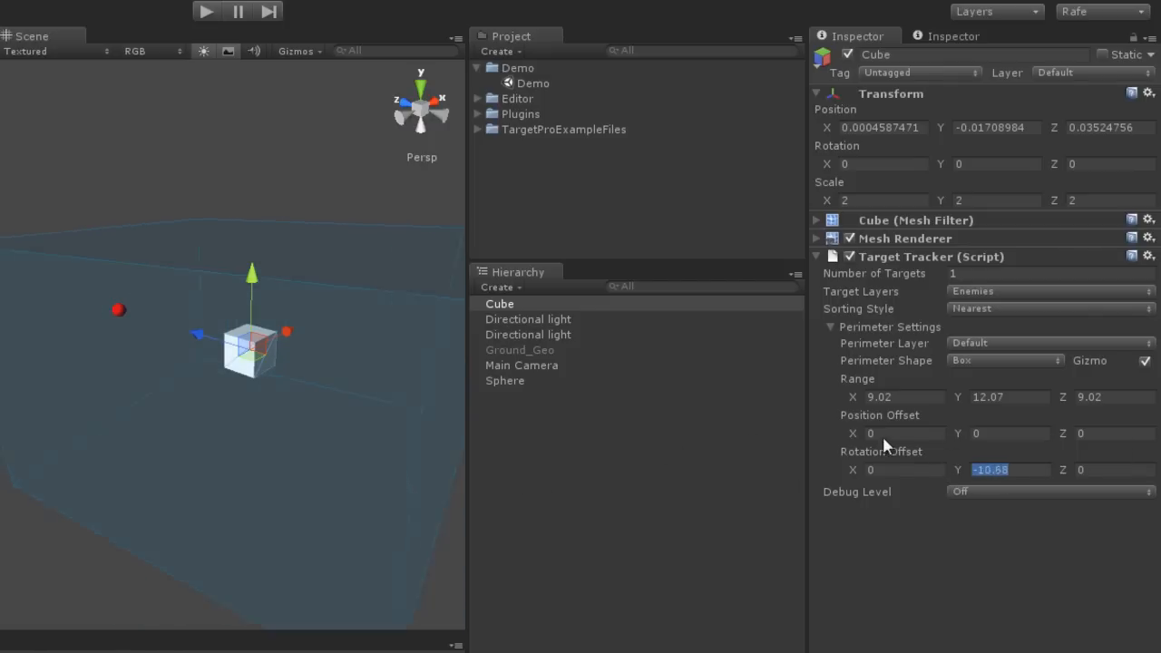
type("0")
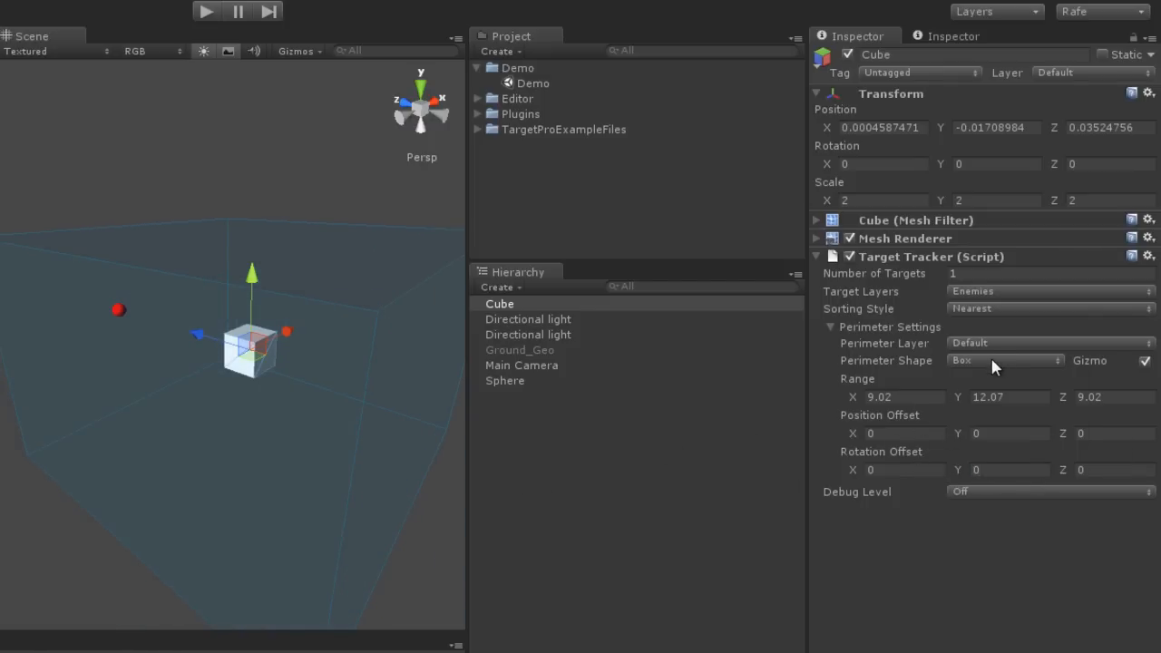
Step: Set the perimeter shape to Sphere with a range of 9
left_click(1001, 359)
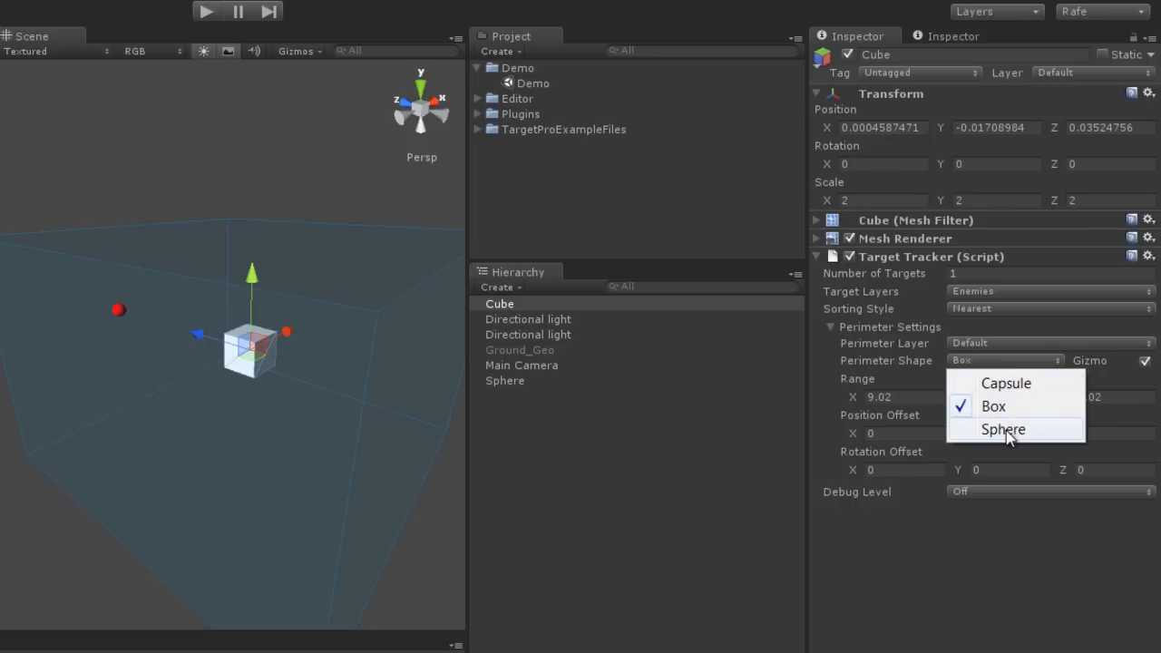
left_click(1004, 428)
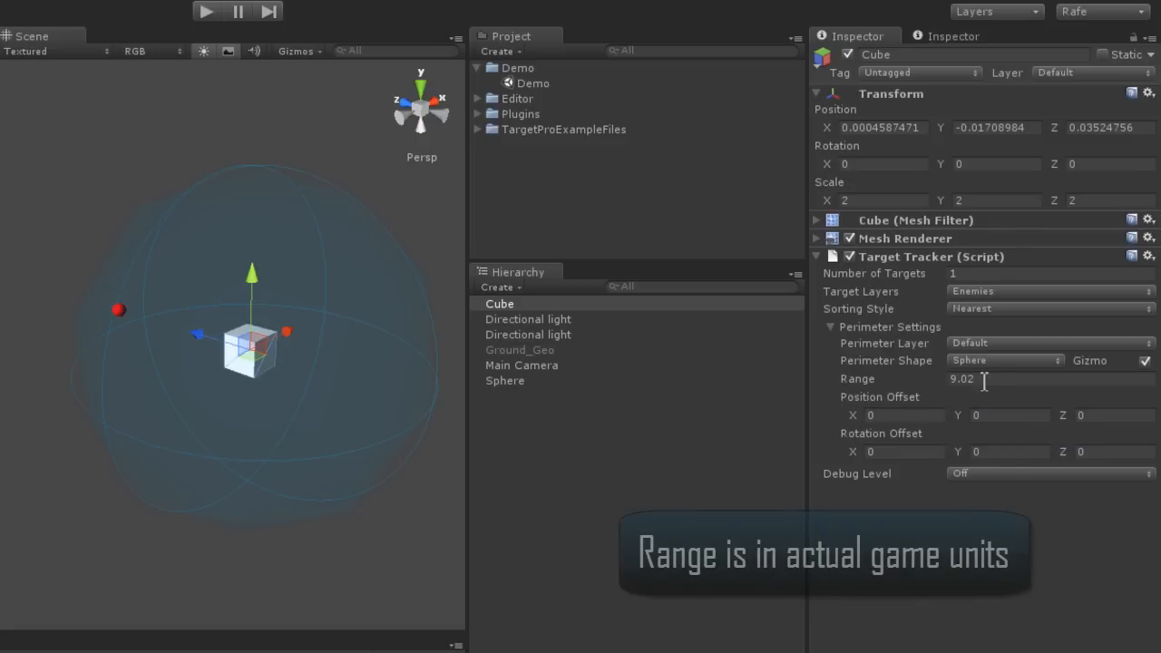
triple_click(961, 379)
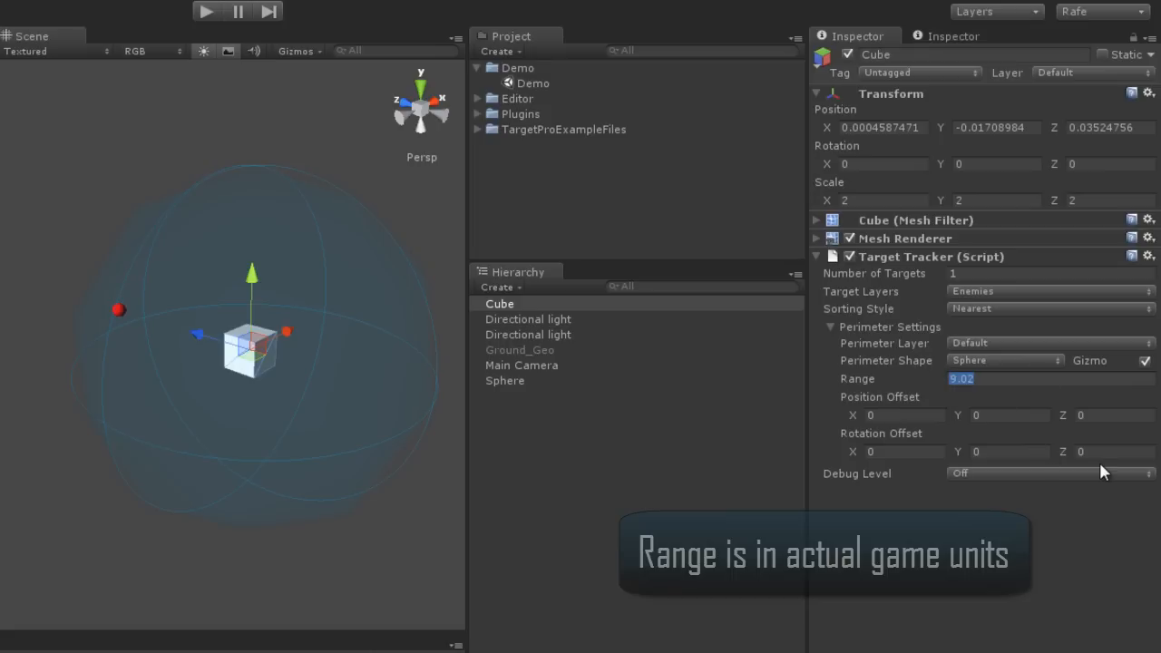
type("9")
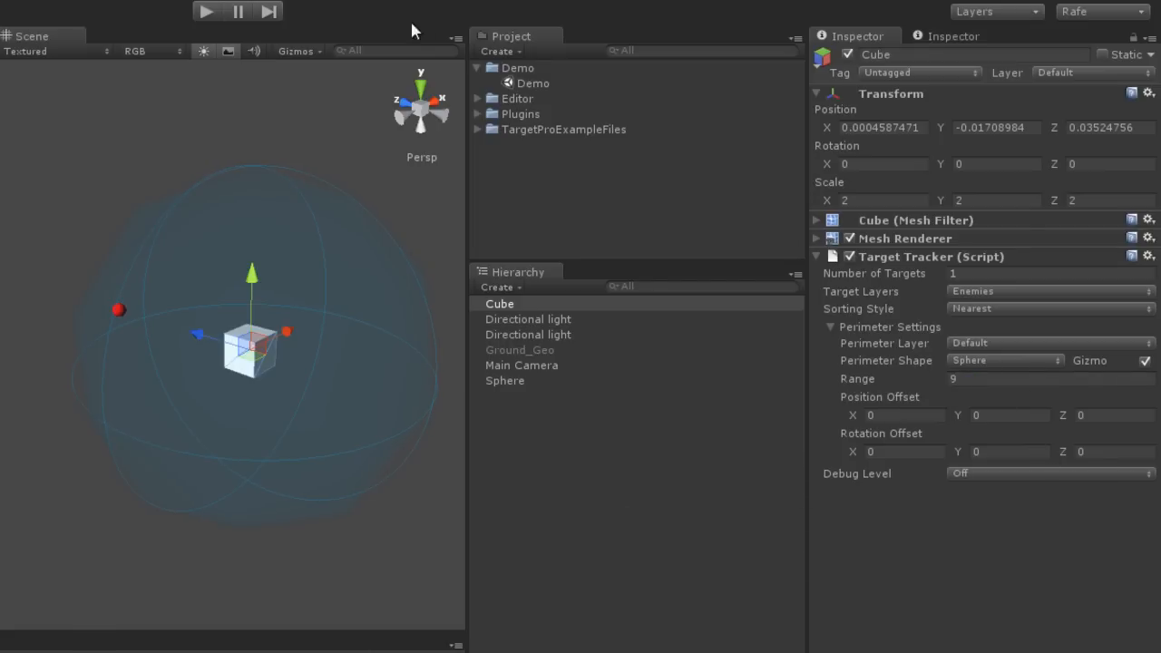
left_click(421, 76)
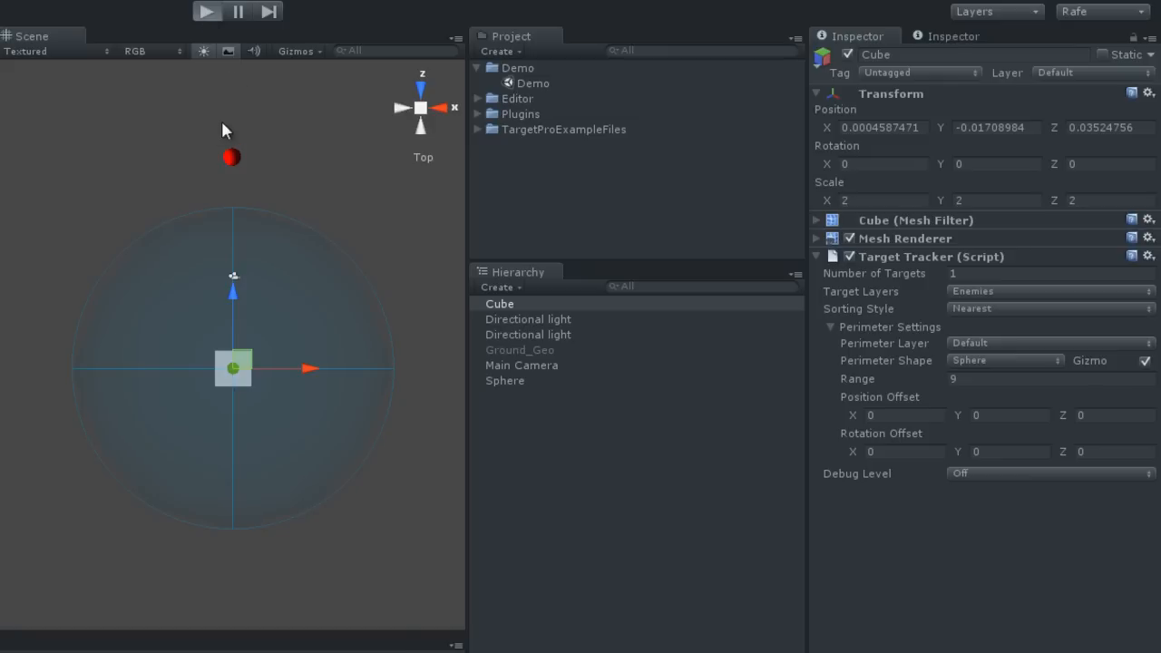
Step: Play the scene and inspect the spawned Cube_Perimeter child's sphere trigger collider
left_click(206, 11)
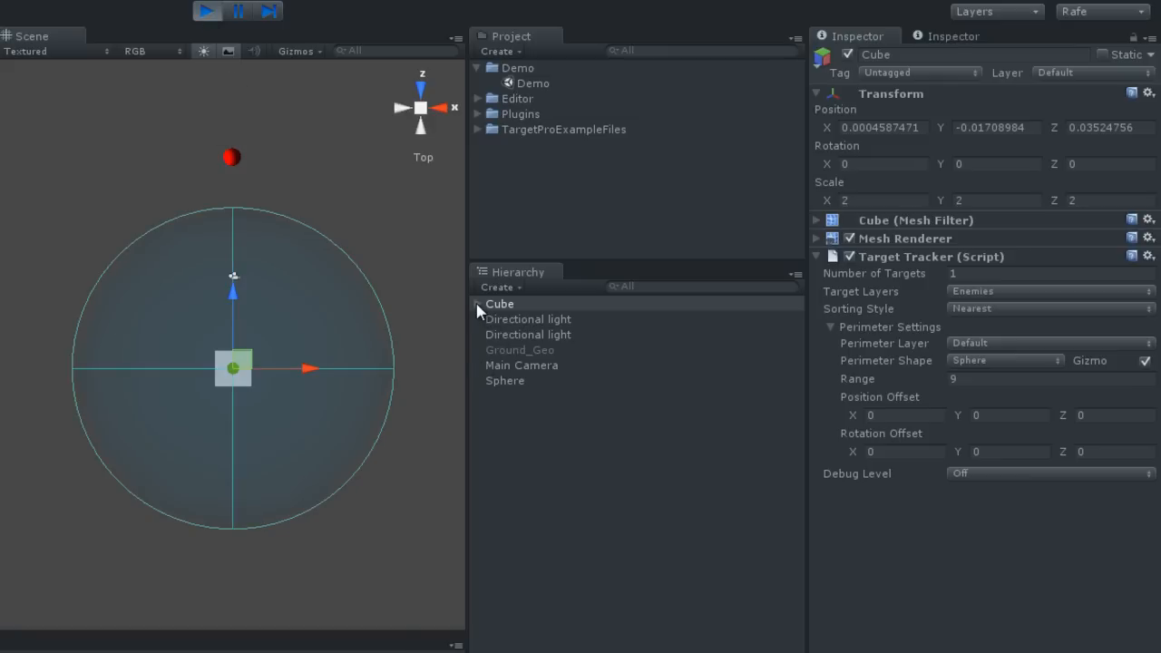
left_click(475, 305)
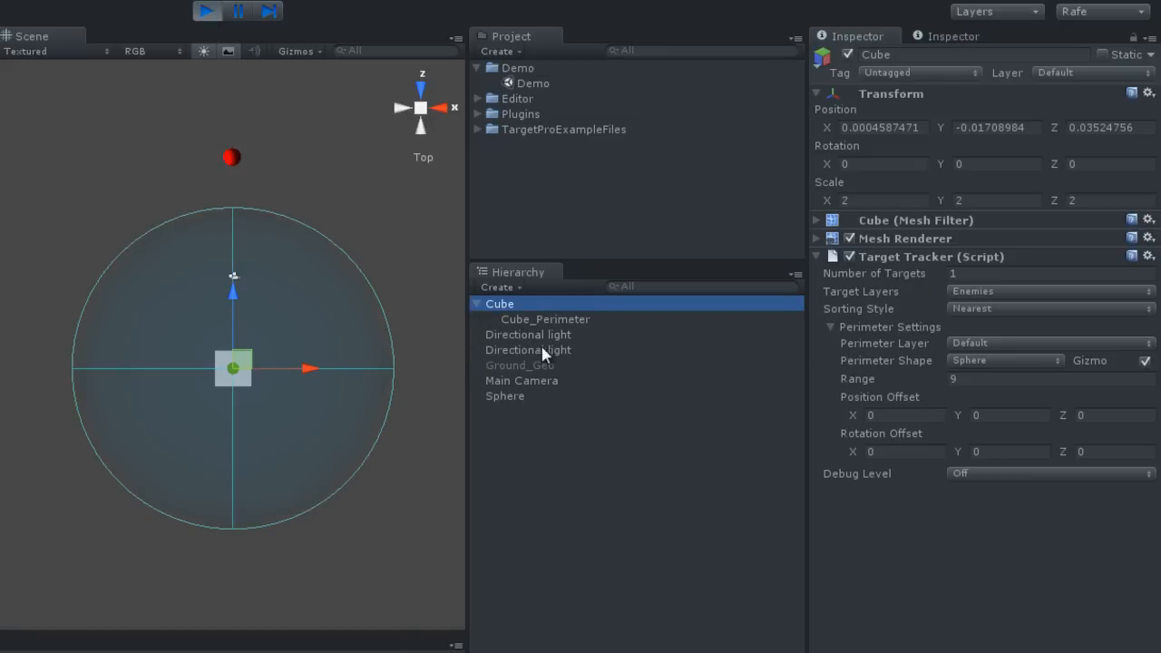
left_click(544, 319)
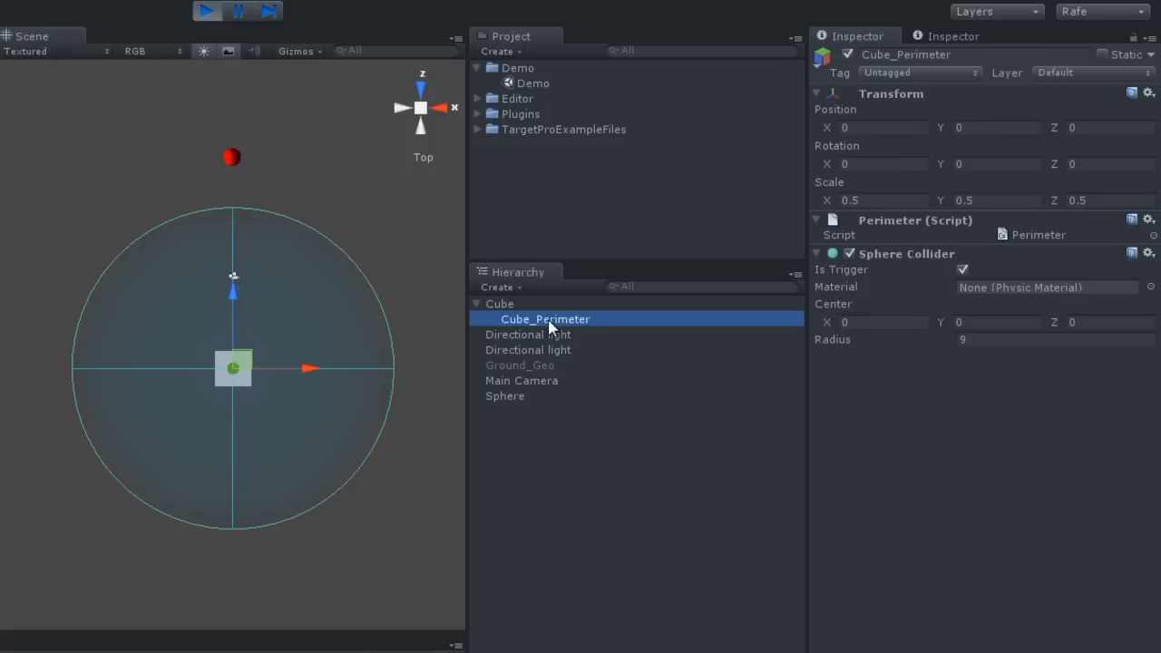
mouse_move(408, 399)
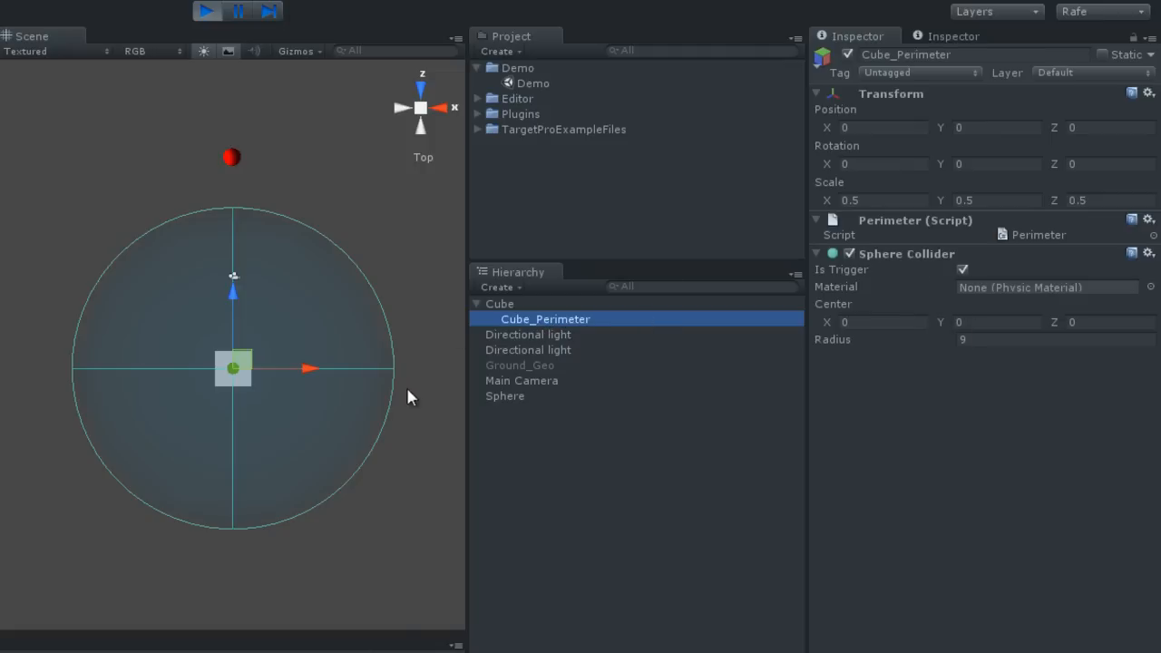
left_click(501, 304)
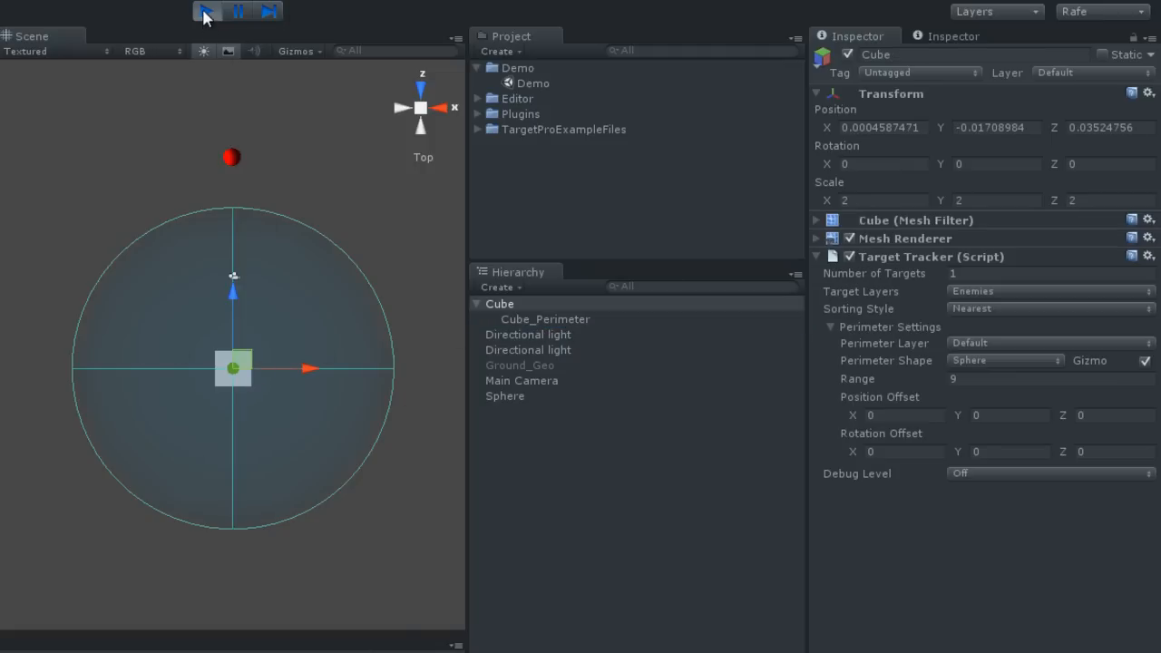
Step: Stop Play mode and put the red Sphere on the Enemies layer
left_click(205, 11)
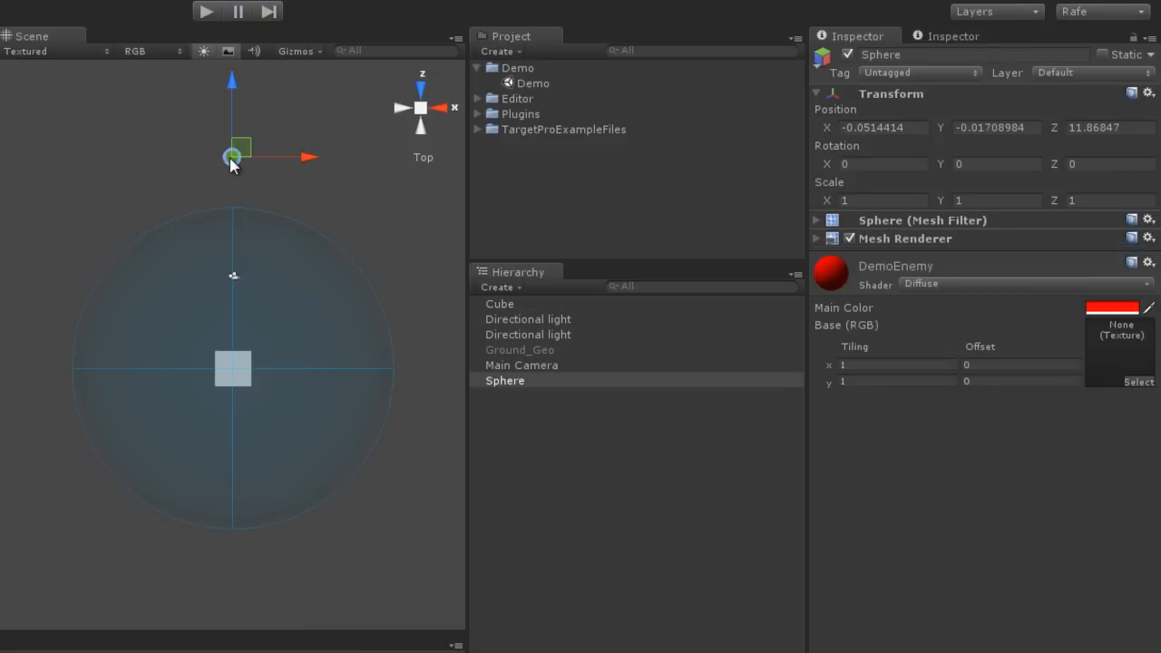
mouse_move(287, 221)
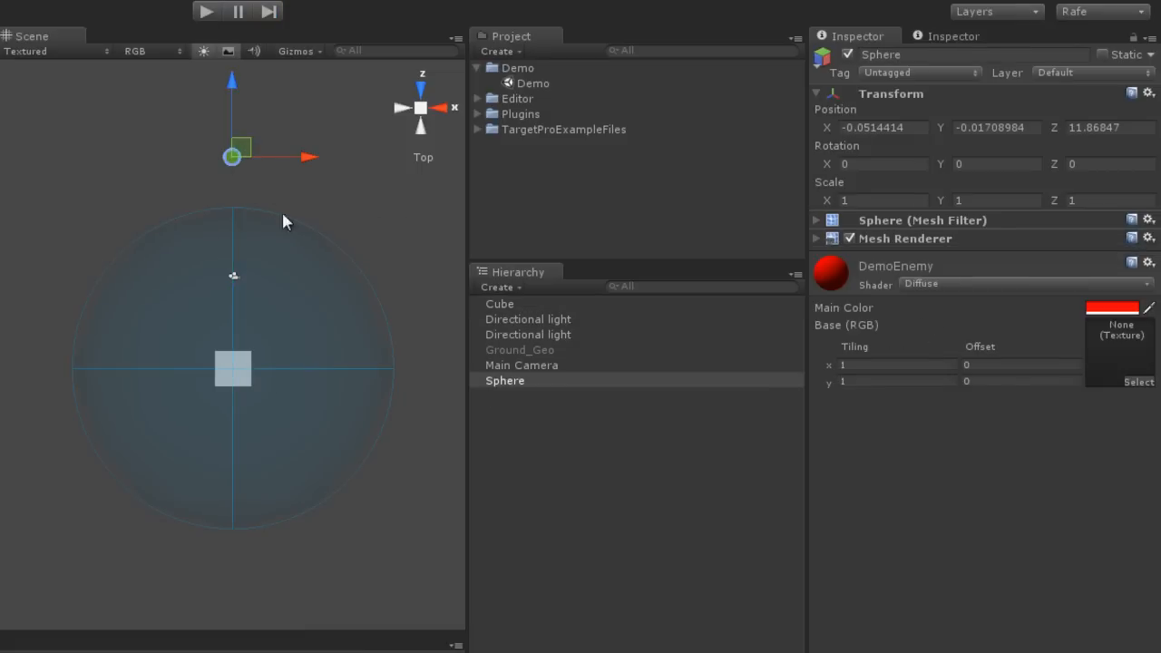
mouse_move(1034, 95)
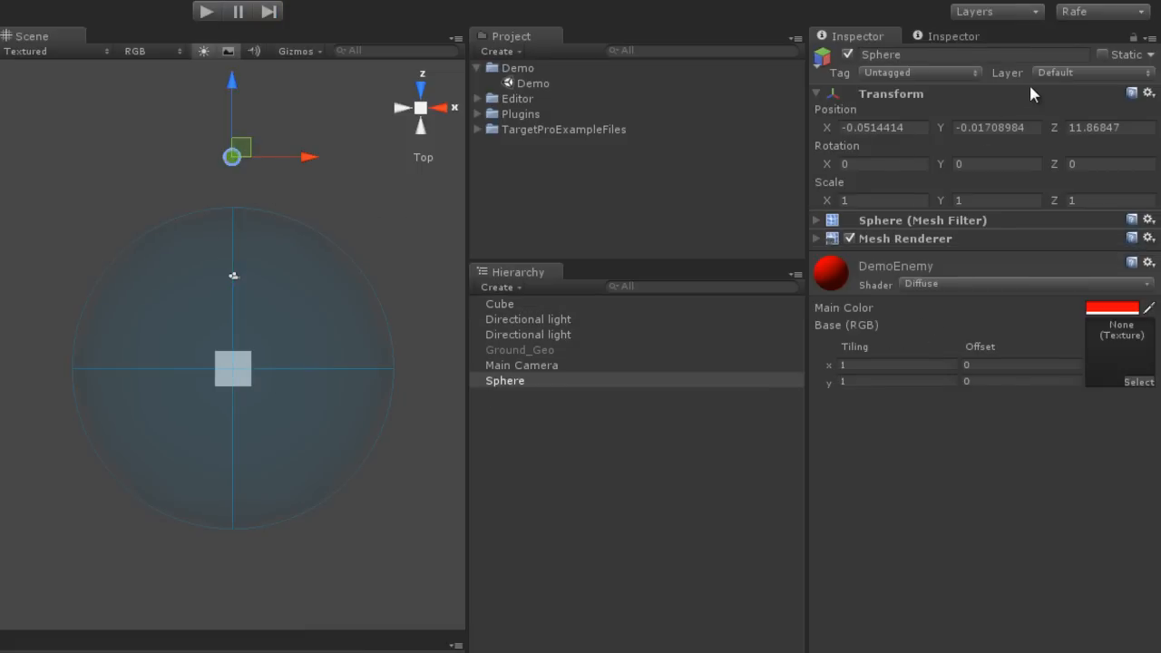
left_click(1091, 72)
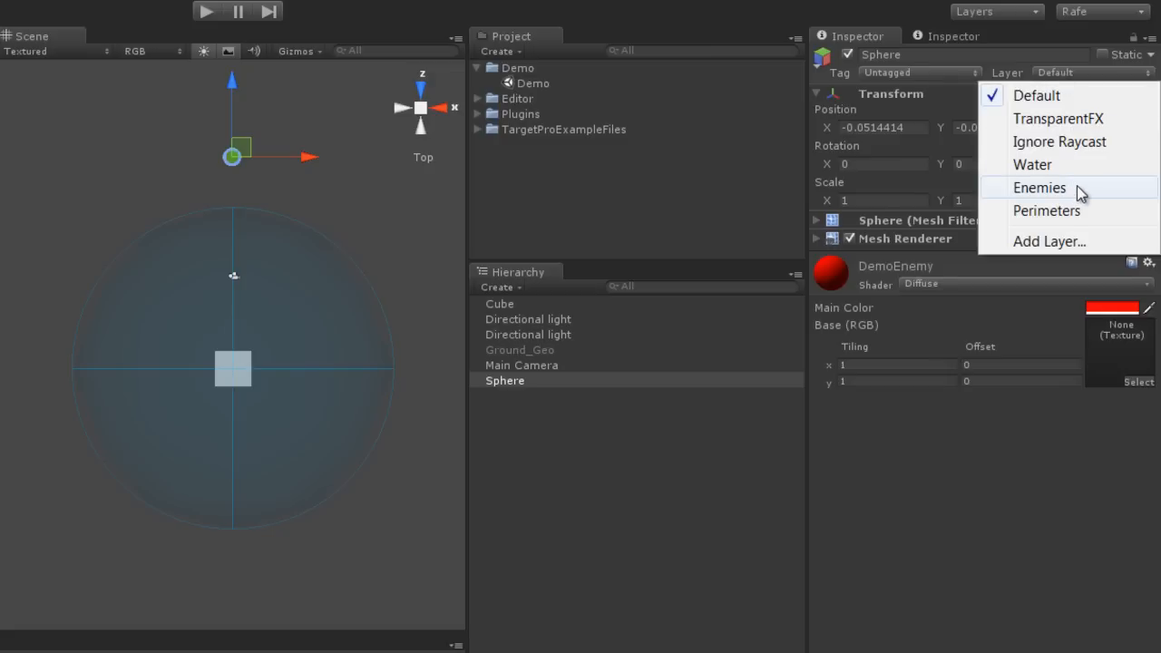
mouse_move(1103, 196)
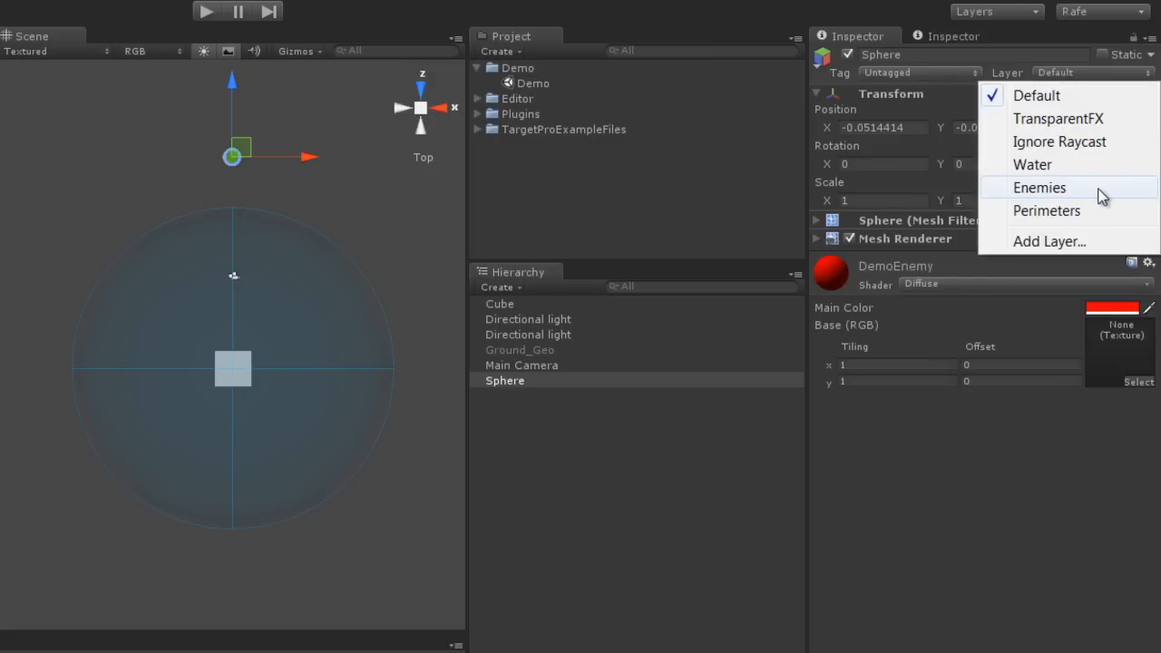
mouse_move(1086, 196)
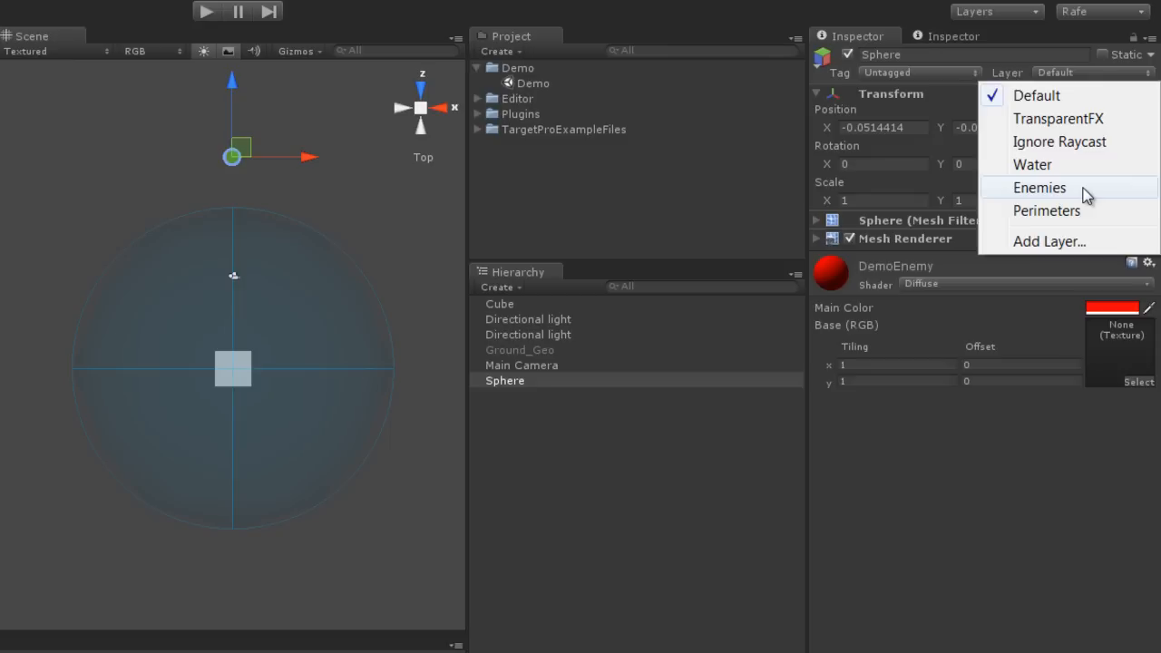
left_click(1039, 186)
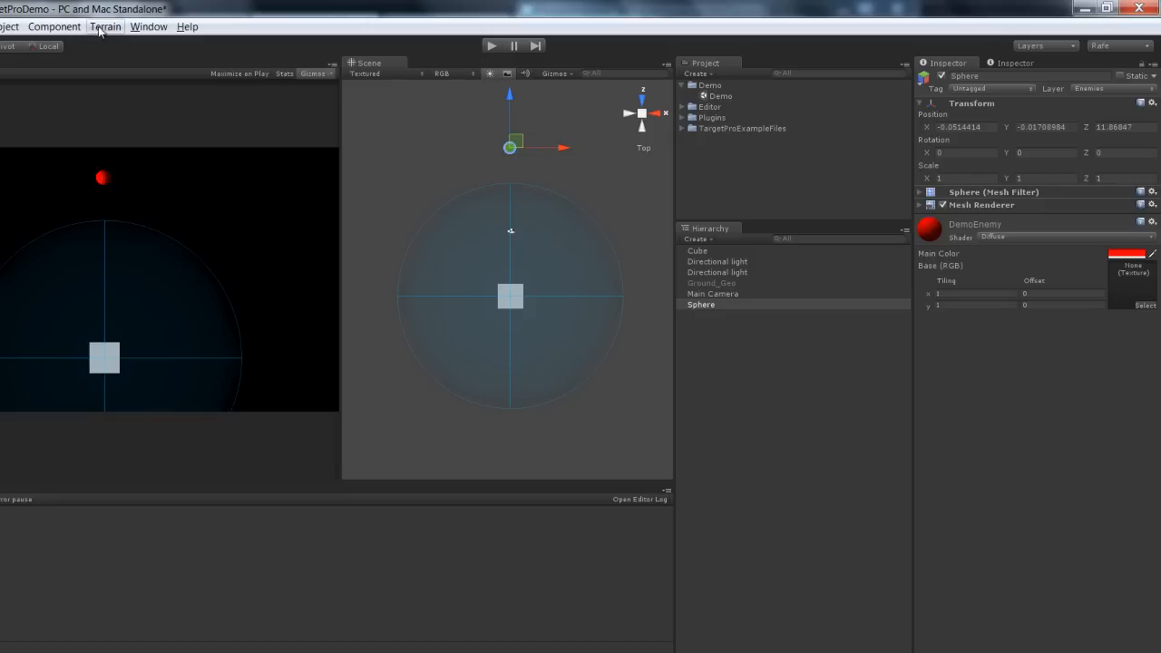
Step: Add a Rigidbody to the Sphere and tick Is Kinematic
left_click(55, 28)
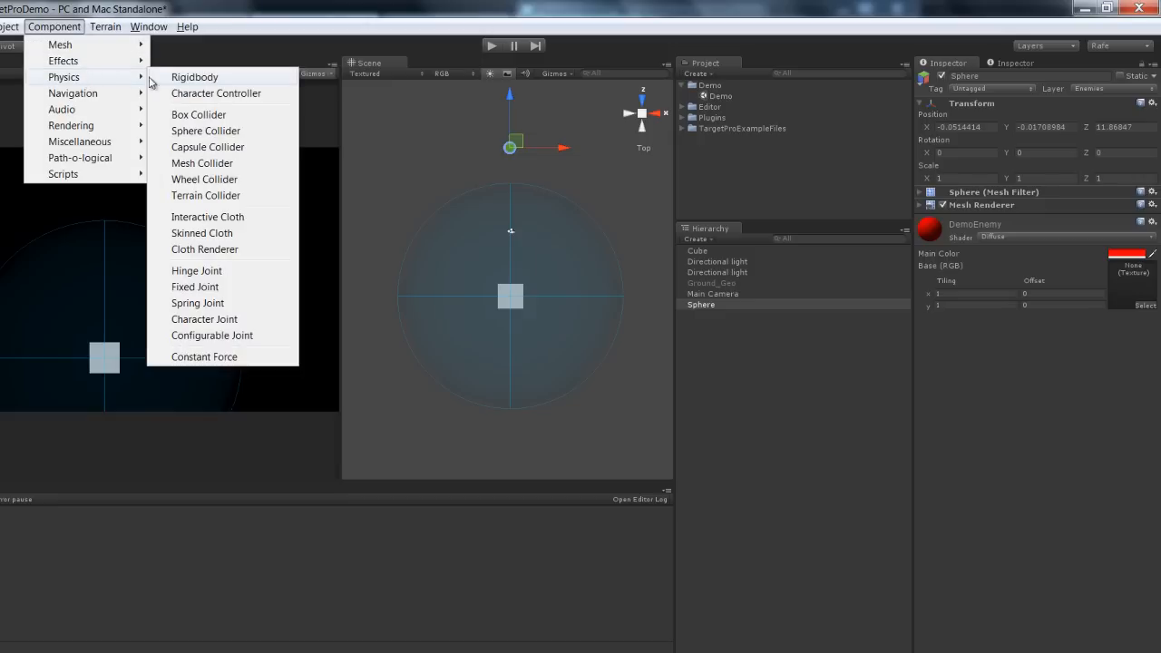
left_click(194, 76)
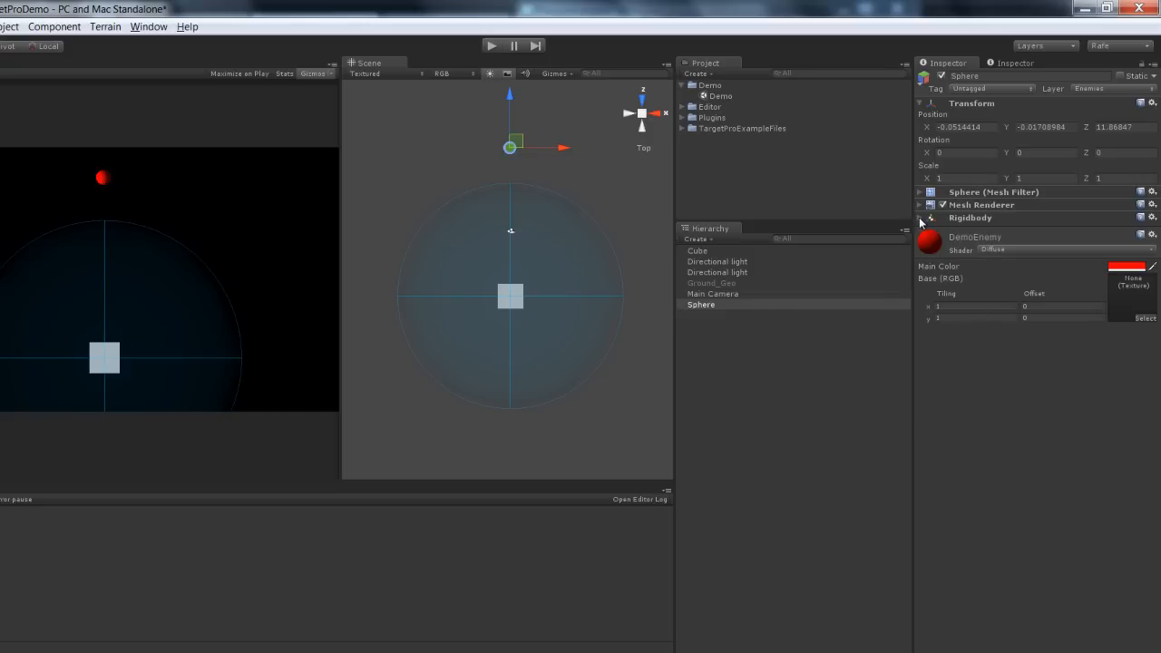
left_click(920, 218)
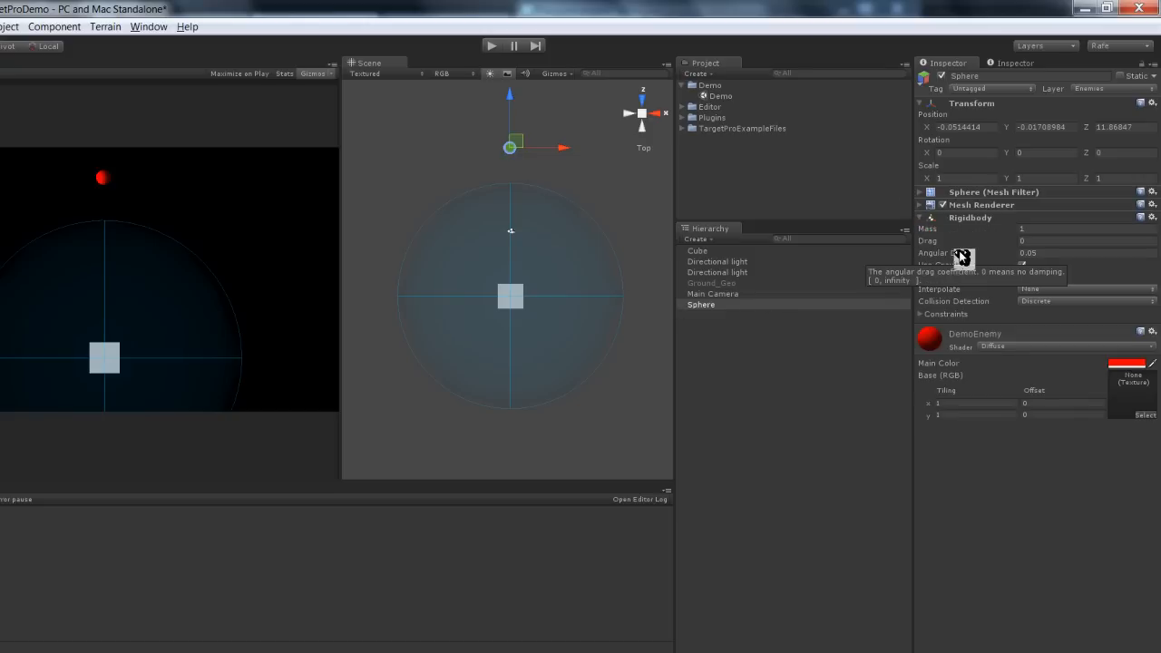
mouse_move(845, 290)
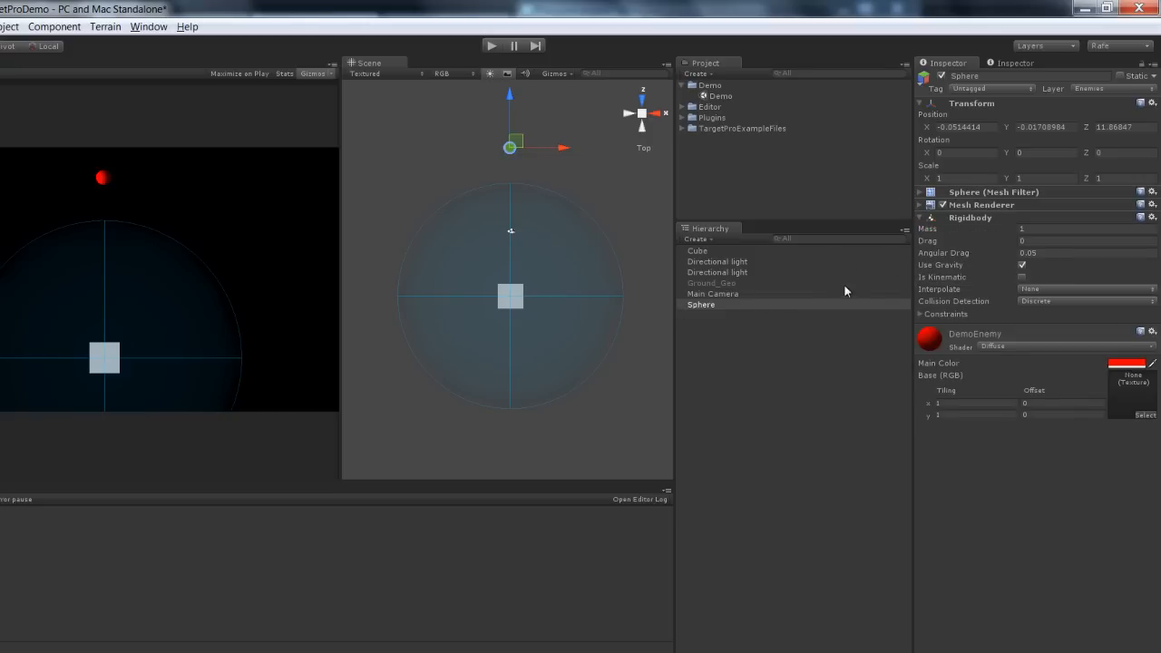
mouse_move(631, 225)
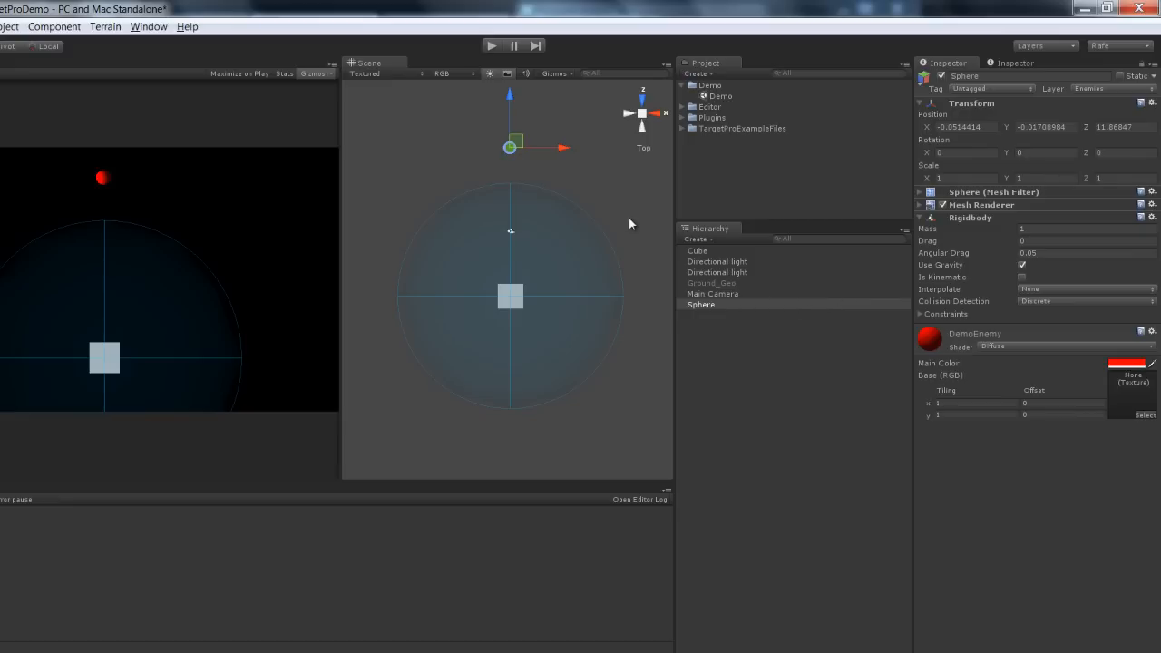
mouse_move(631, 228)
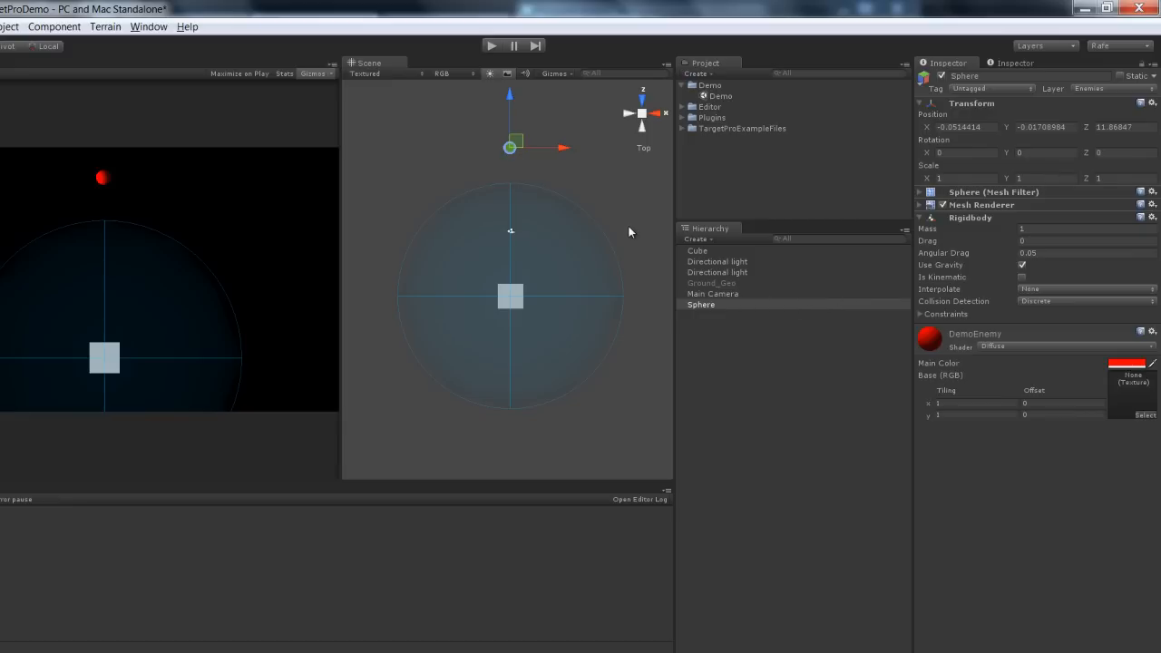
mouse_move(624, 229)
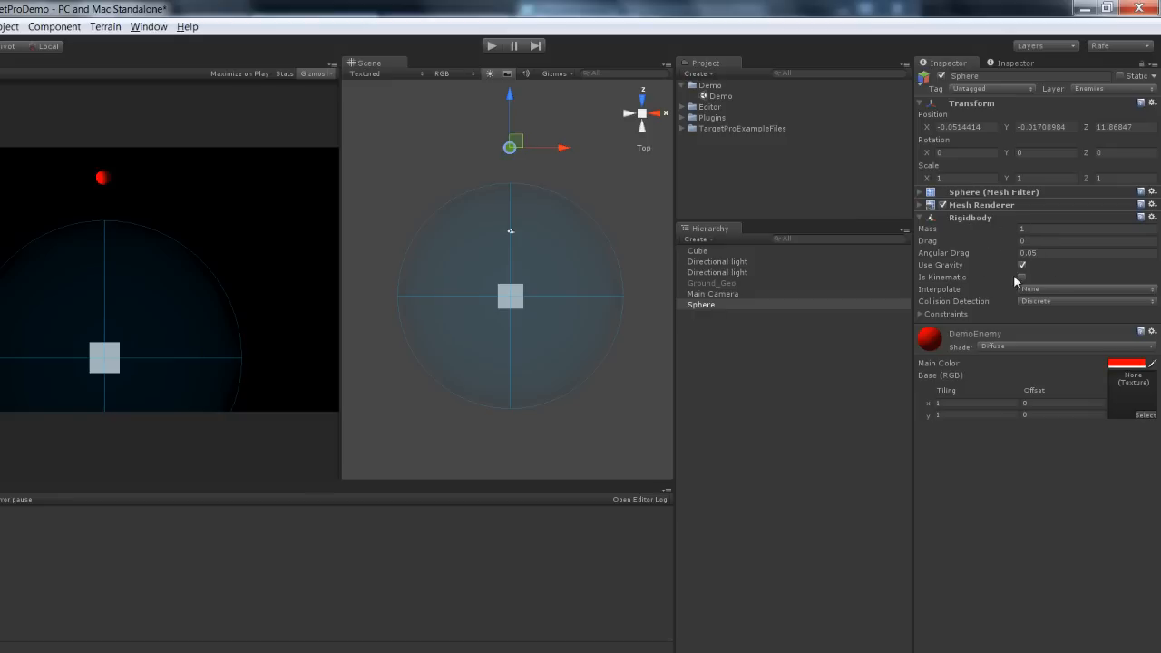
left_click(1023, 276)
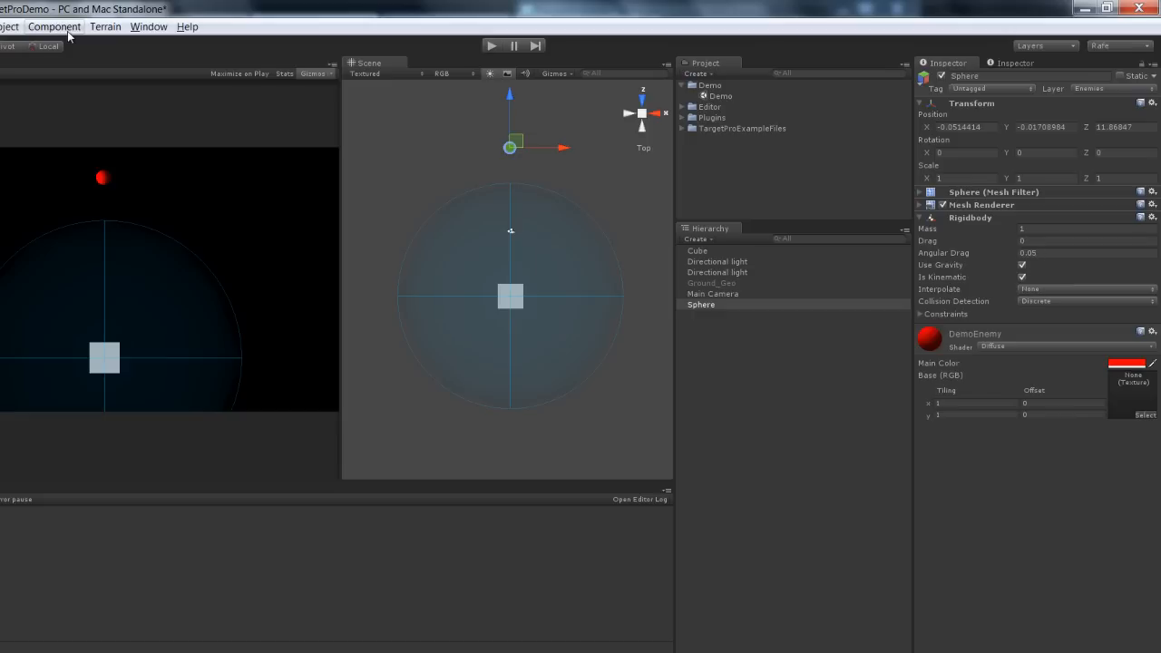
Step: Add a Sphere Collider to the Sphere and tick Is Trigger on it
left_click(55, 27)
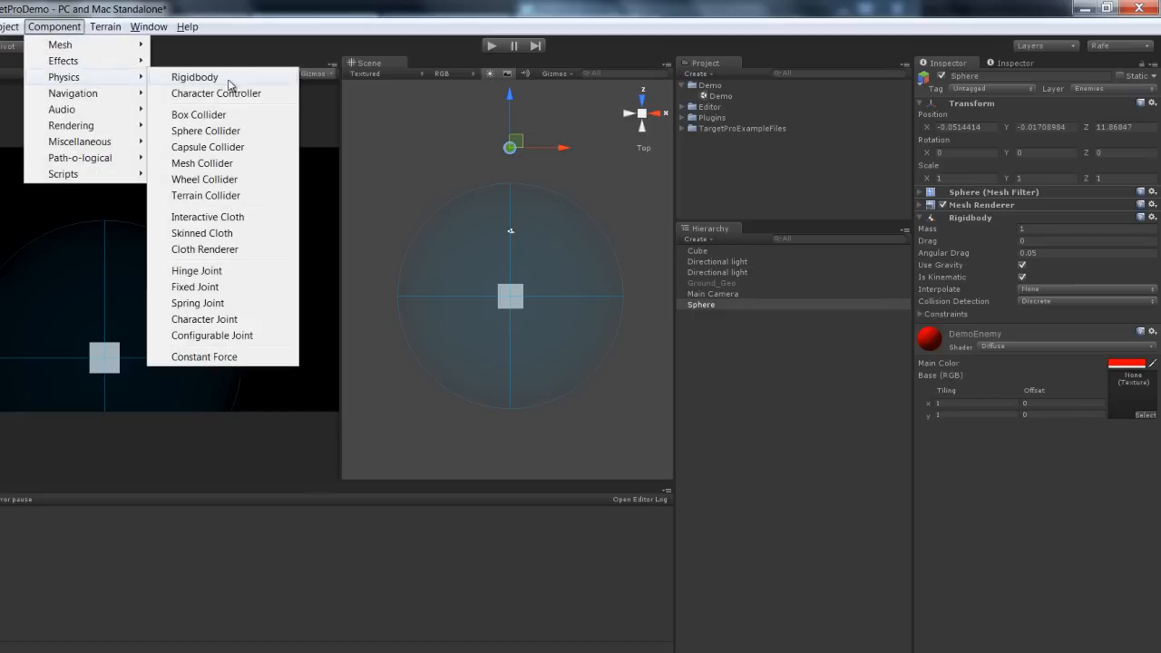
mouse_move(219, 196)
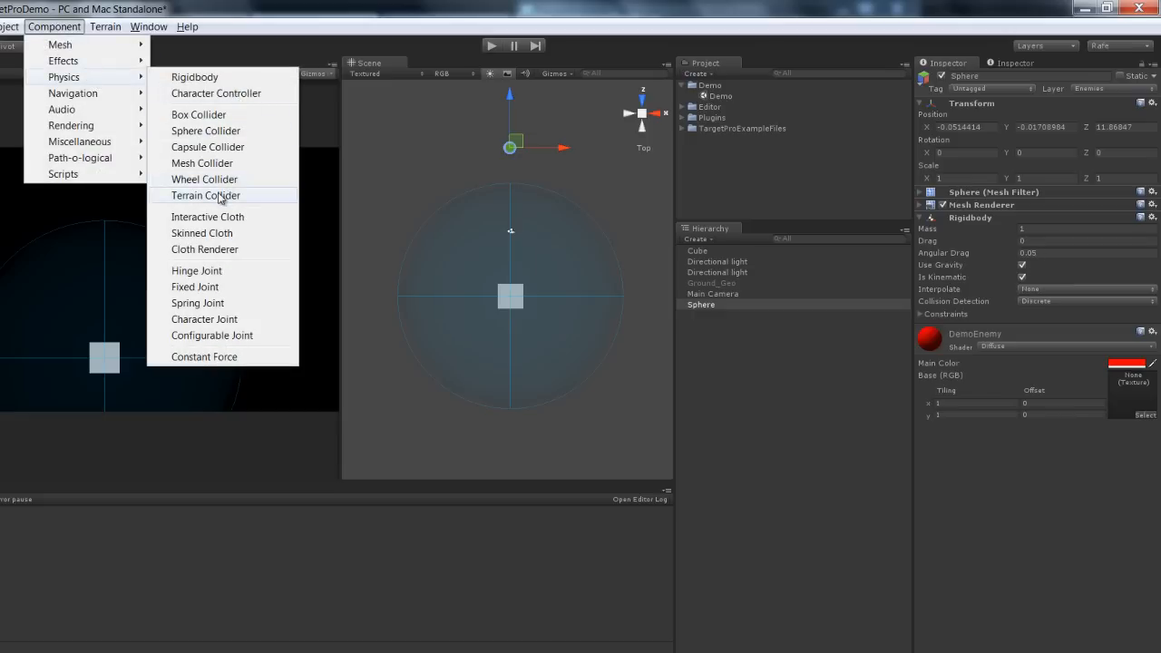
left_click(205, 131)
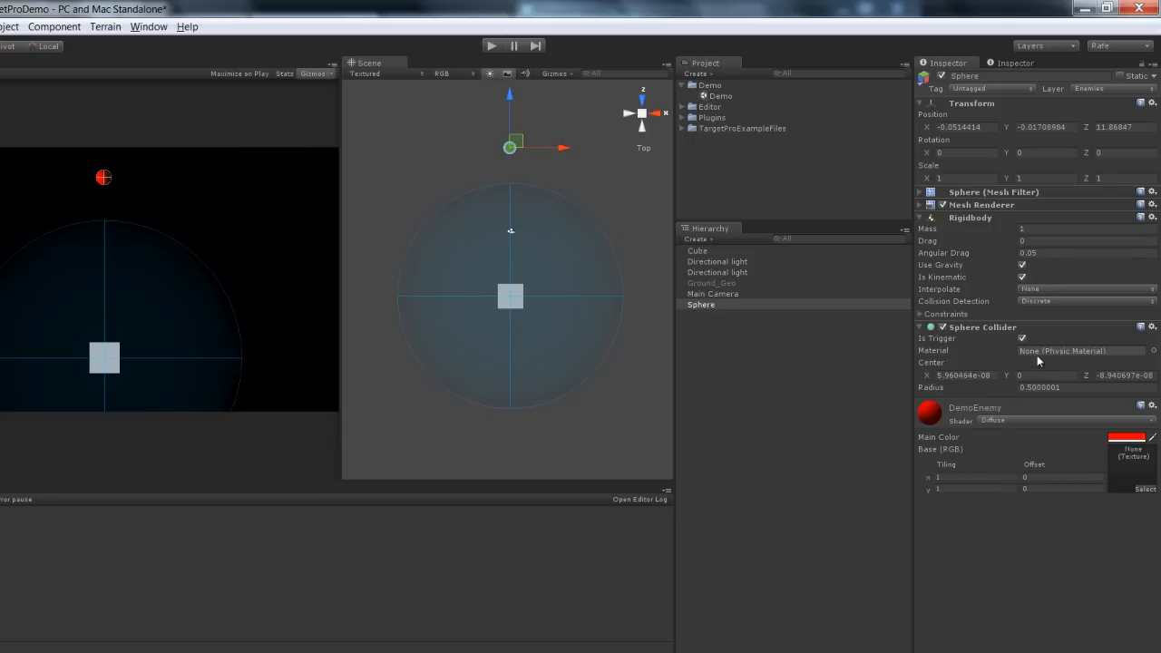
left_click(1023, 340)
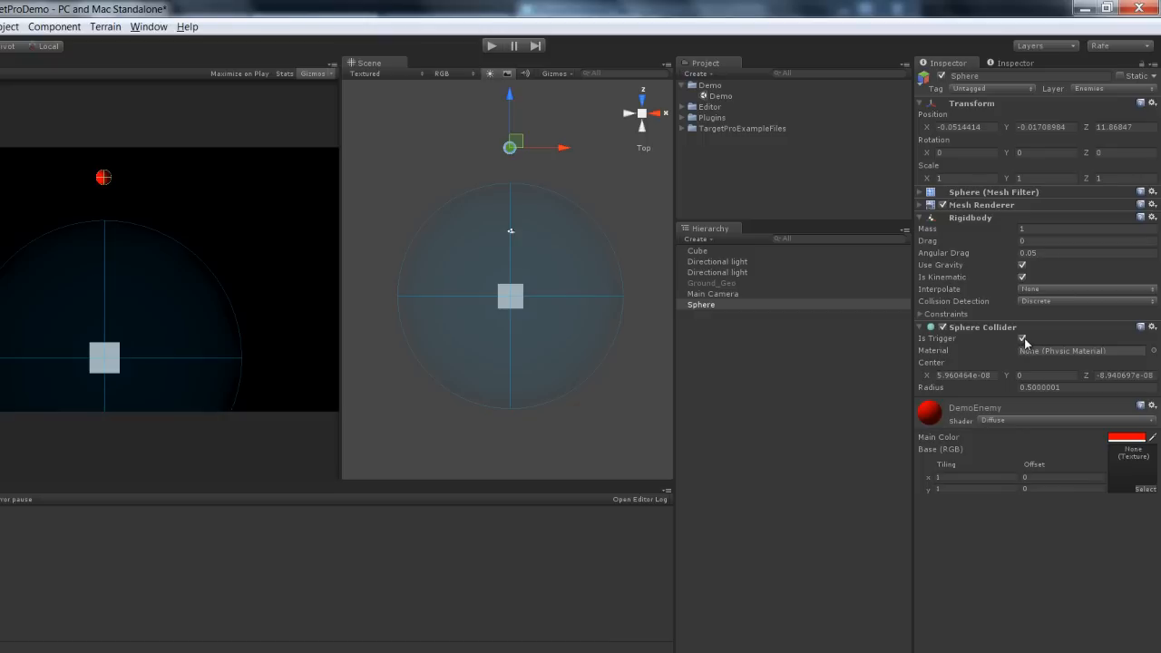
left_click(54, 27)
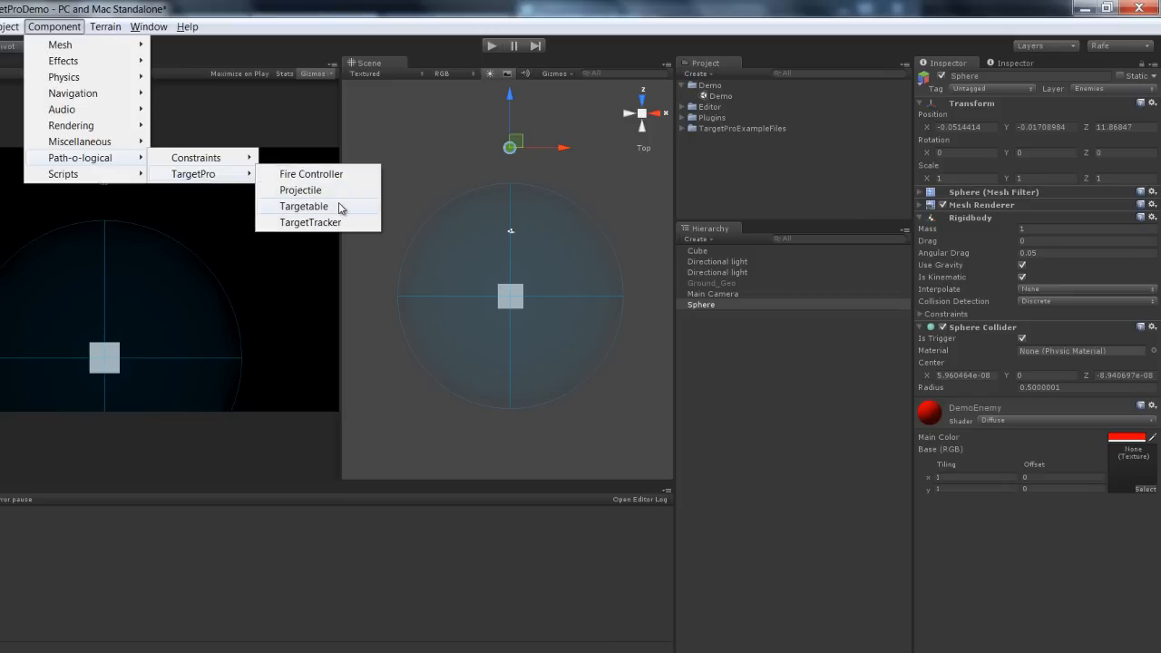
Step: Attach the Targetable script to the Sphere and expand its settings
left_click(303, 206)
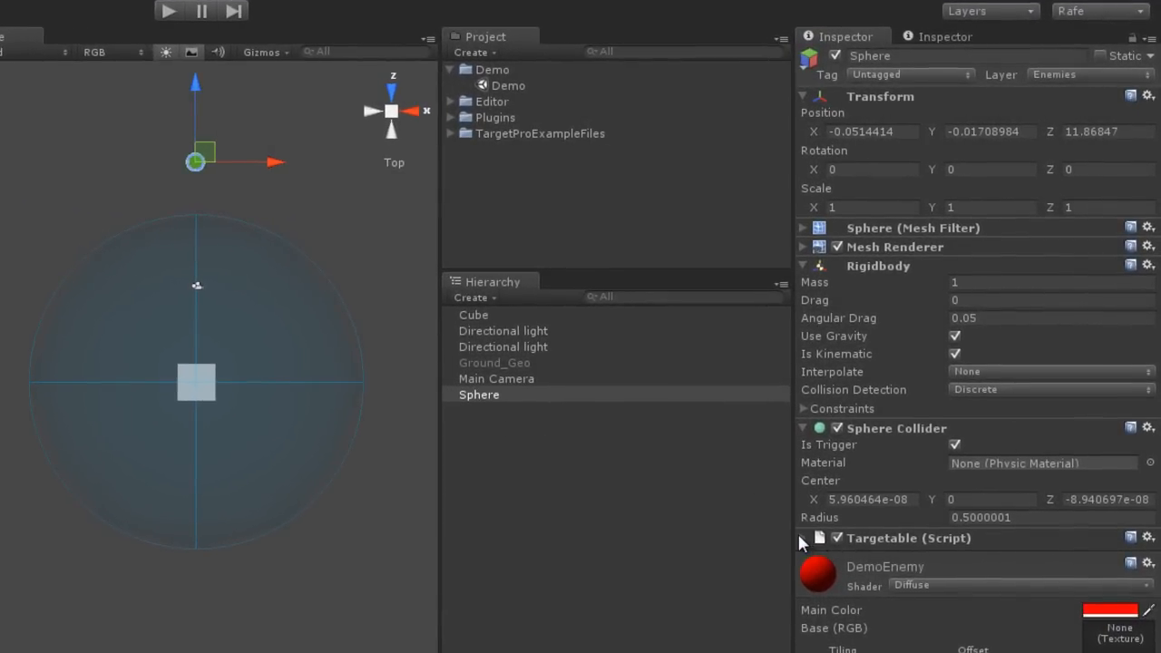
left_click(801, 537)
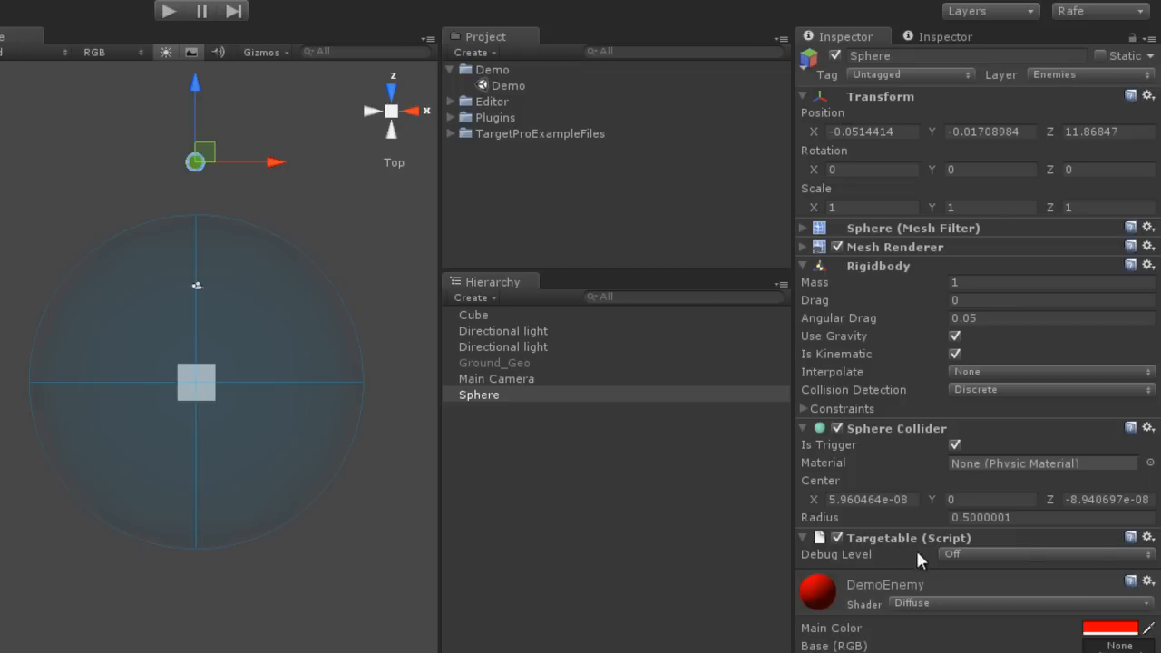
mouse_move(907, 555)
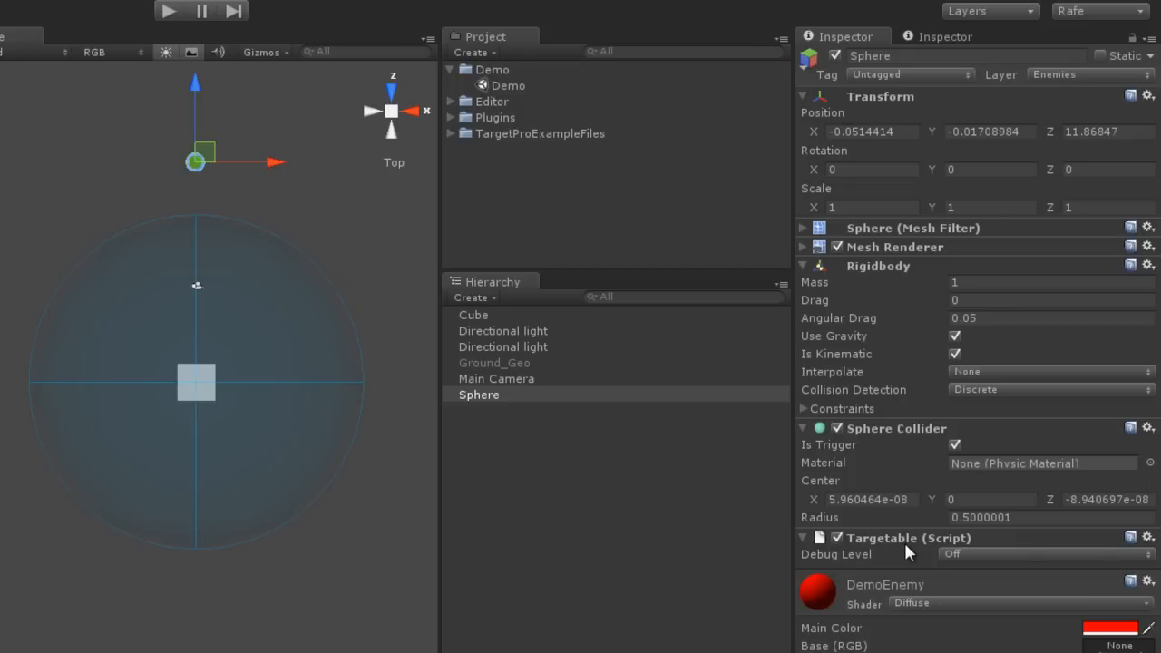
mouse_move(905, 551)
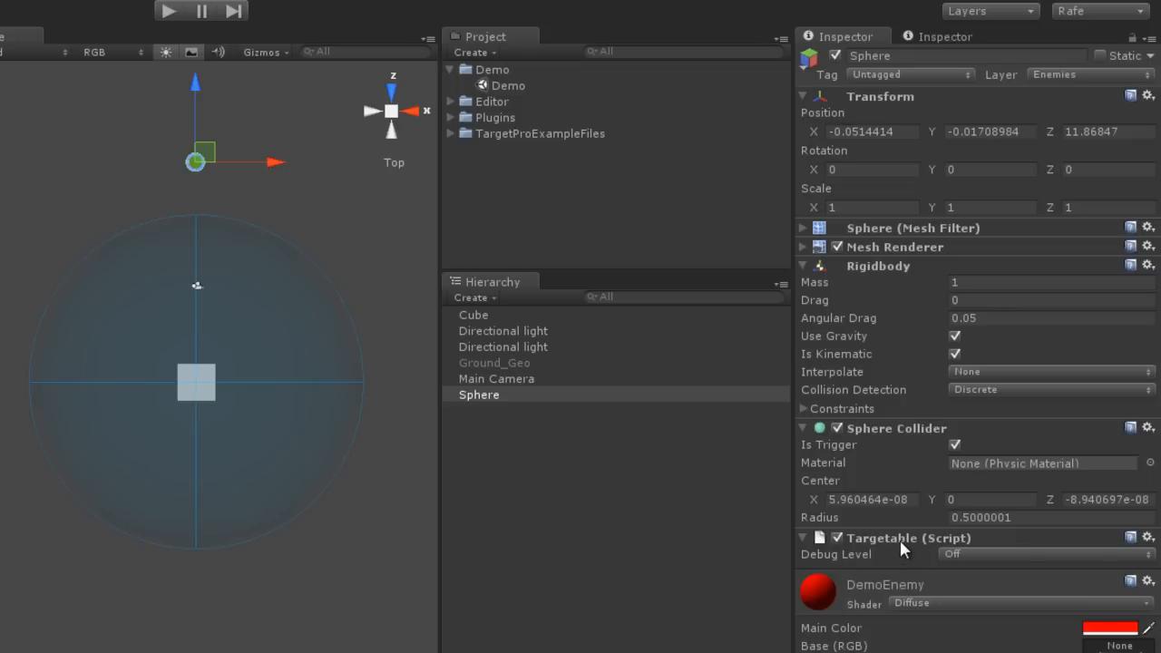
mouse_move(83, 98)
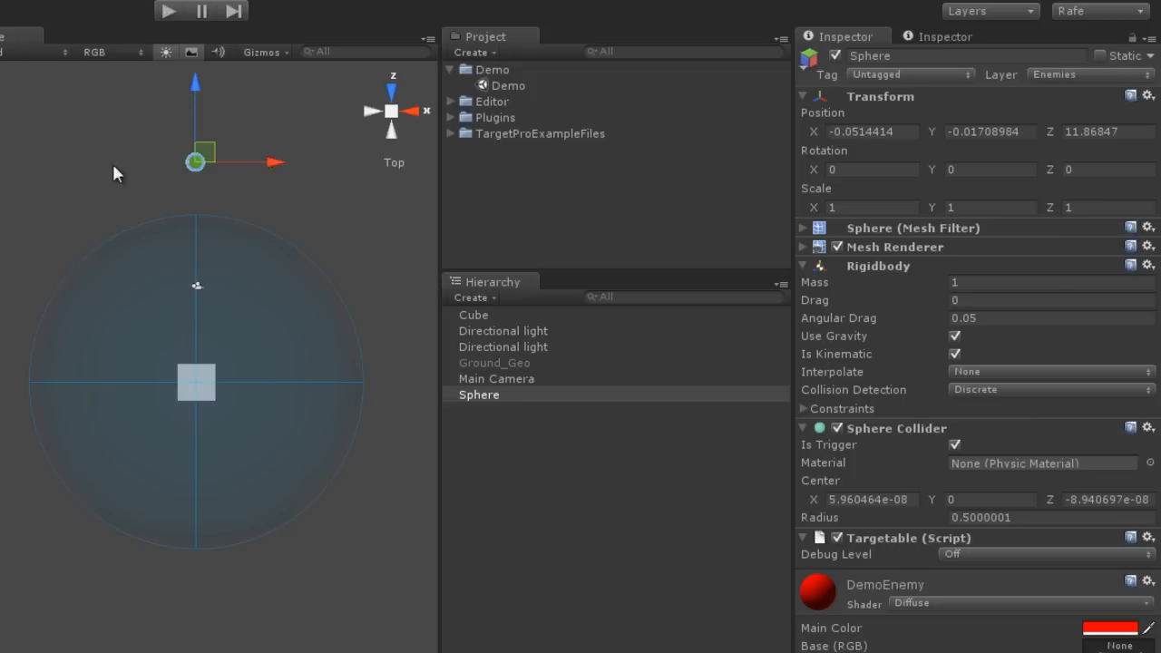
mouse_move(204, 390)
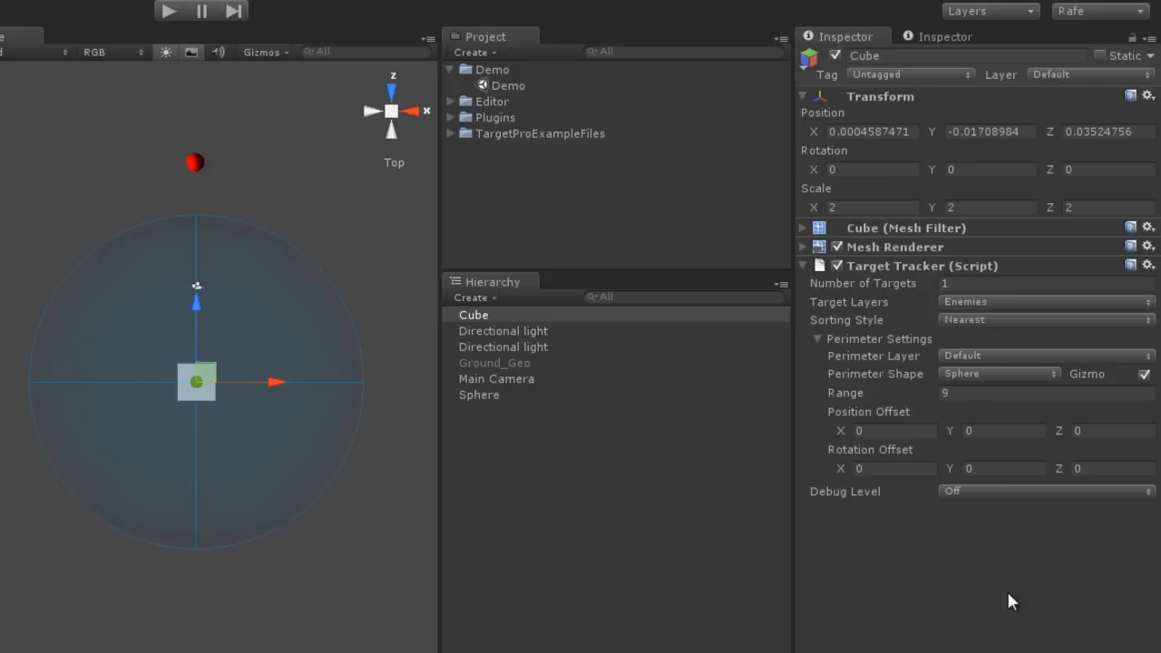
Step: Choose Normal in the Cube's Target Tracker Debug Level dropdown
left_click(1043, 490)
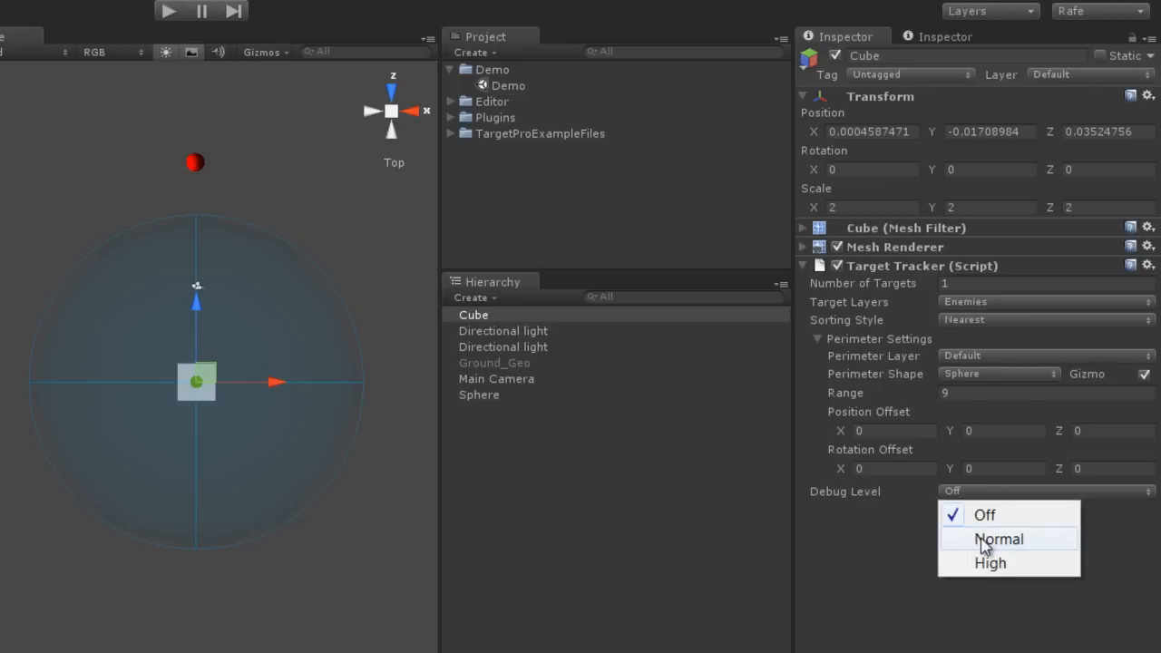
left_click(998, 539)
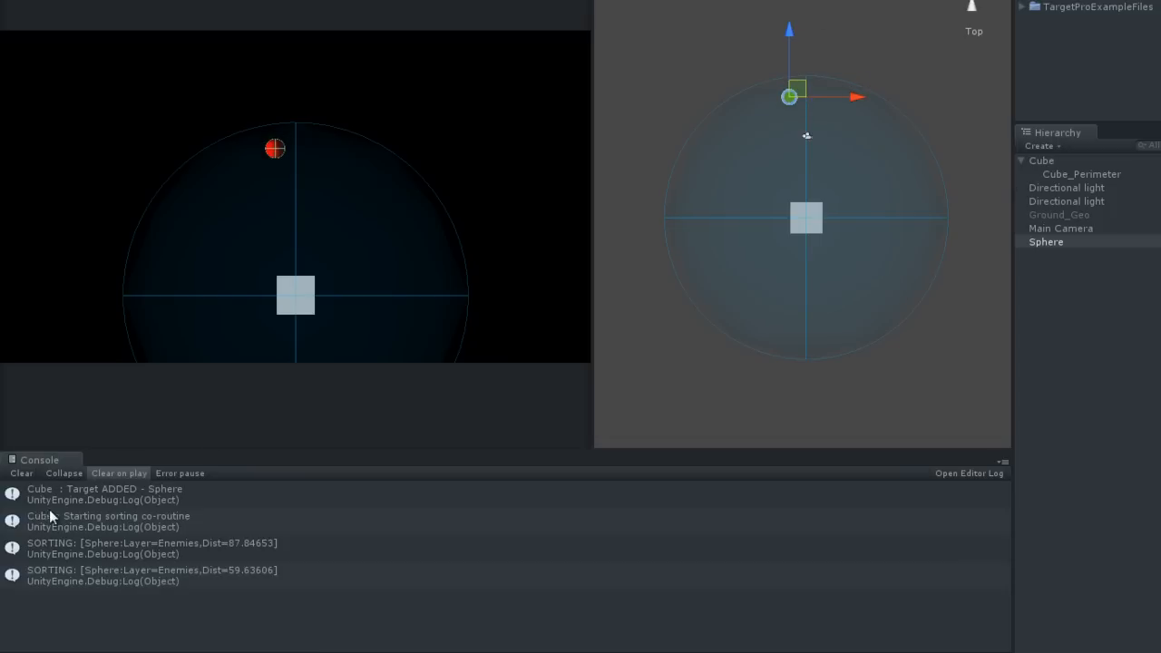
mouse_move(44, 500)
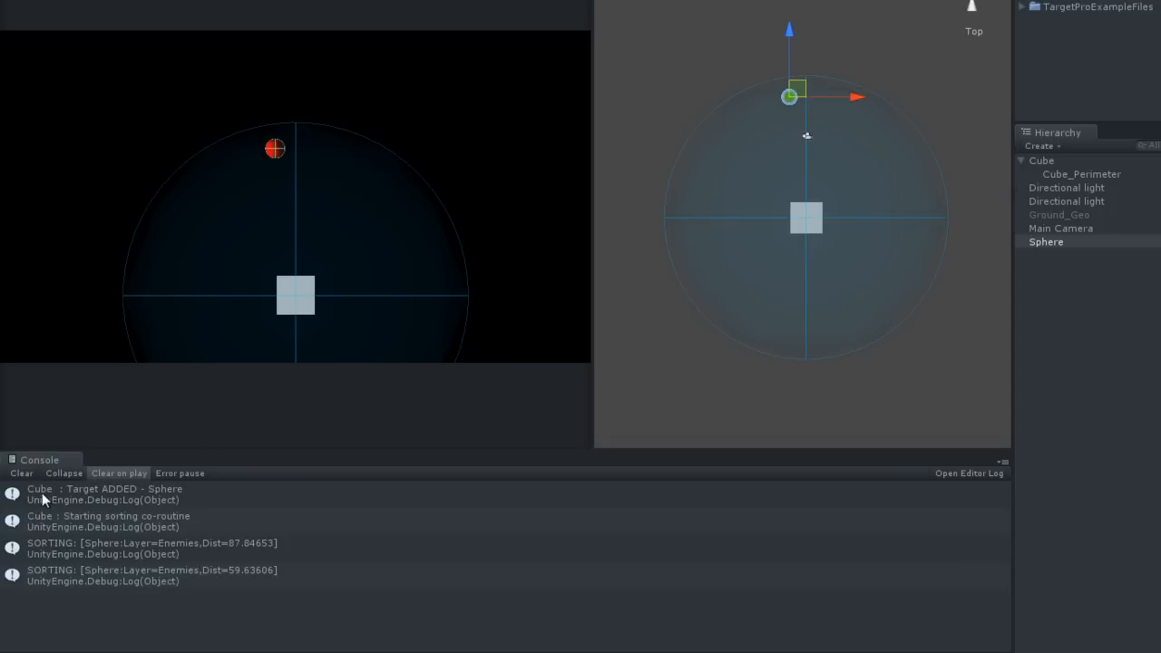
mouse_move(107, 504)
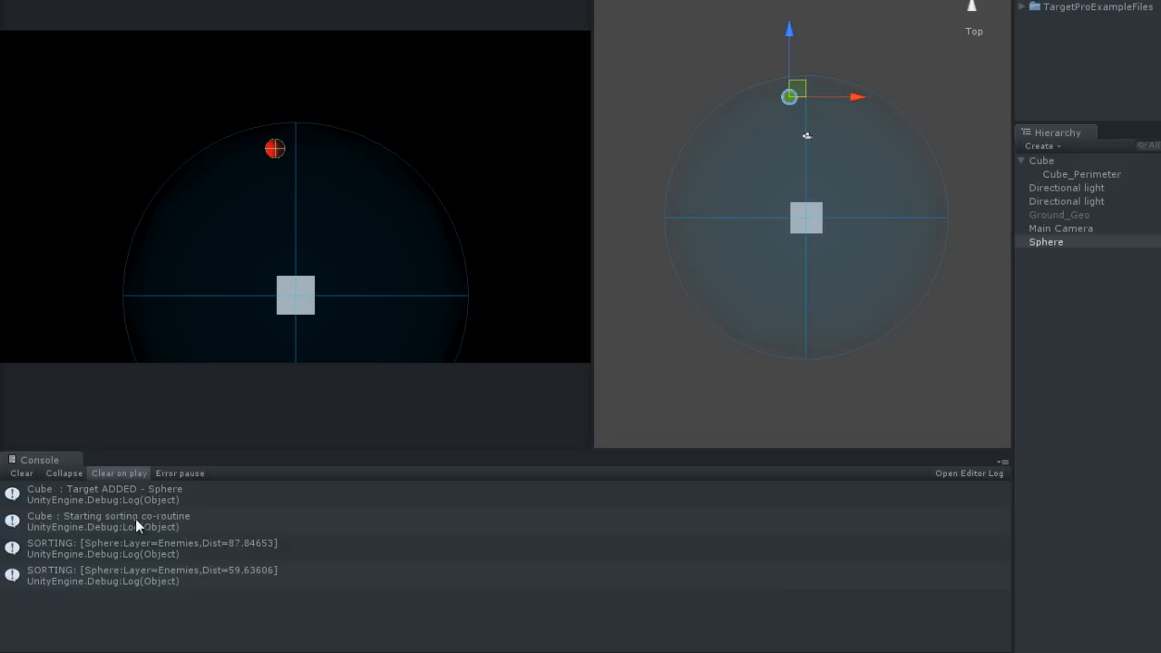
mouse_move(80, 566)
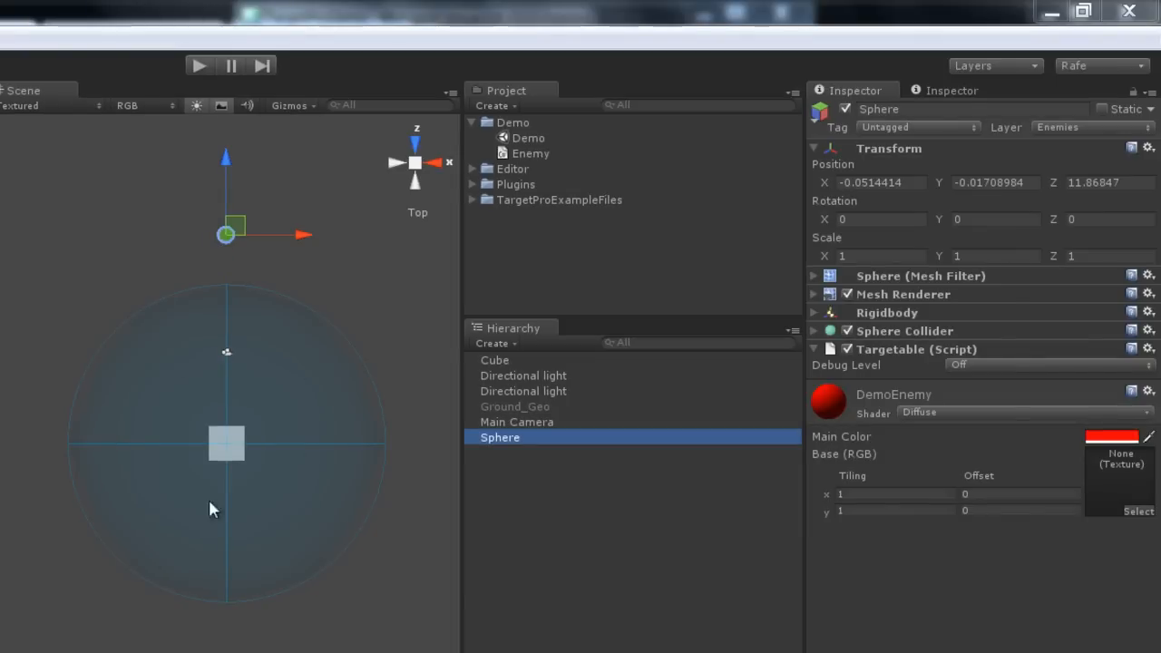
mouse_move(522, 163)
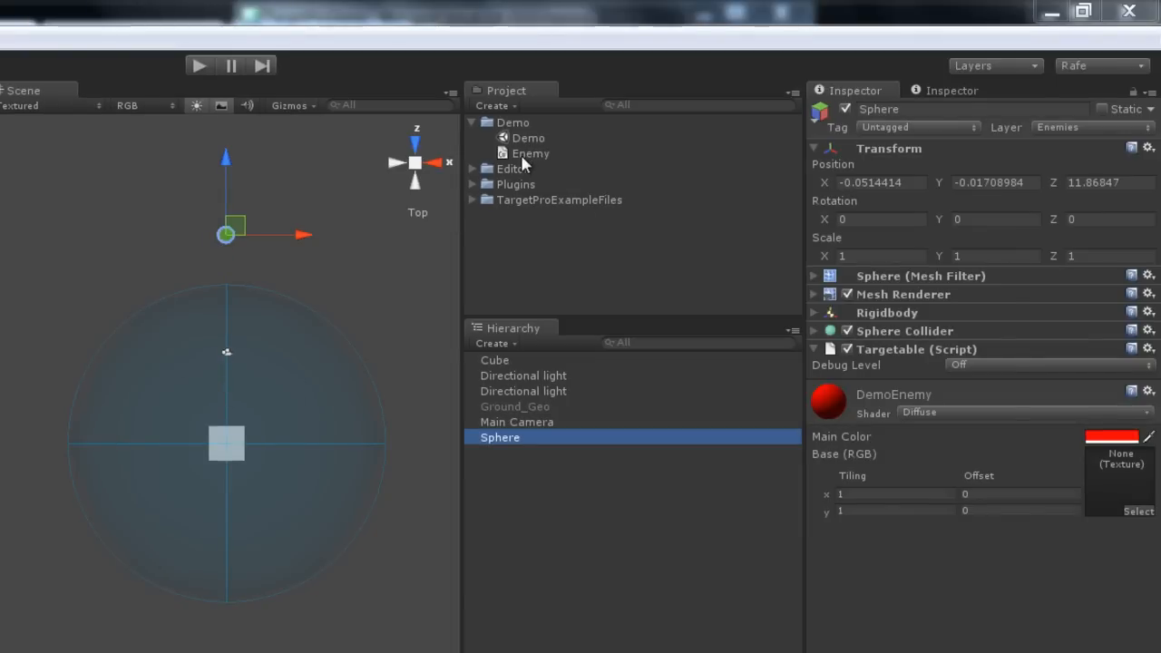
Step: Preview the Enemy script in the Project panel and drop it onto the Sphere
left_click(529, 152)
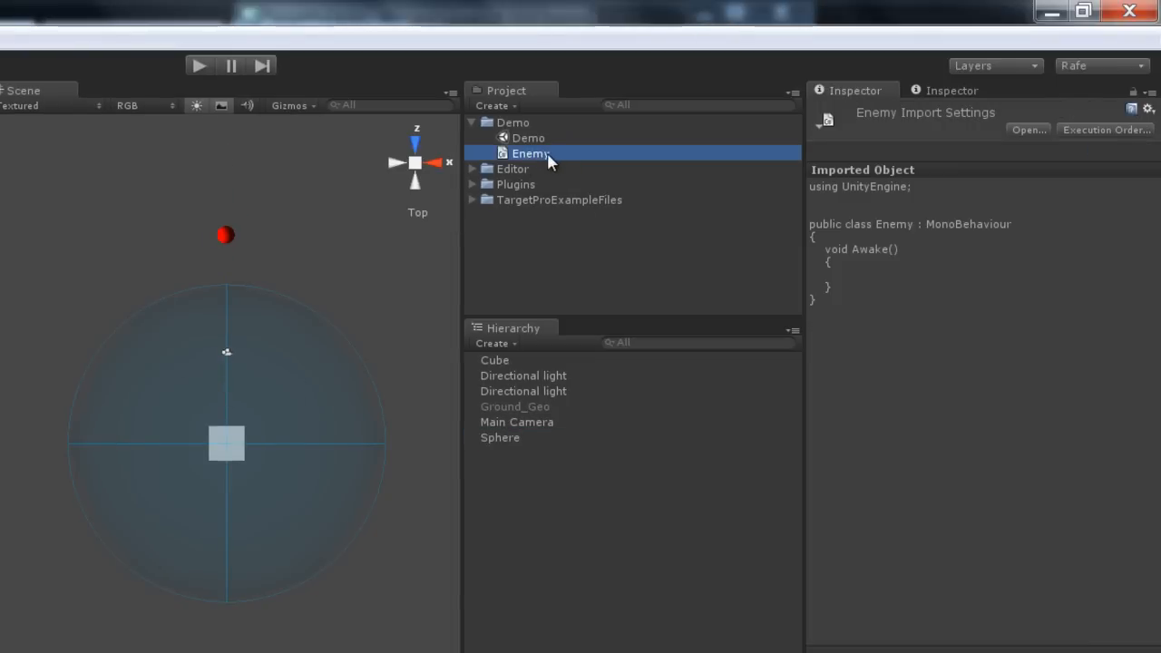
mouse_move(1012, 229)
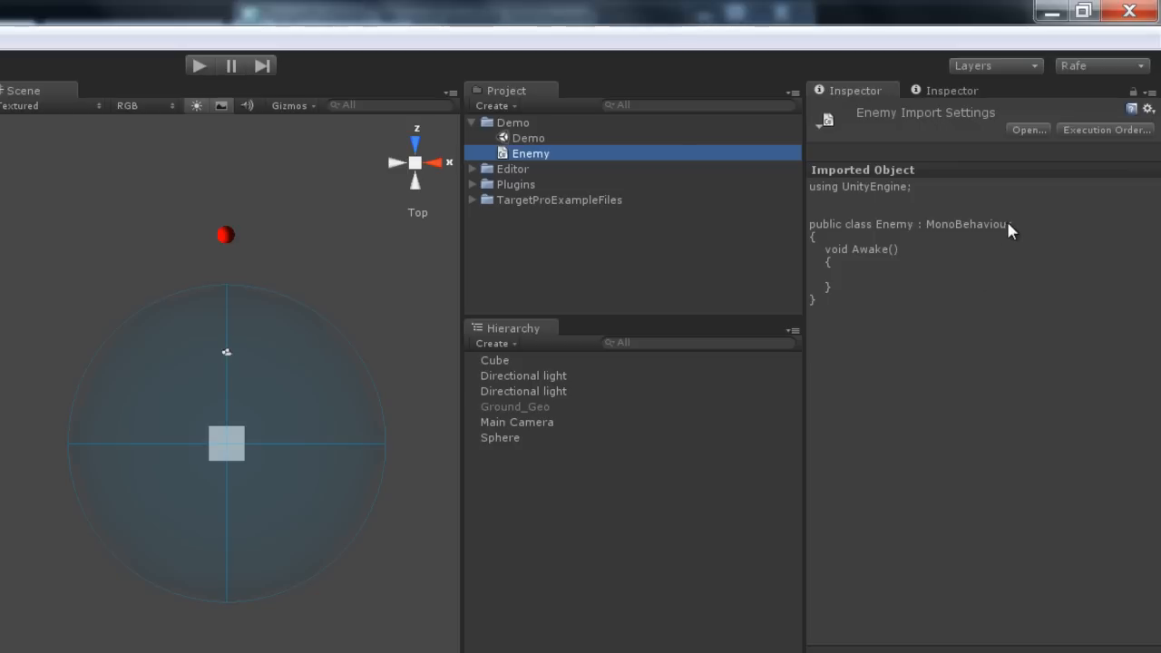
mouse_move(936, 191)
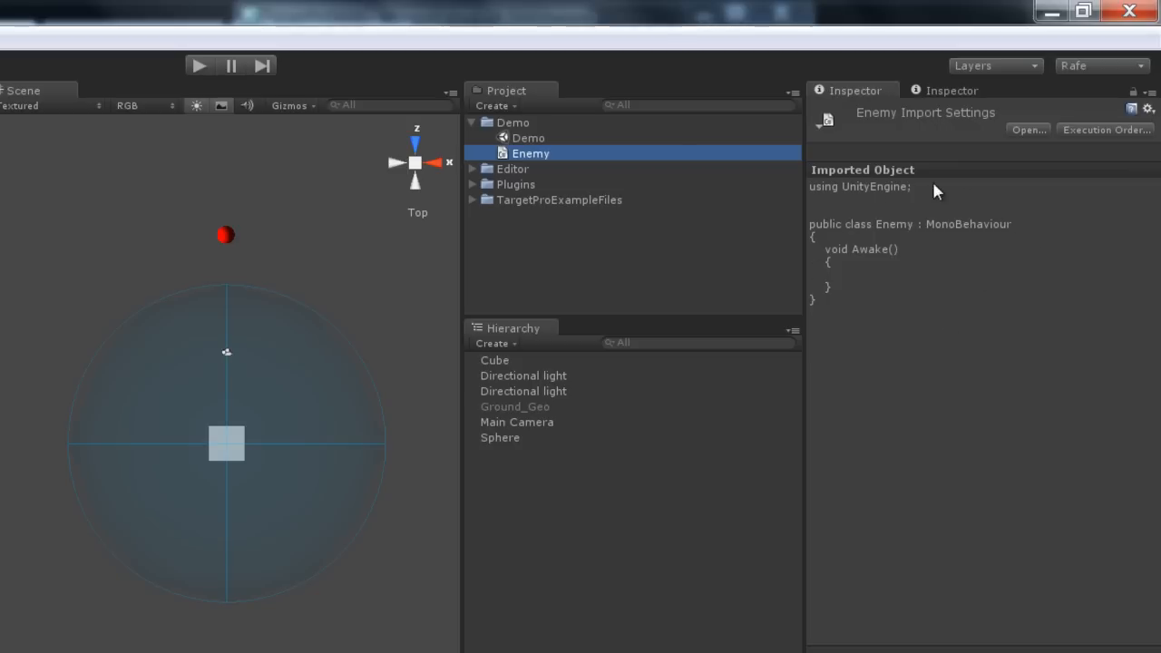
mouse_move(904, 316)
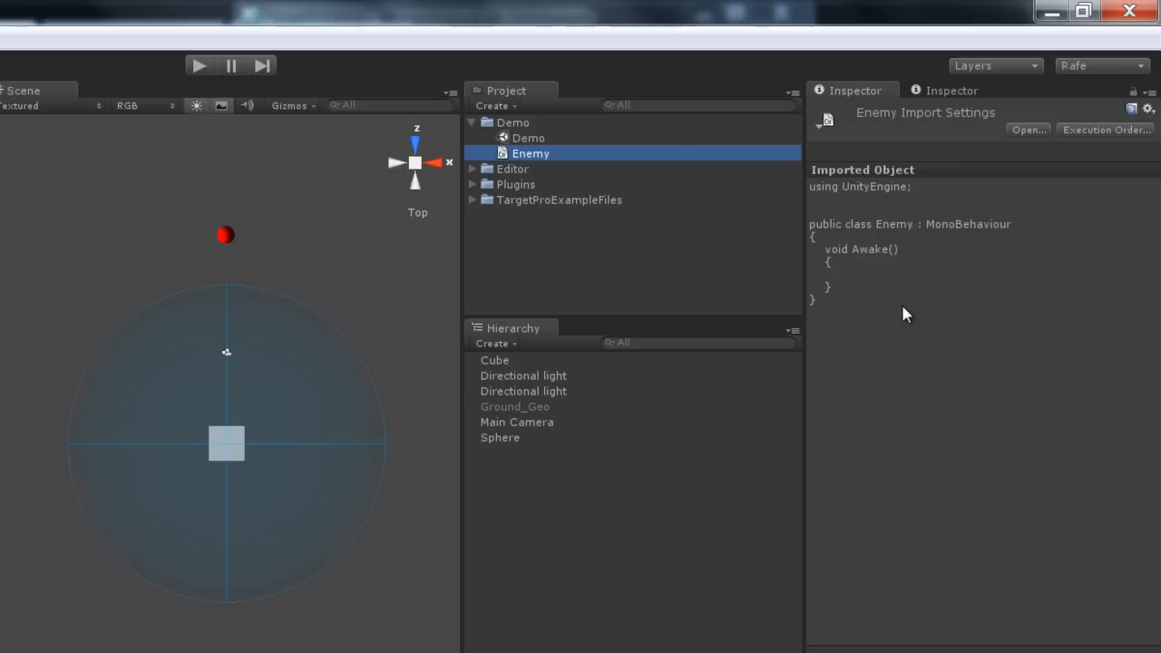
mouse_move(860, 269)
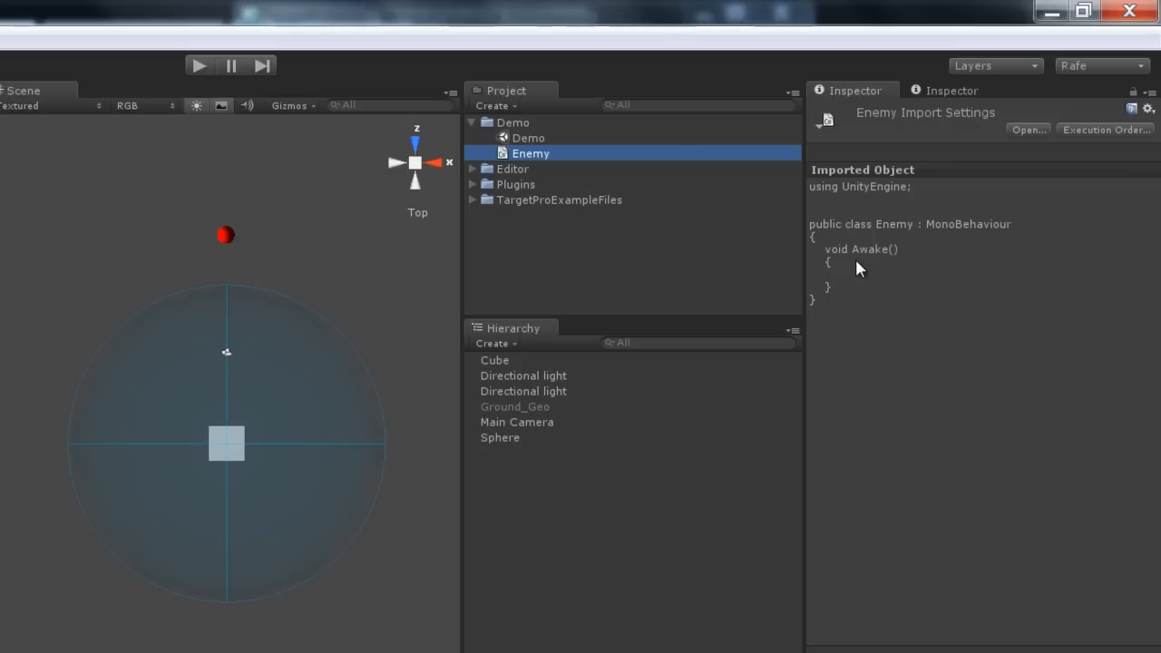
left_click(500, 437)
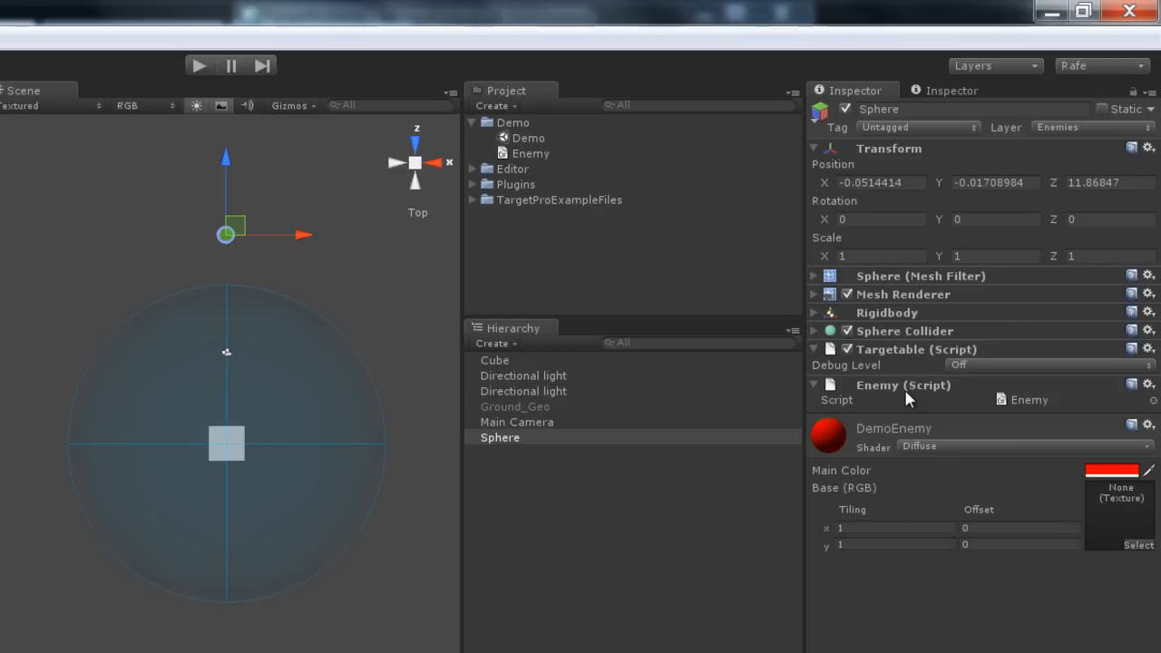
mouse_move(918, 401)
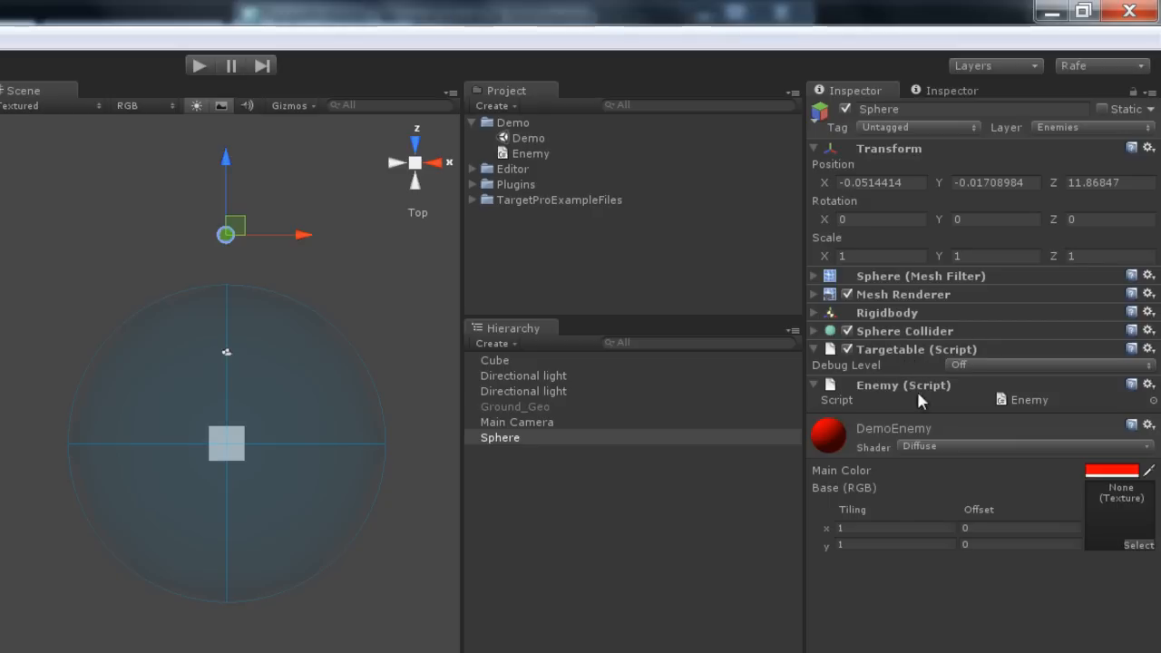
mouse_move(906, 394)
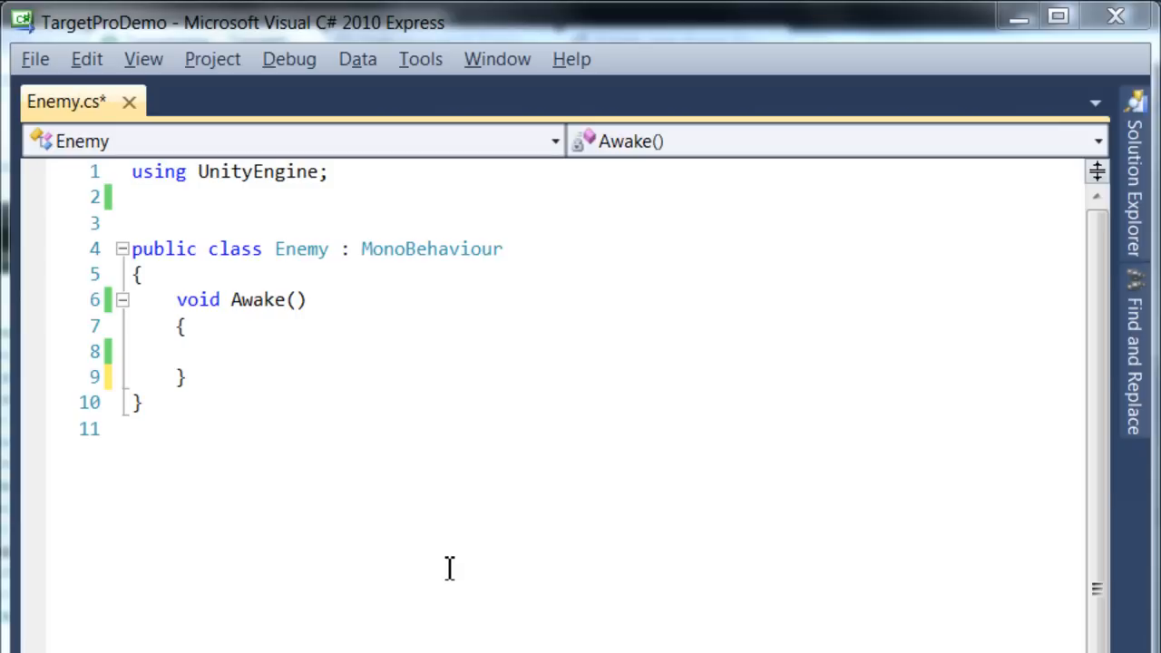
mouse_move(317, 403)
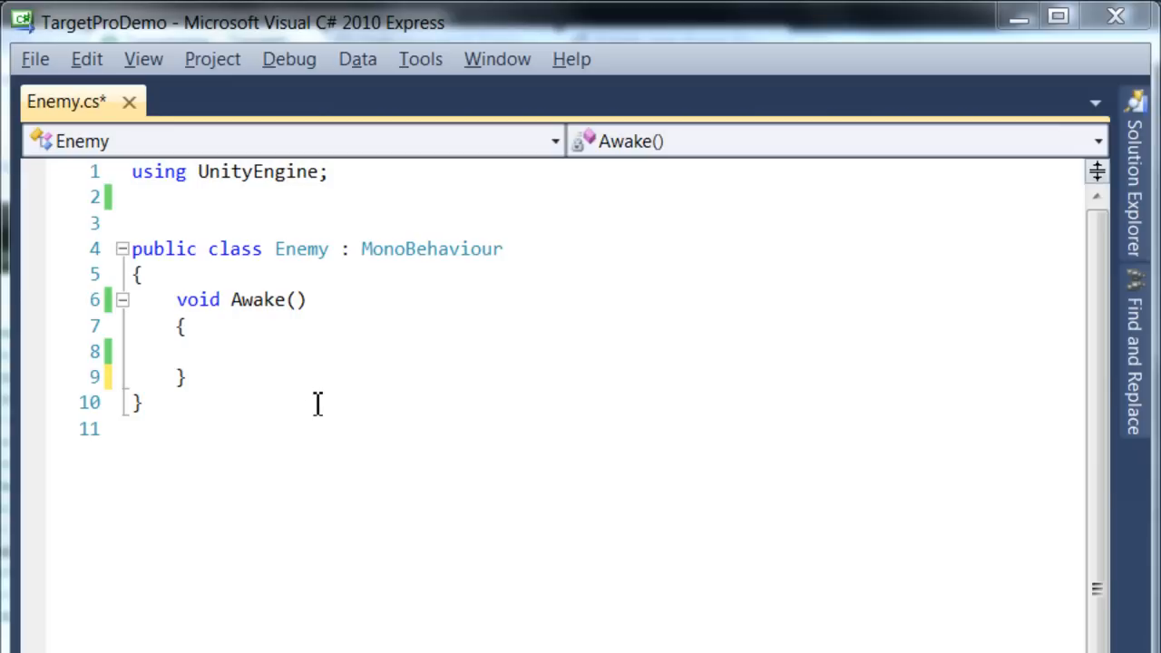
mouse_move(319, 401)
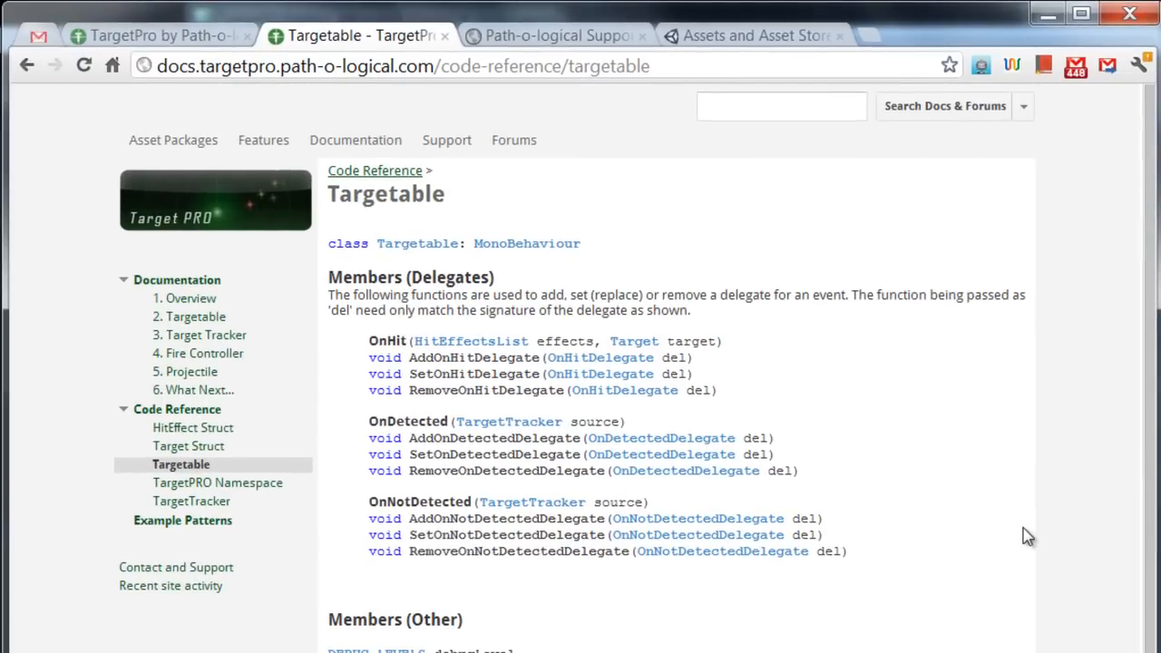
mouse_move(381, 339)
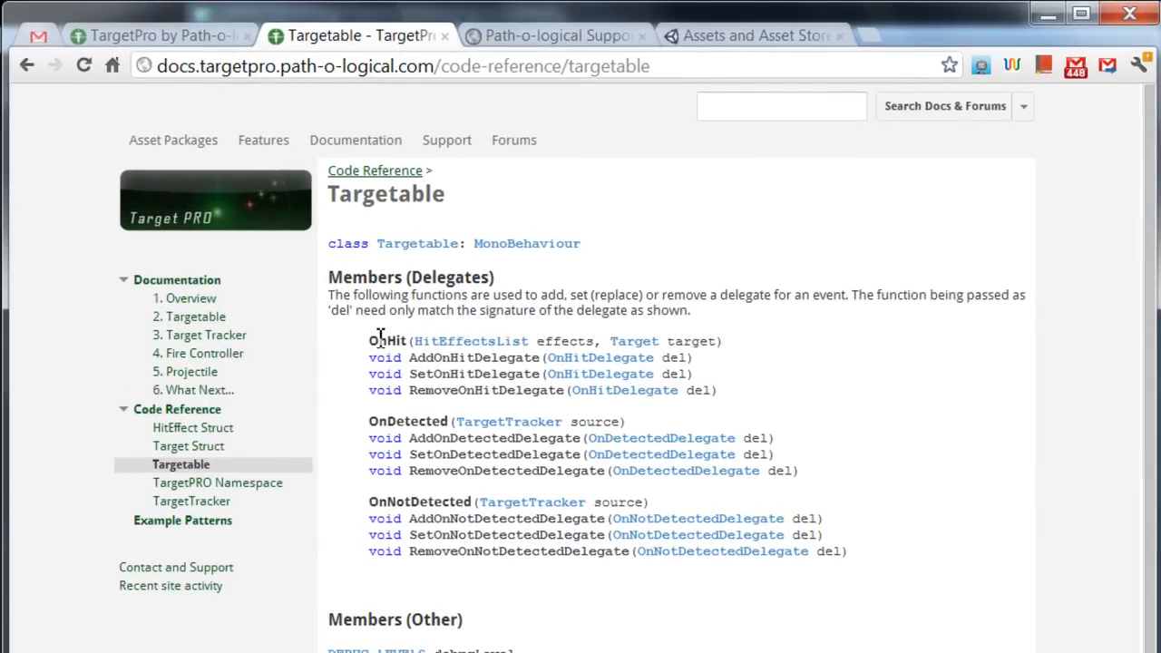
mouse_move(405, 501)
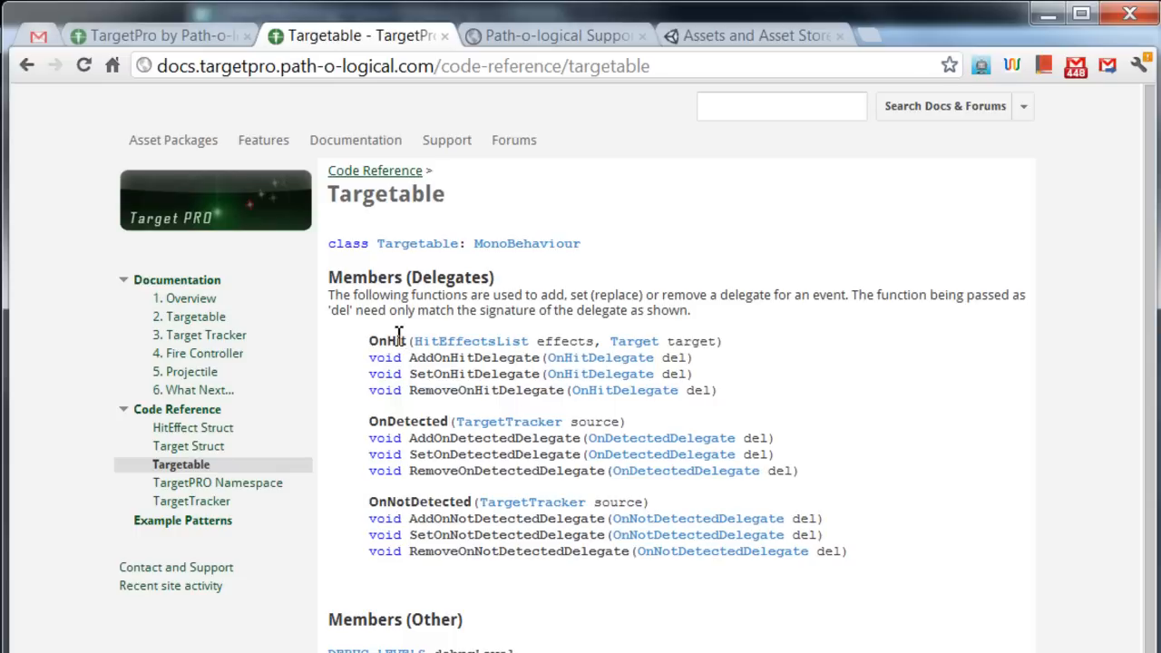
mouse_move(432, 508)
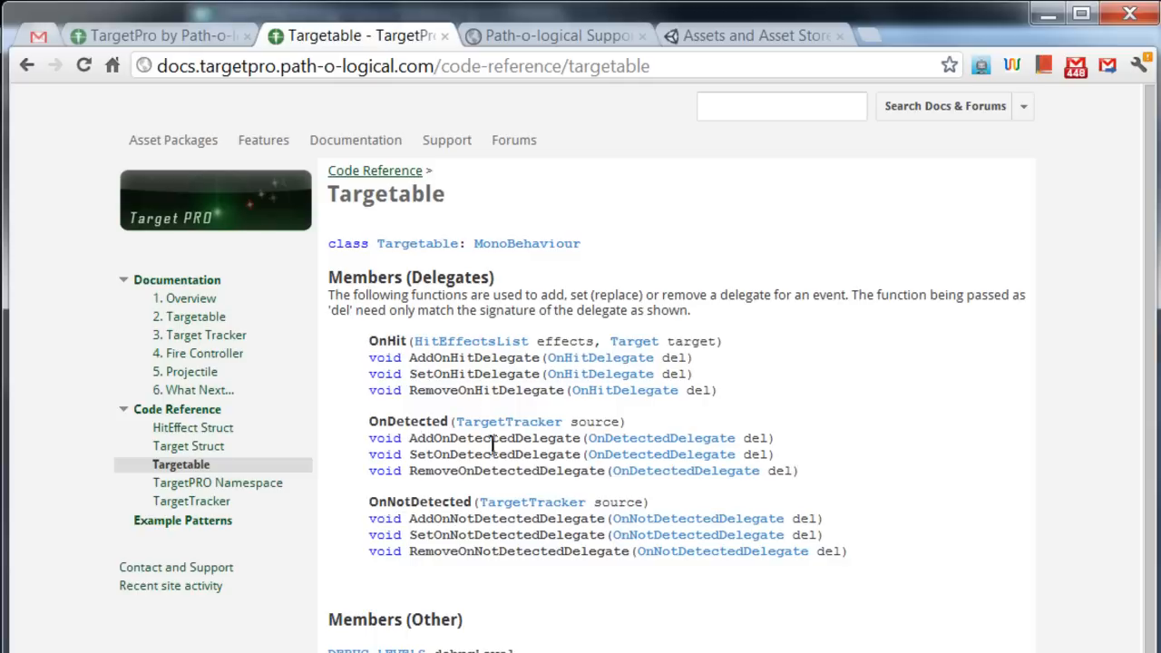
mouse_move(388, 425)
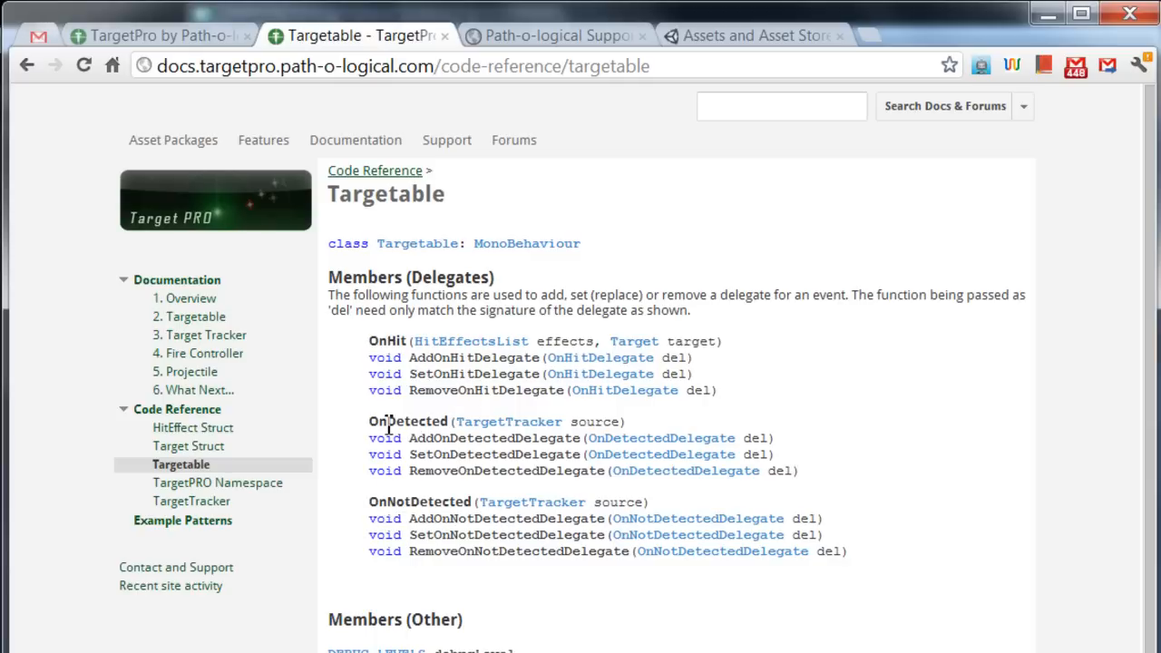
mouse_move(564, 427)
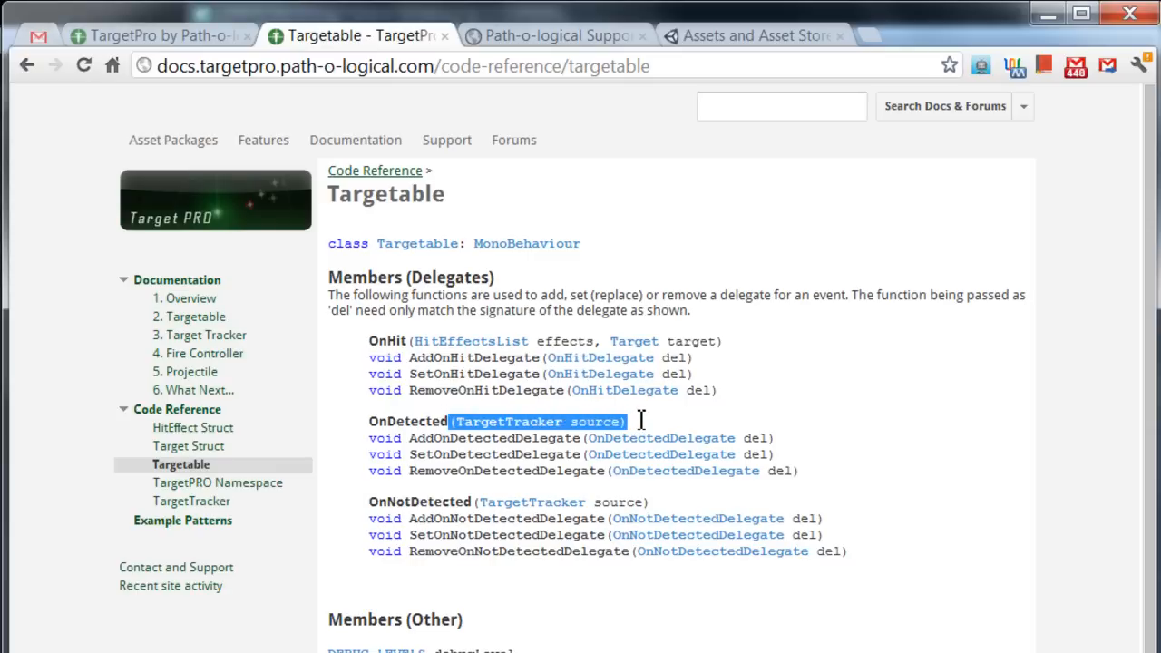
mouse_move(439, 433)
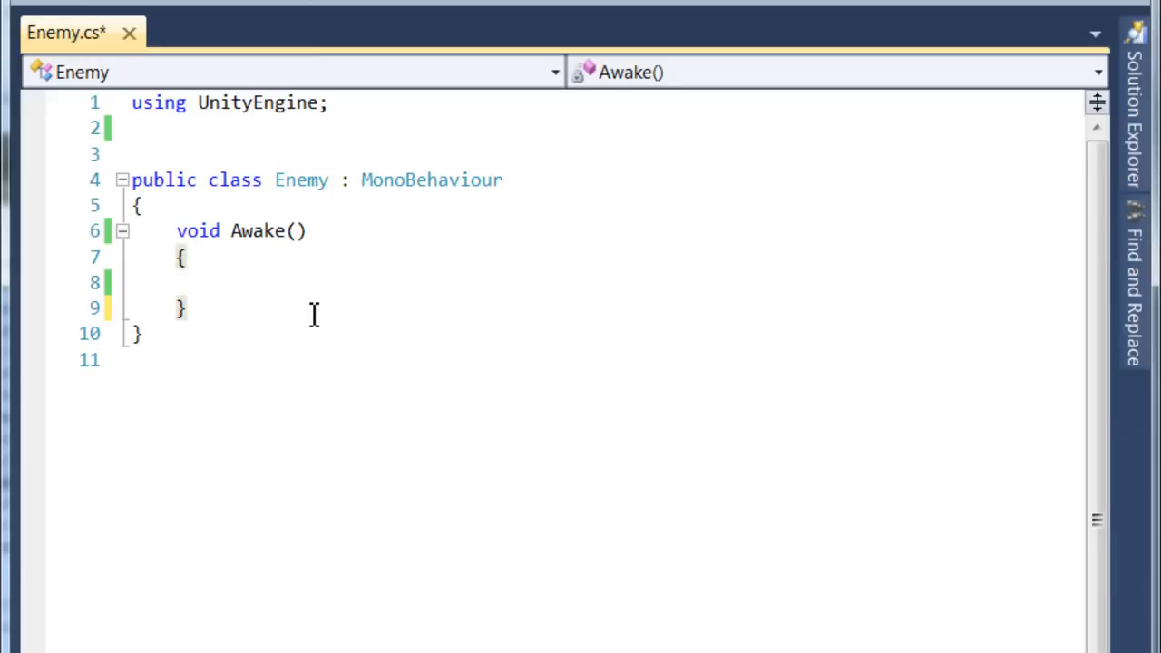
Step: Declare void MakeMeBig(TargetTracker source) and begin its body
type("void")
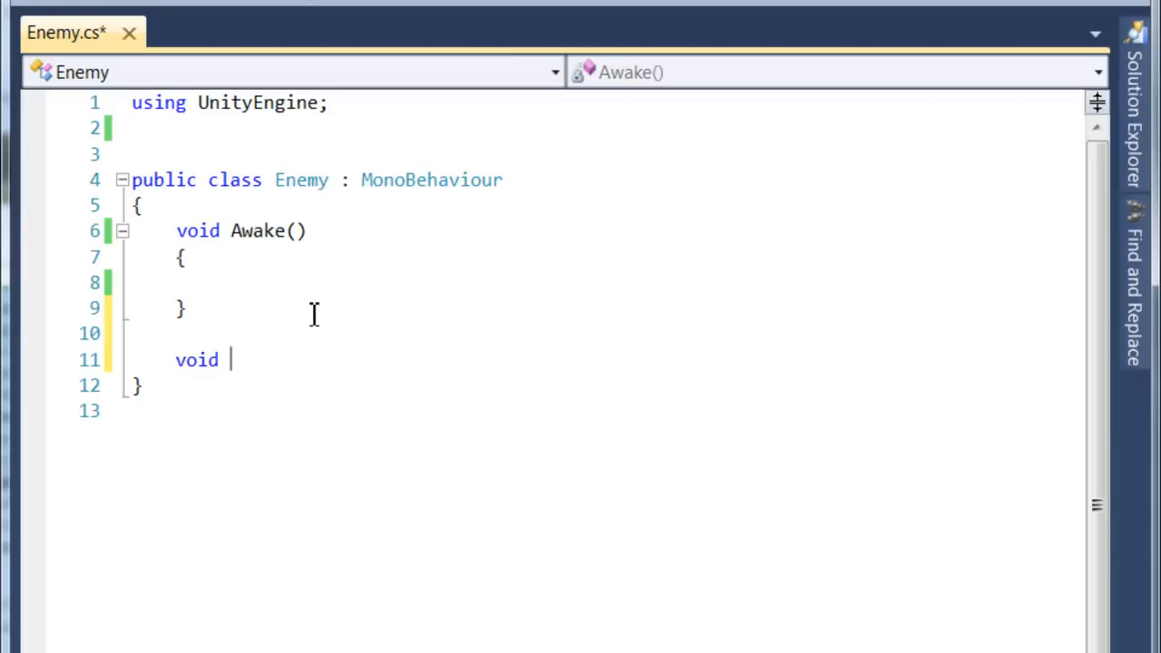
type("MakeMe")
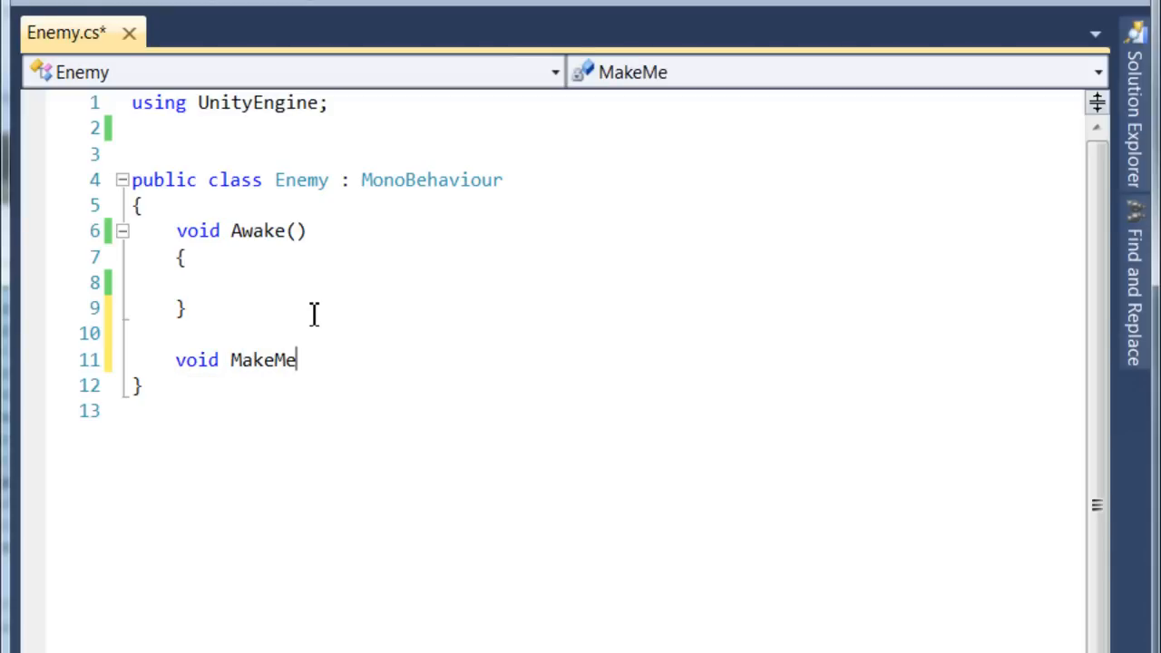
type("Big(TargetTracker source)")
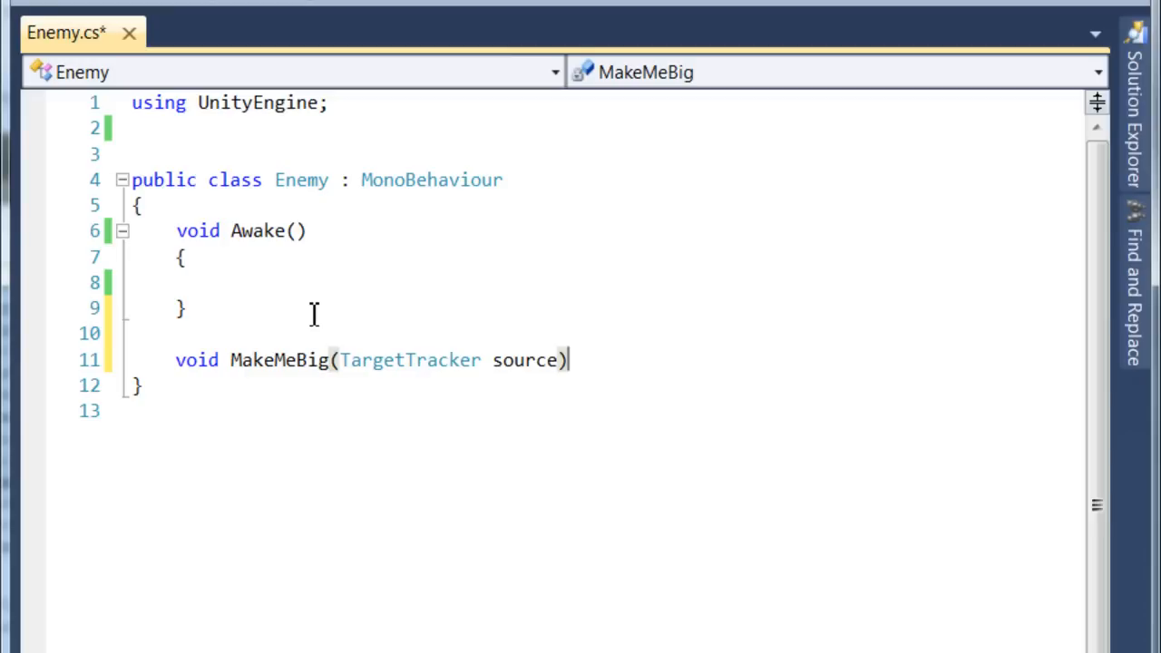
key("enter")
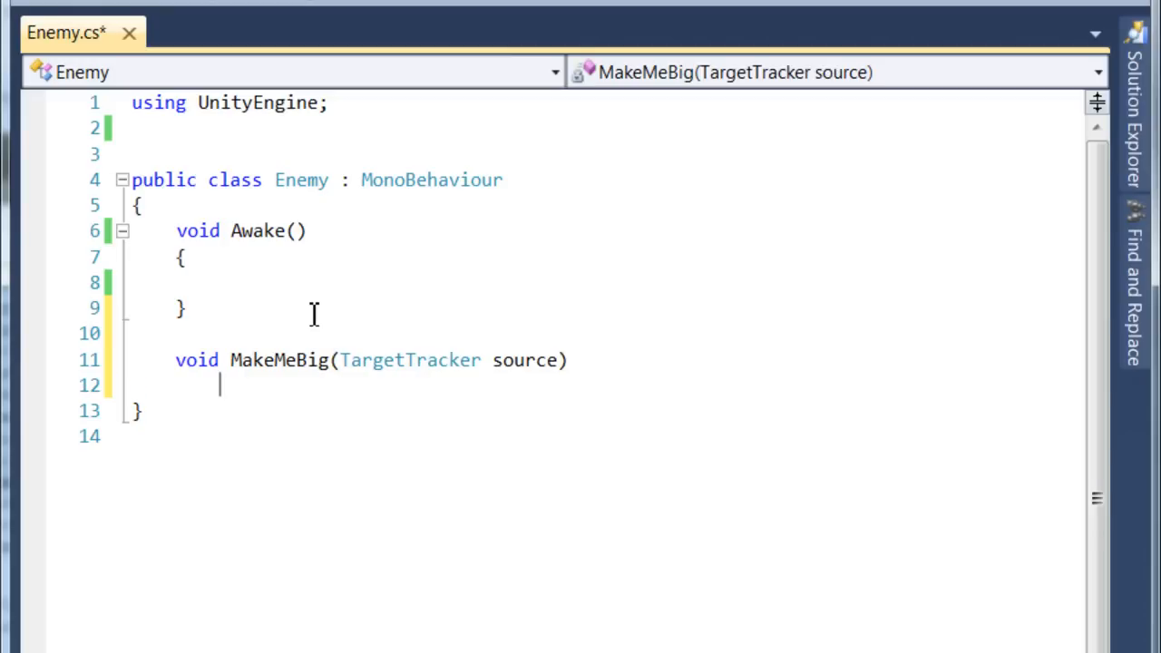
type("{")
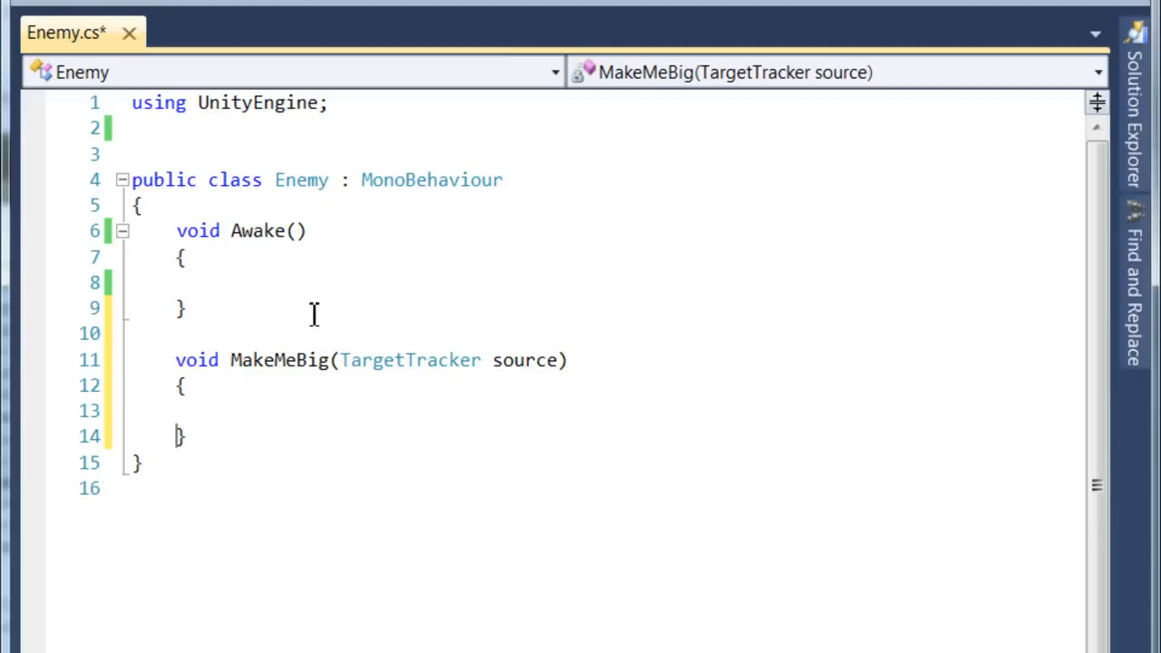
Step: Declare void MakeMeNormal(TargetTracker source) and start its this.transform scaling line
type("void")
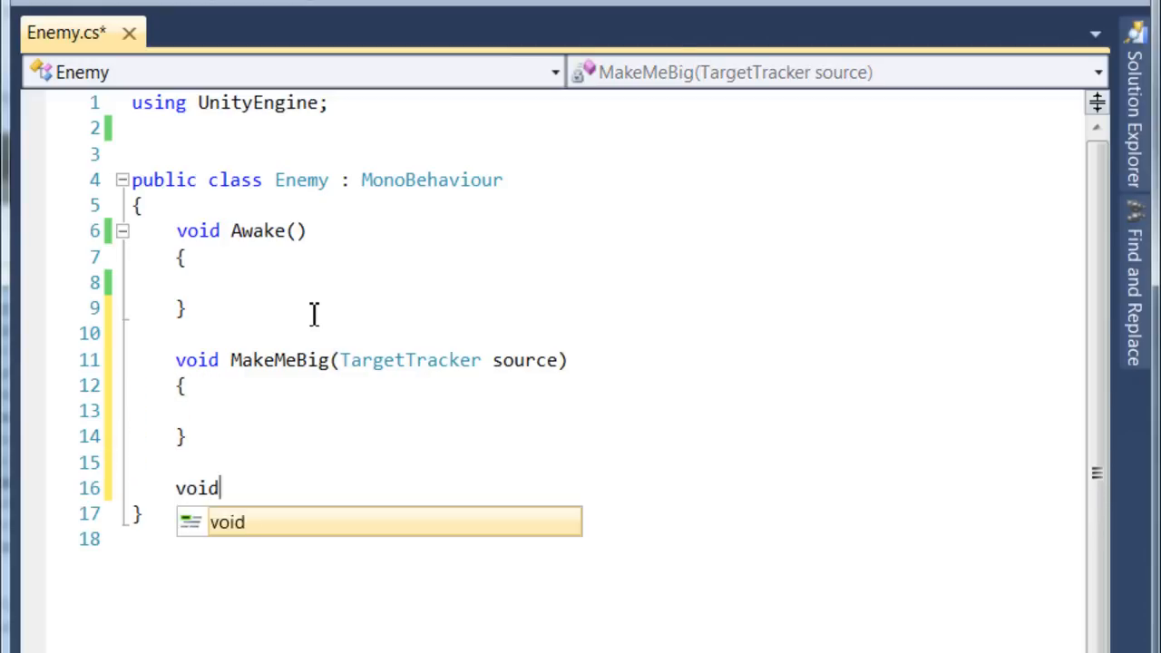
type("MakeMeNorm")
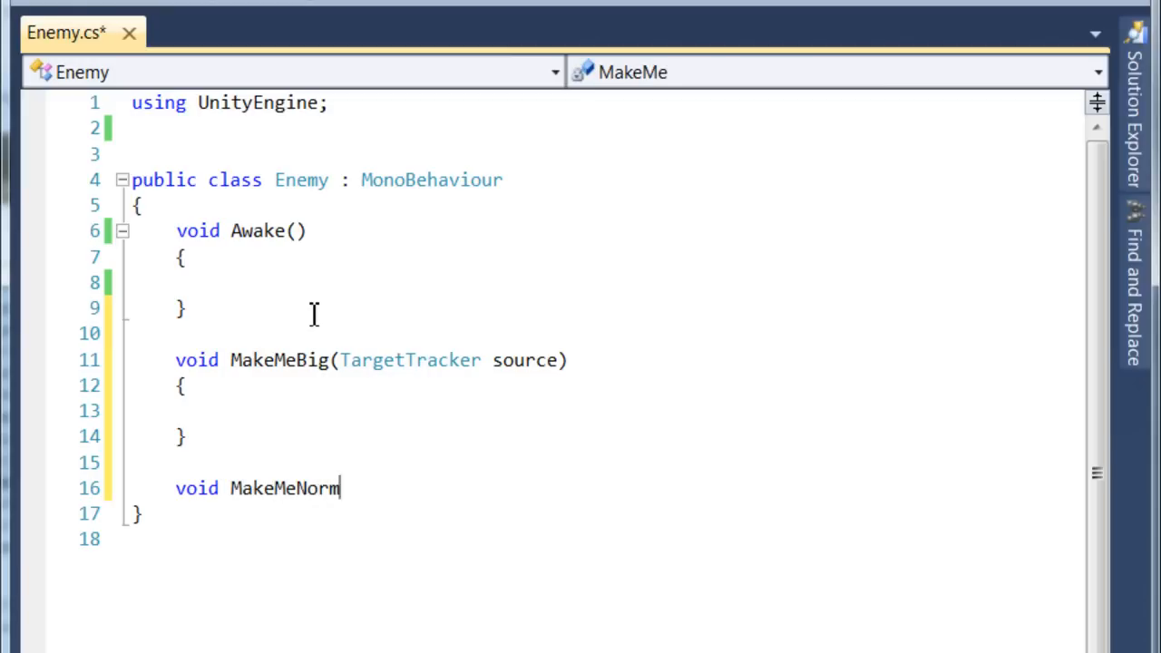
type("al(TargetTracker source)")
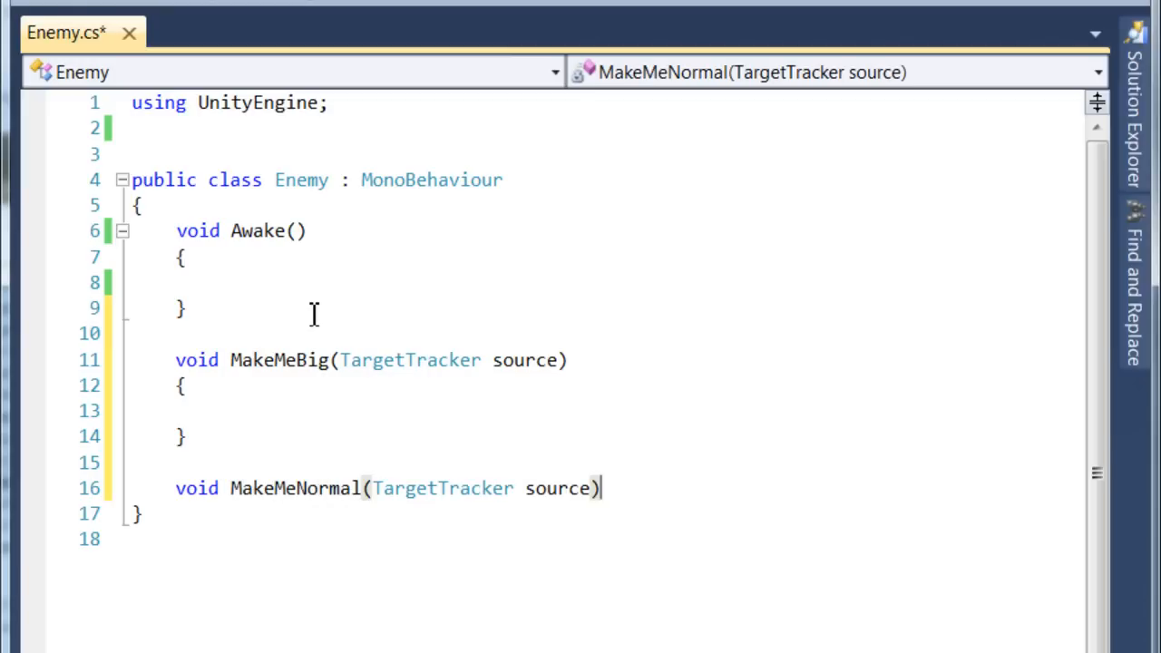
type("{")
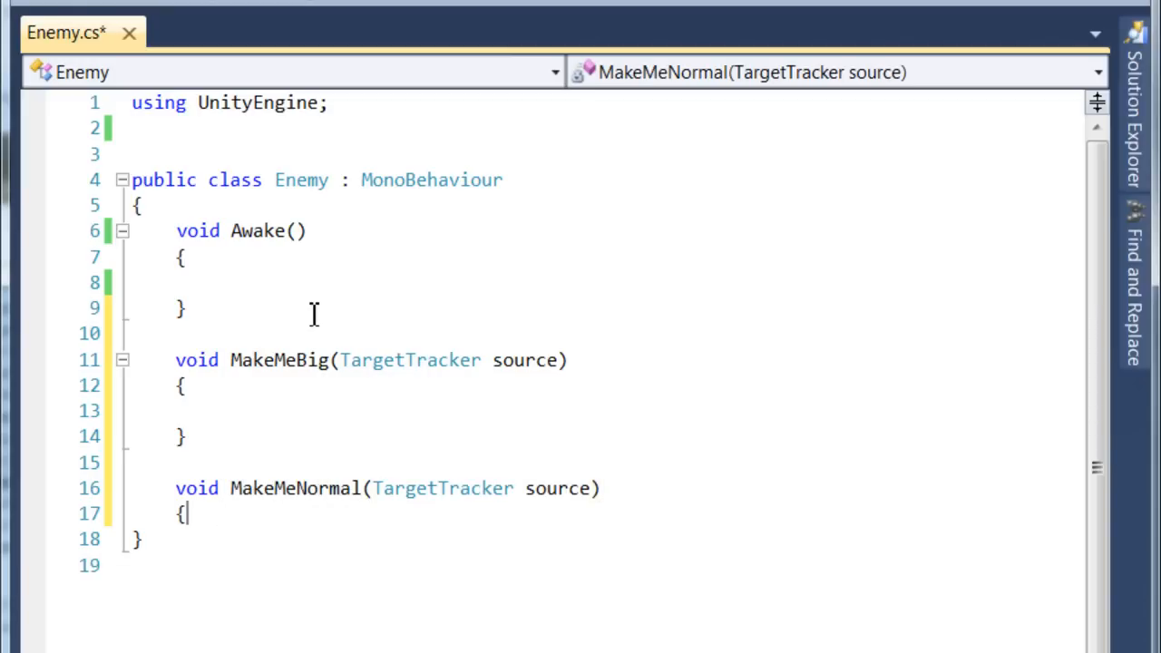
key("enter")
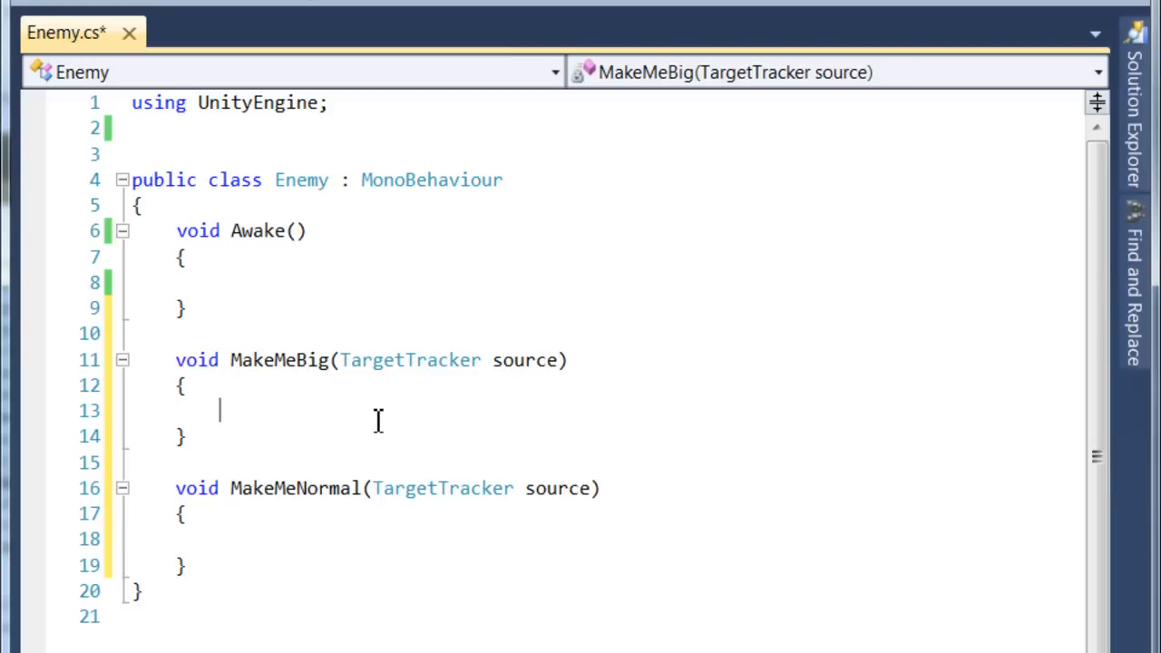
type("this.transform.localScale = Vector3.one;")
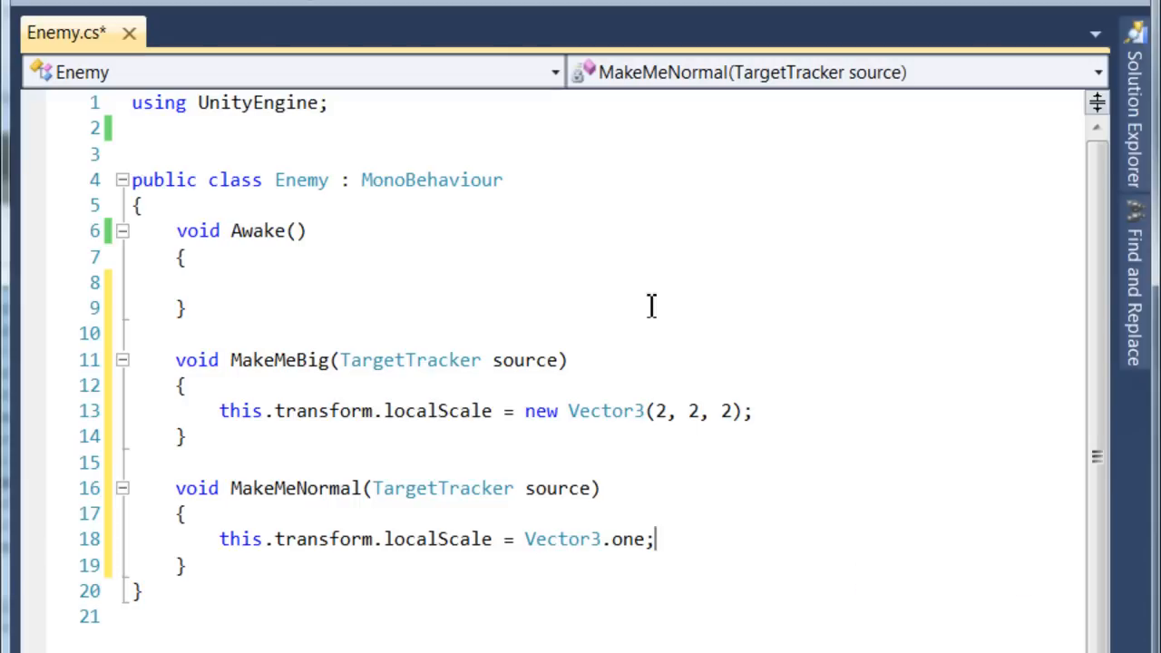
mouse_move(366, 306)
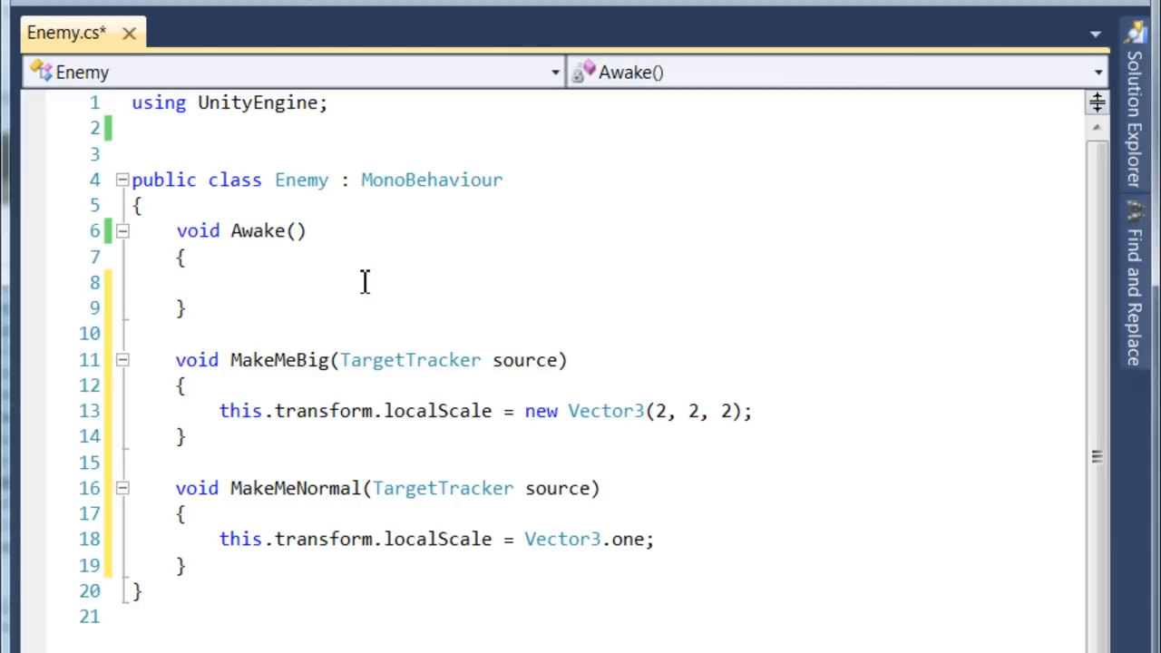
Step: Write var targetable = this.GetComponent<Targetable>() inside Awake
type("var")
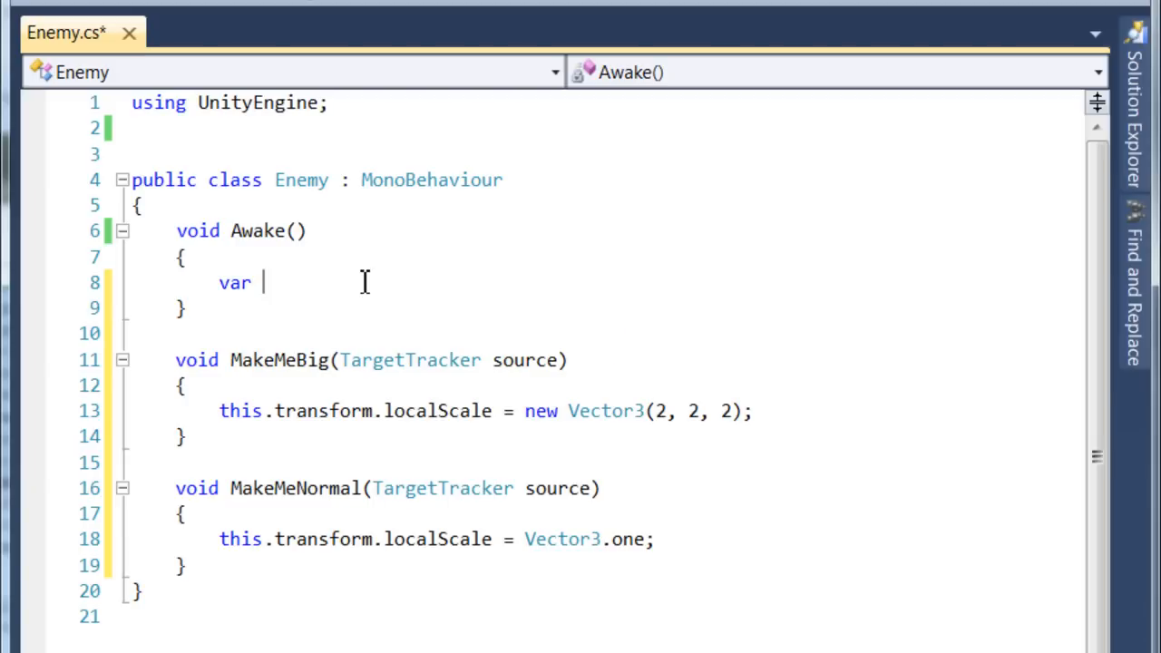
type("targetable")
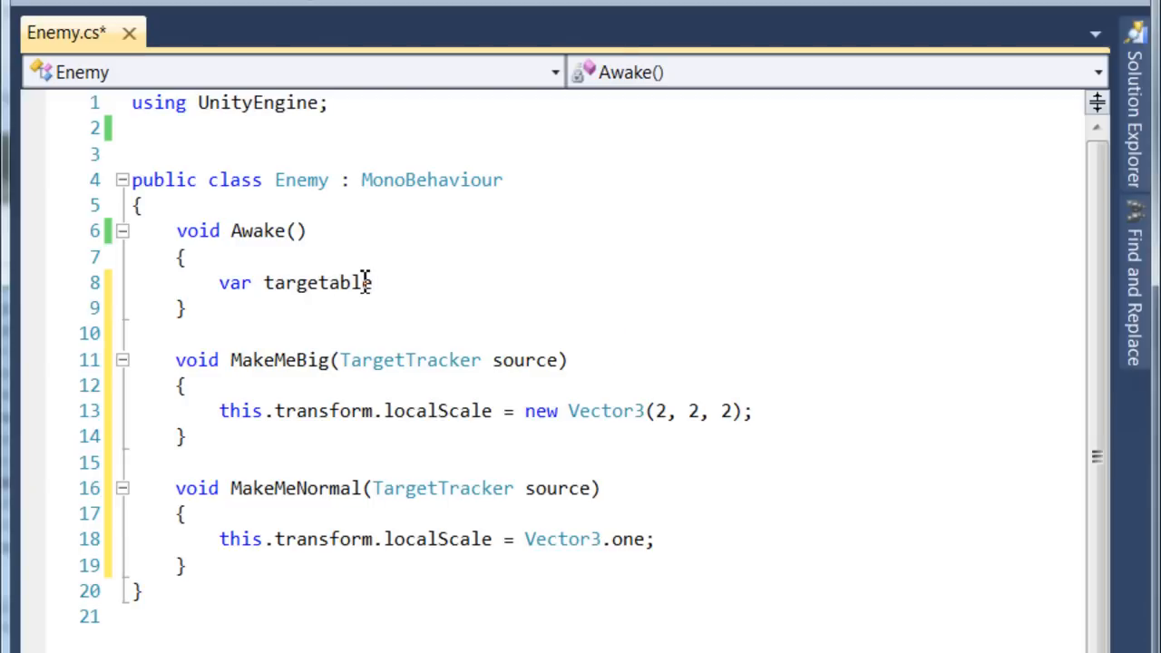
type("= this")
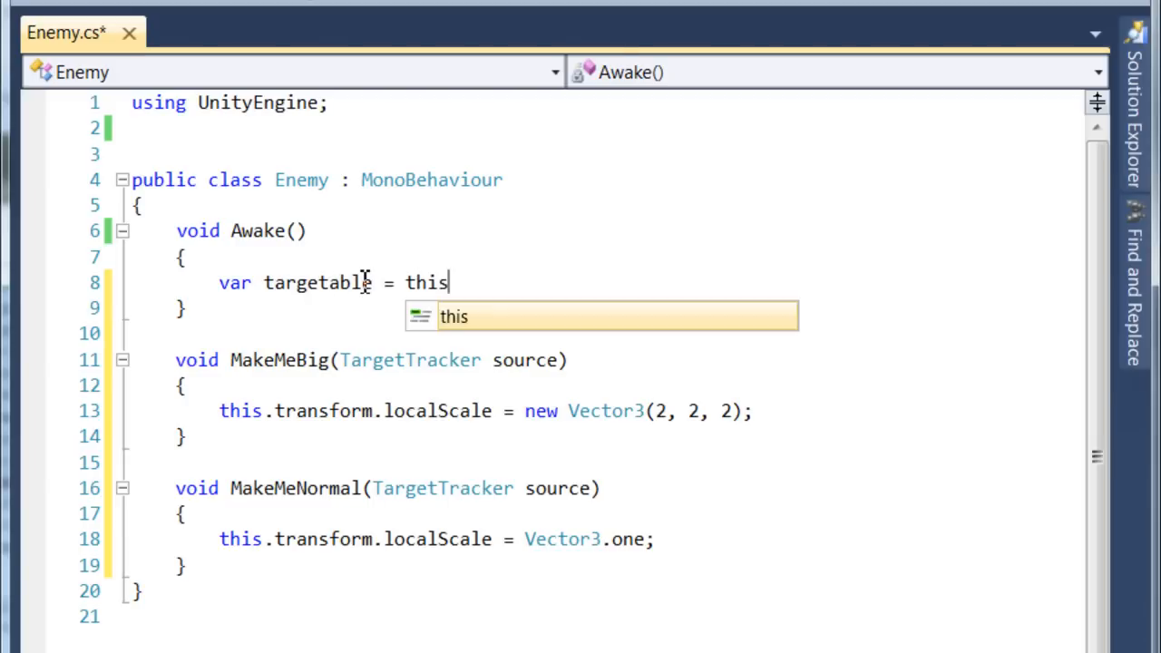
type(".GetComponent")
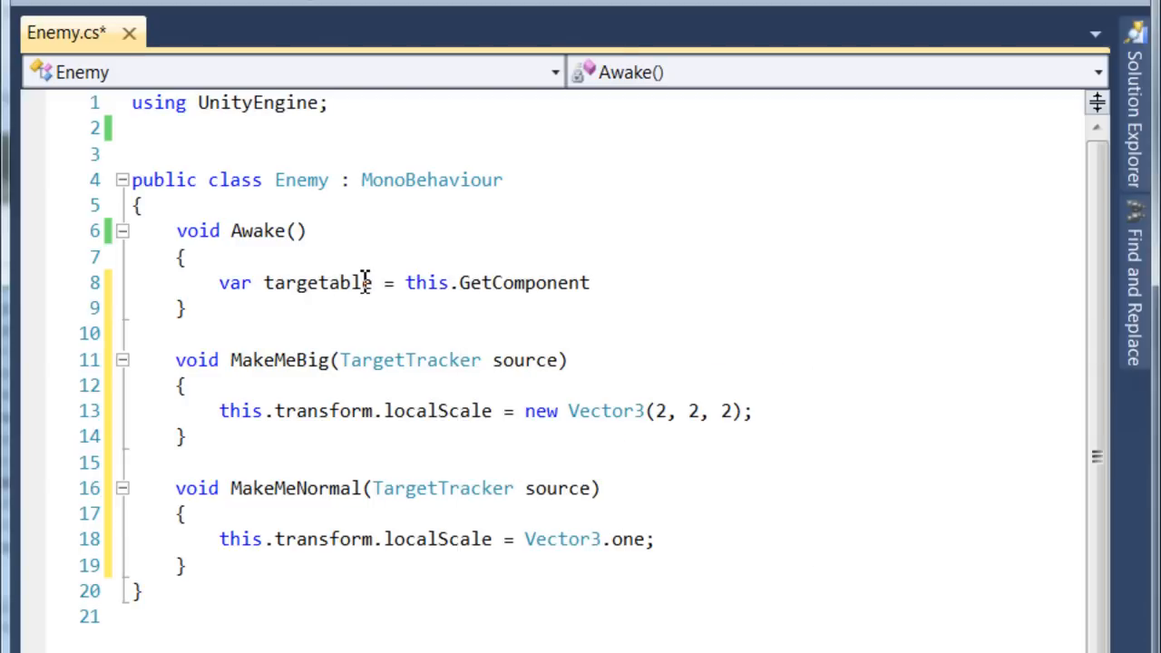
type("<Targetable>")
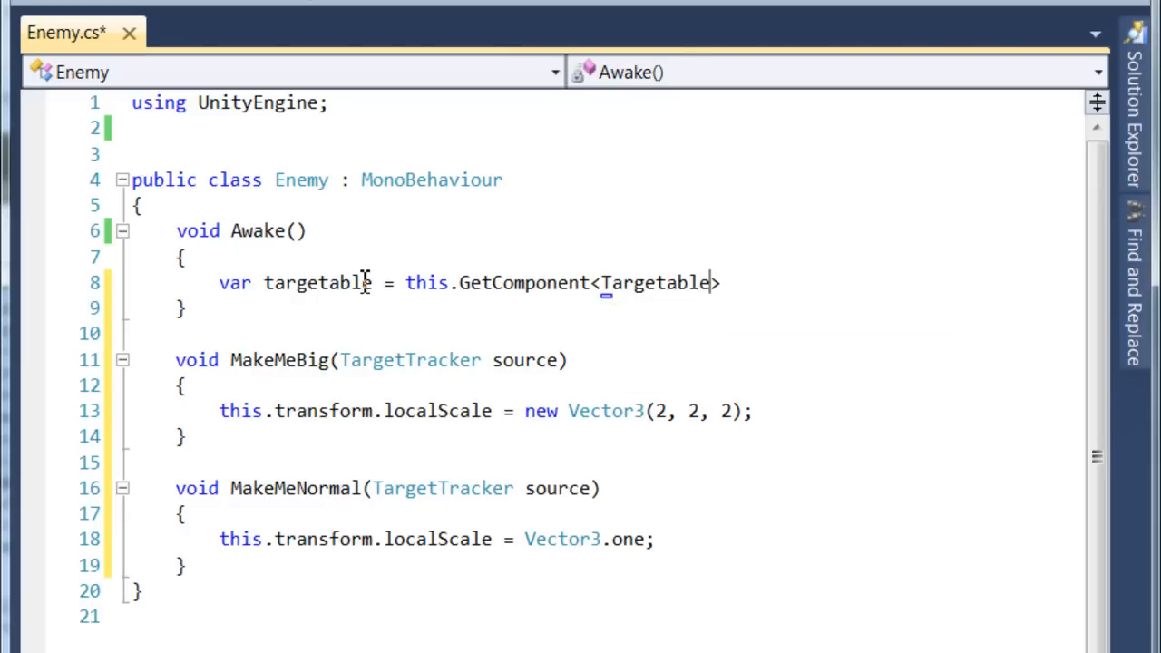
type("()")
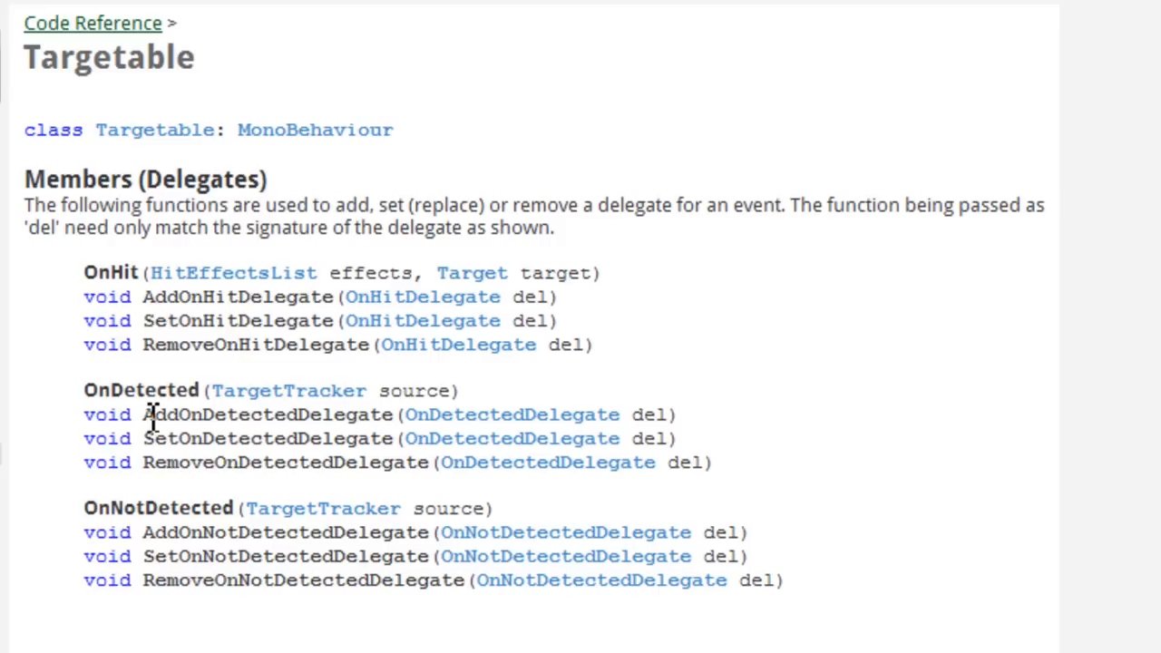
mouse_move(147, 437)
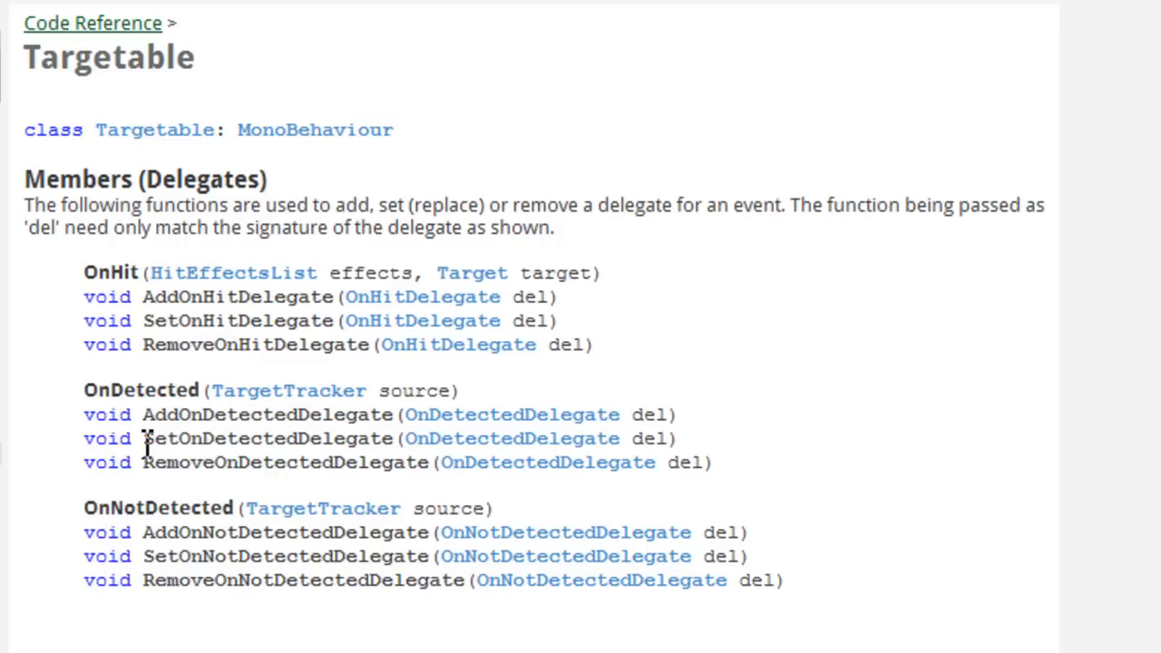
mouse_move(145, 462)
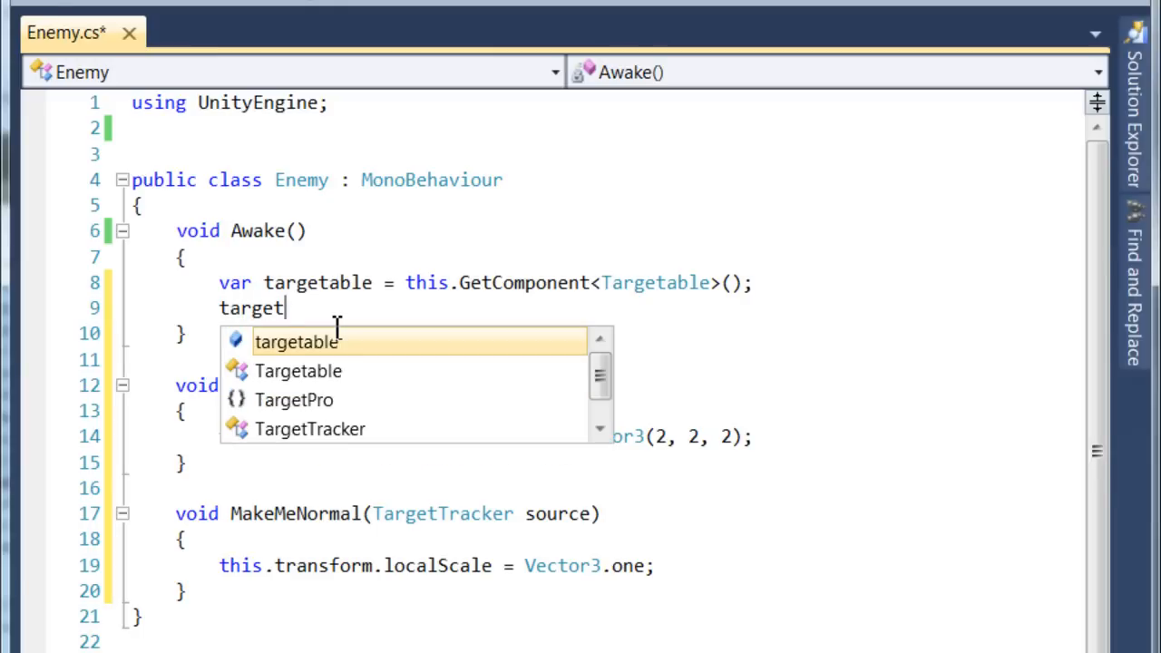
Step: Write targetable.AddOnDetectedDelegate(this.MakeMeBig); in Awake
type("able")
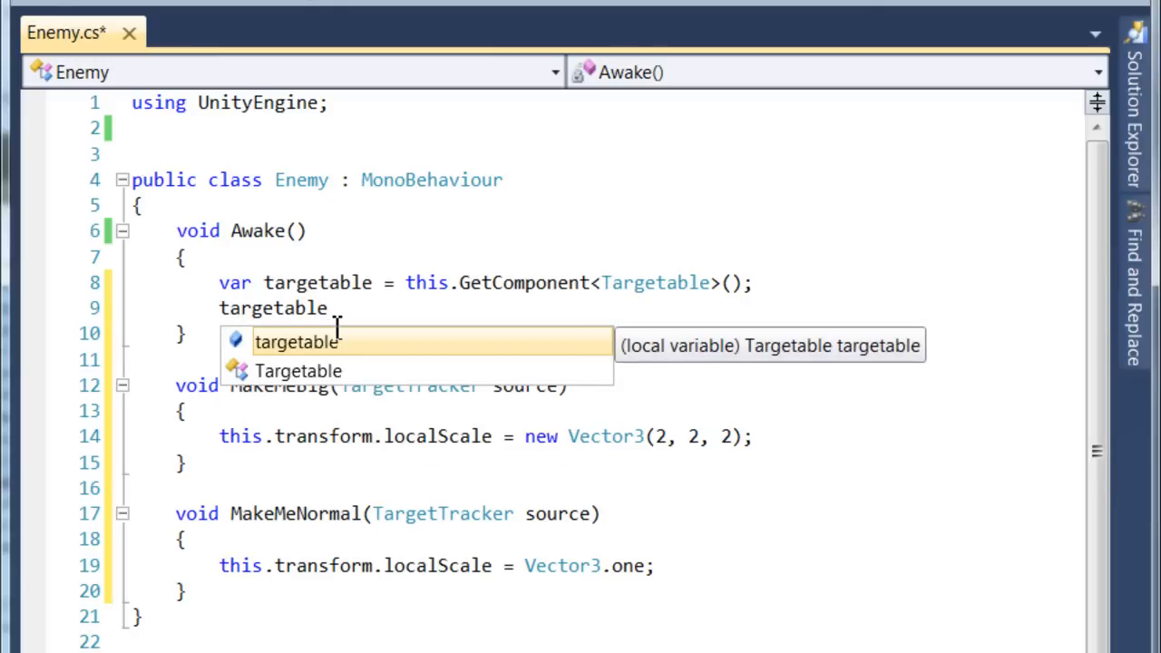
type(".A")
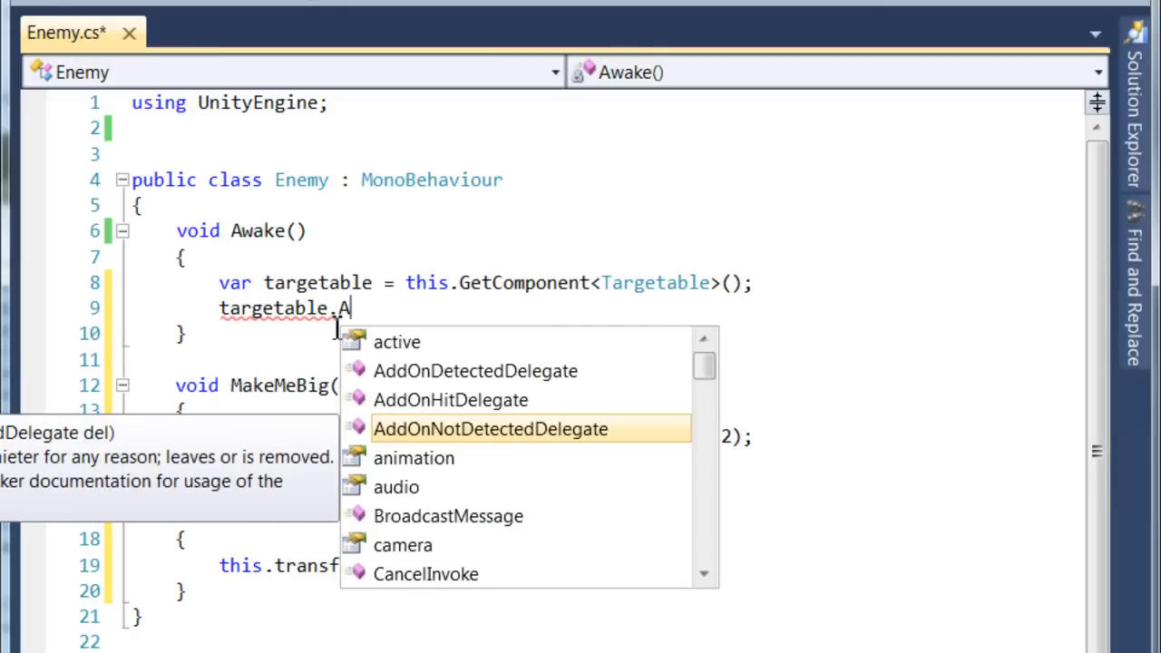
type("ddOnDetectedDelegate(")
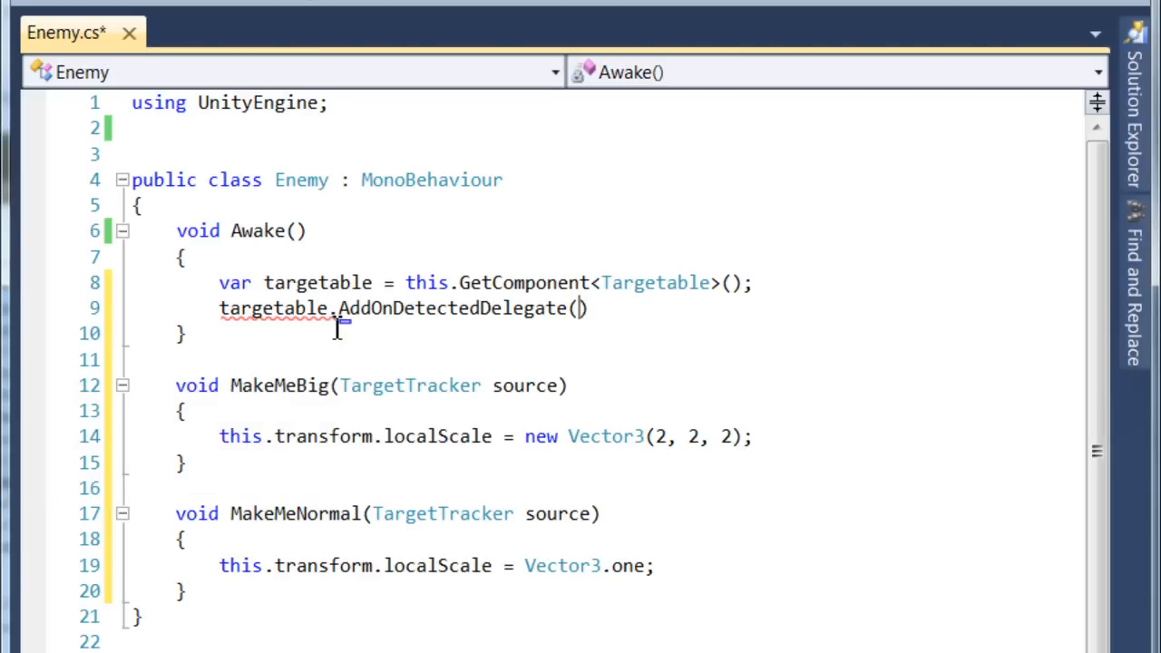
type("this.MakeMeBig")
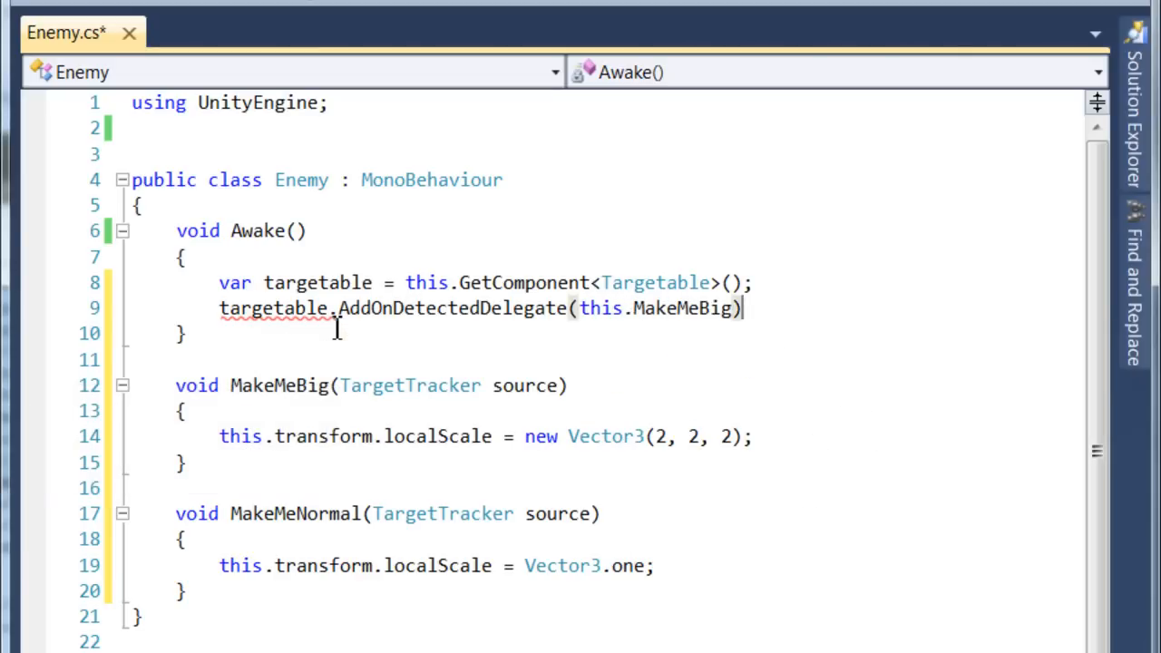
type(";")
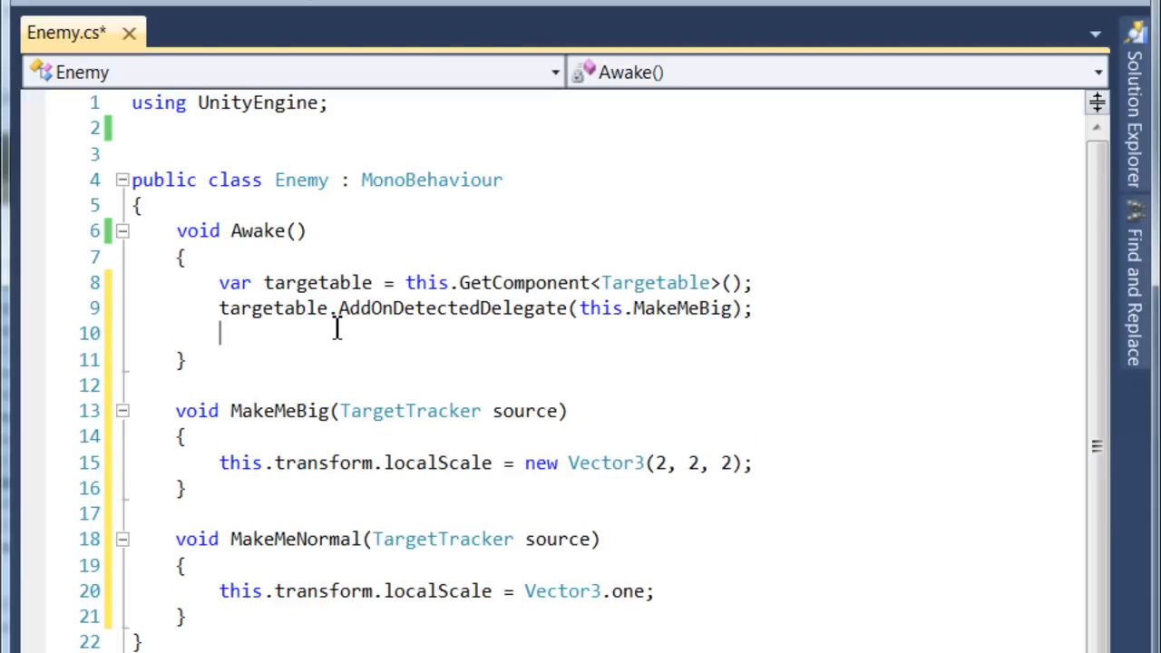
Step: Write targetable.AddOnNotDetectedDelegate(this.MakeMeNormal), correcting a mistyped method name
type("targetable")
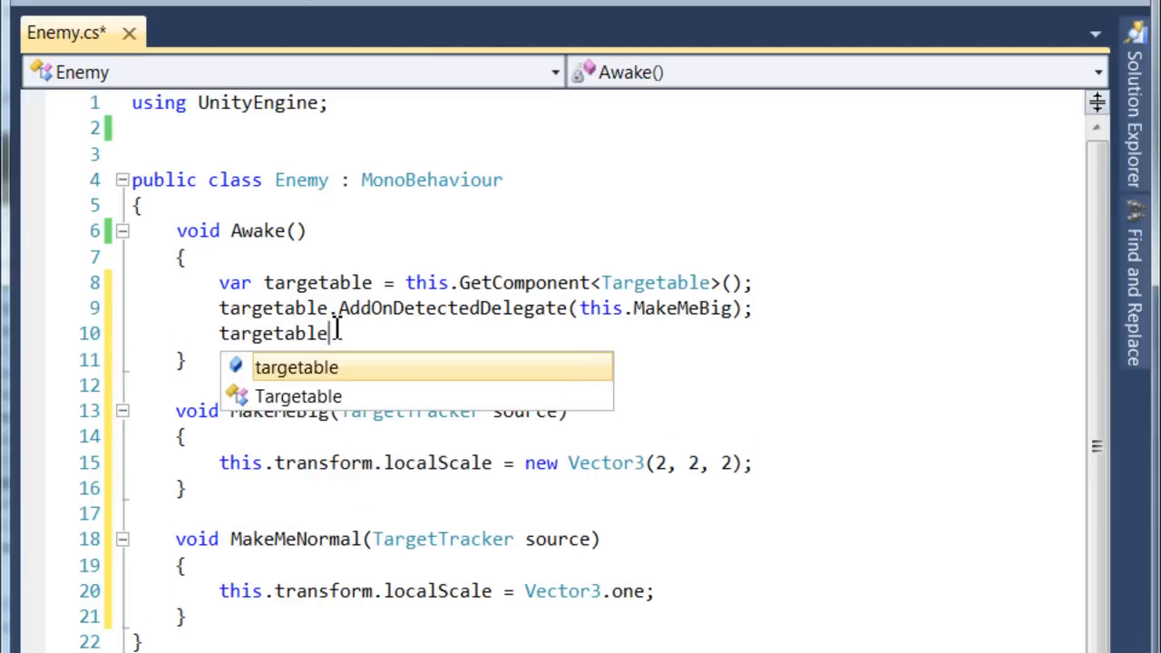
type(".AddN")
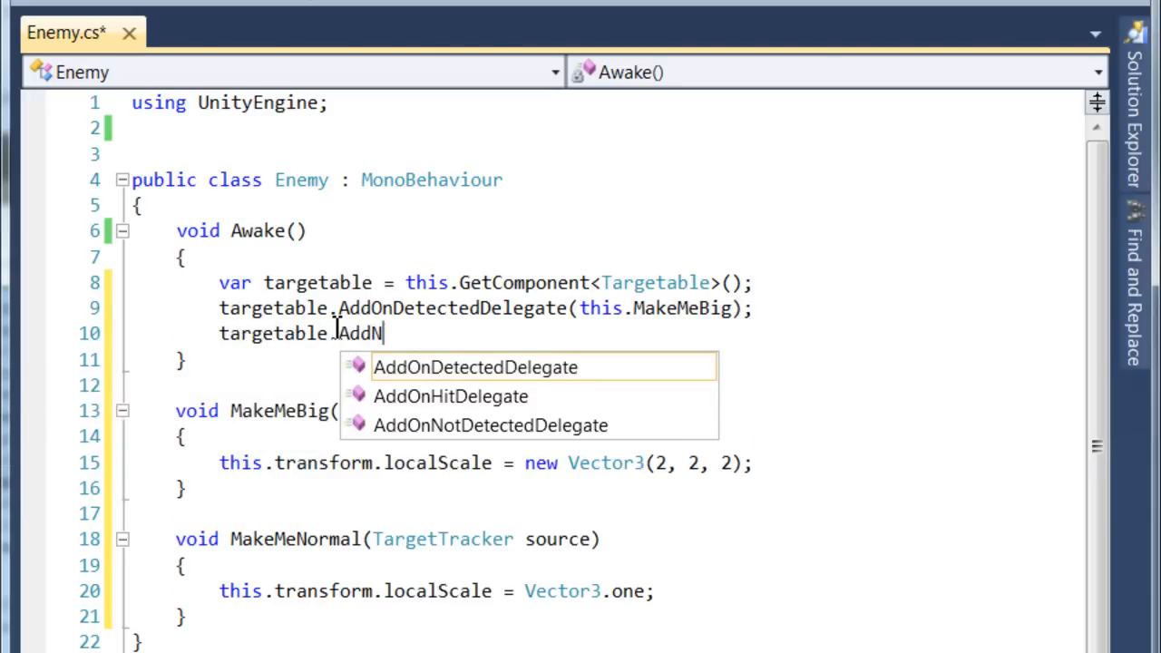
type("onOn")
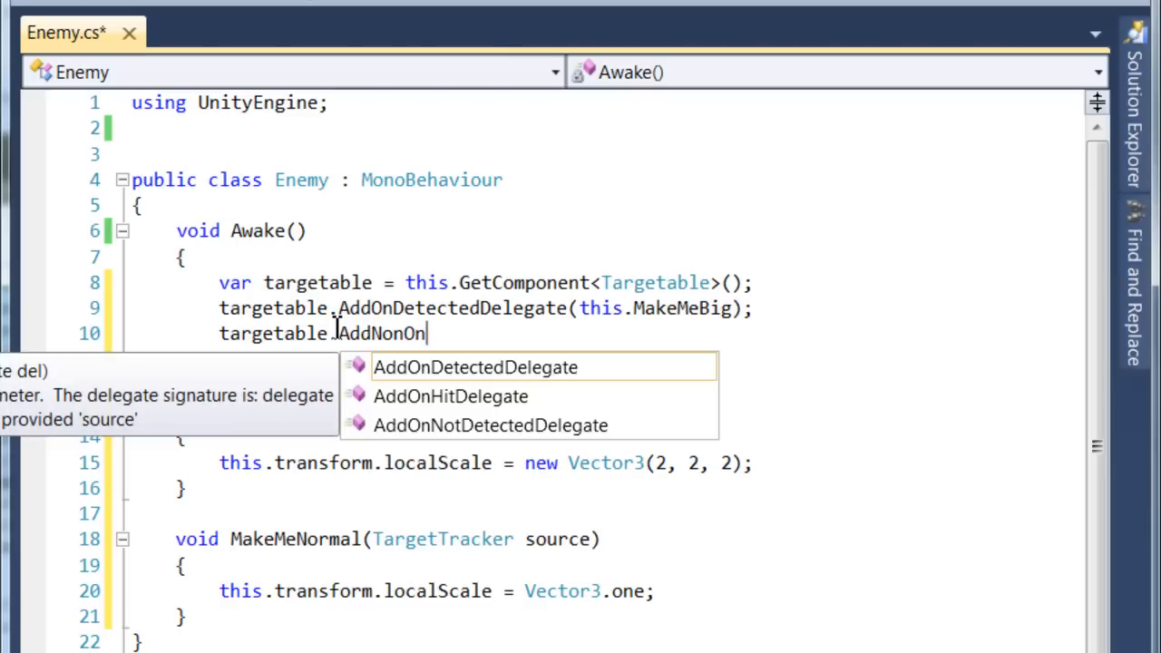
key("BackSpace")
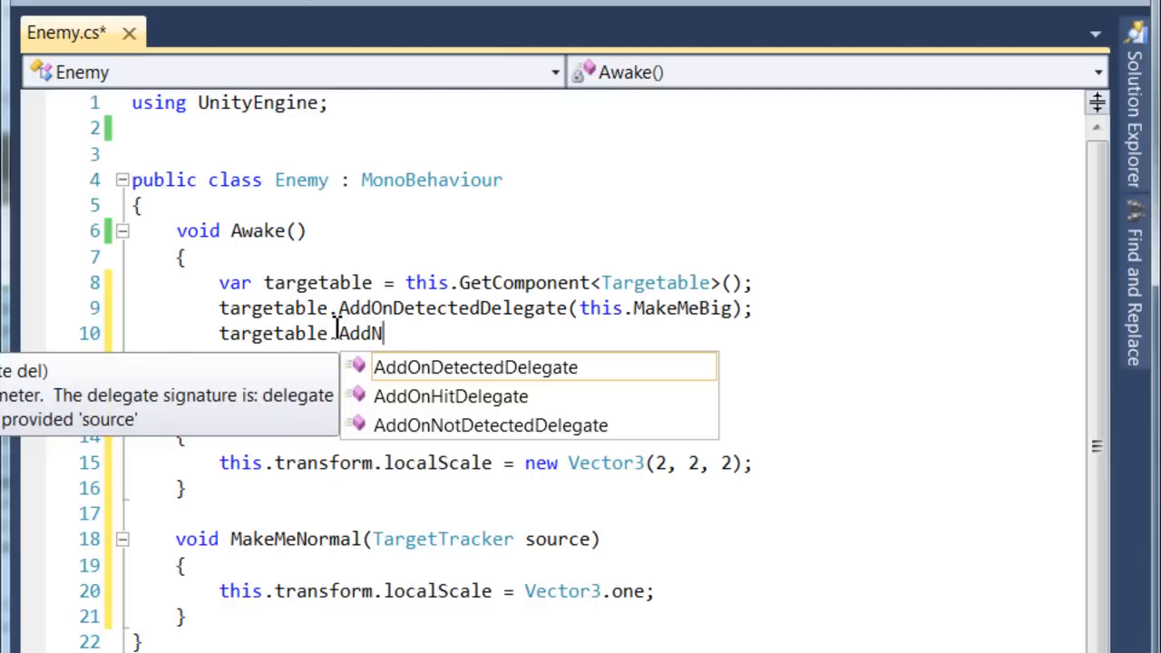
type("On")
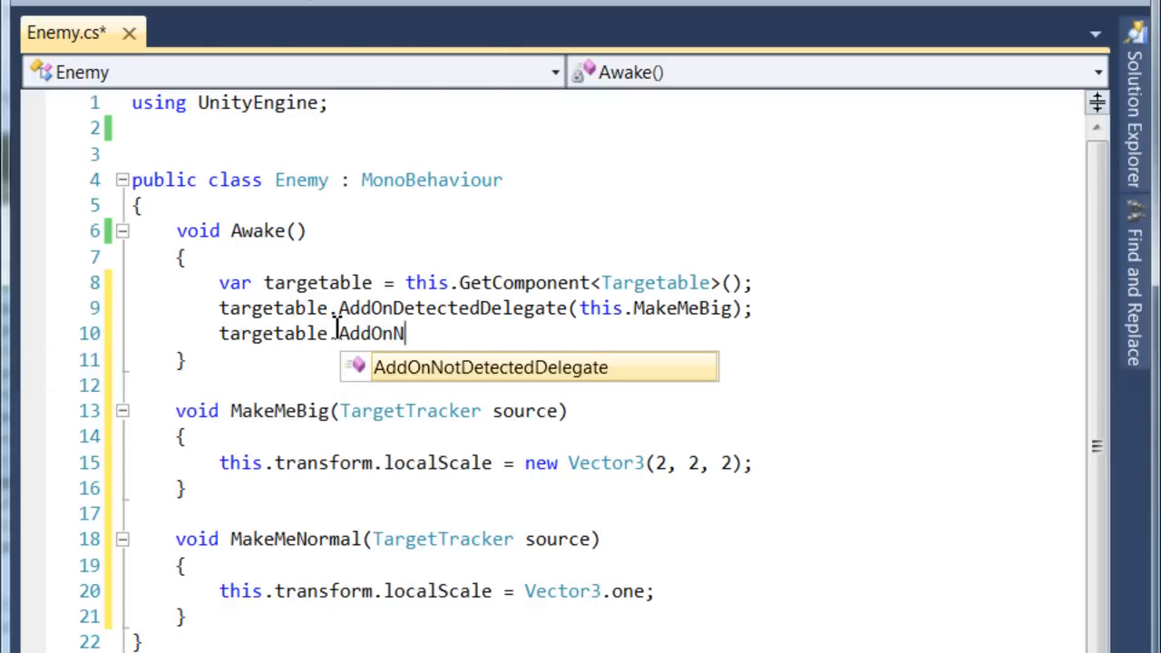
type("AddOnNotDetectedDelegate(")
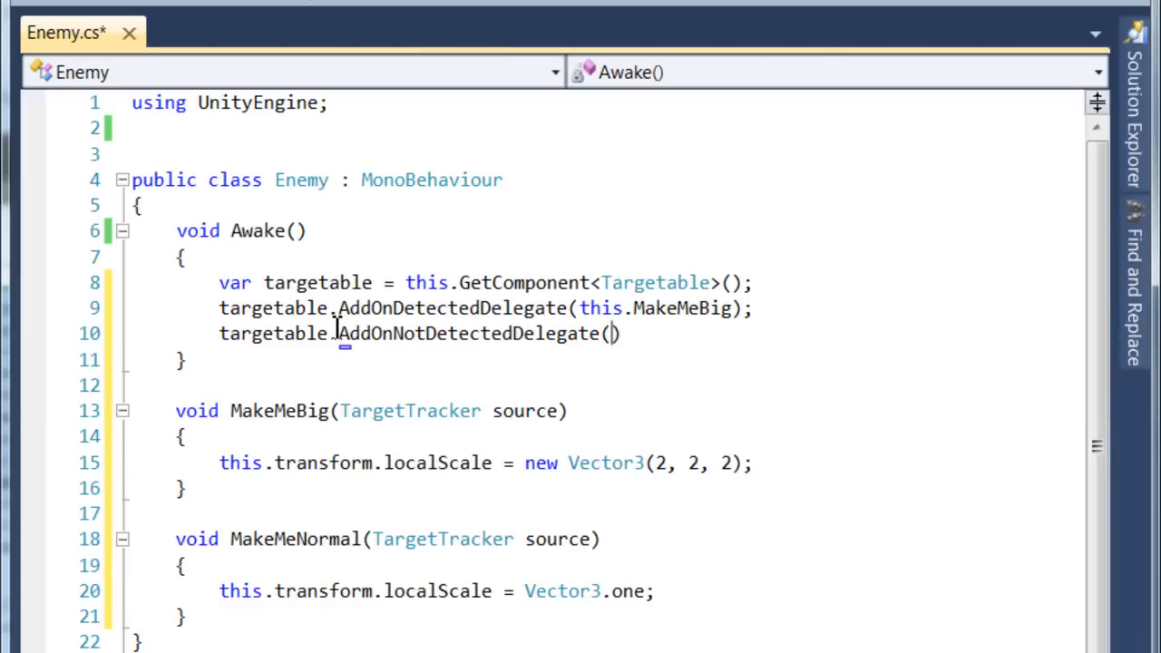
type("this.Mak")
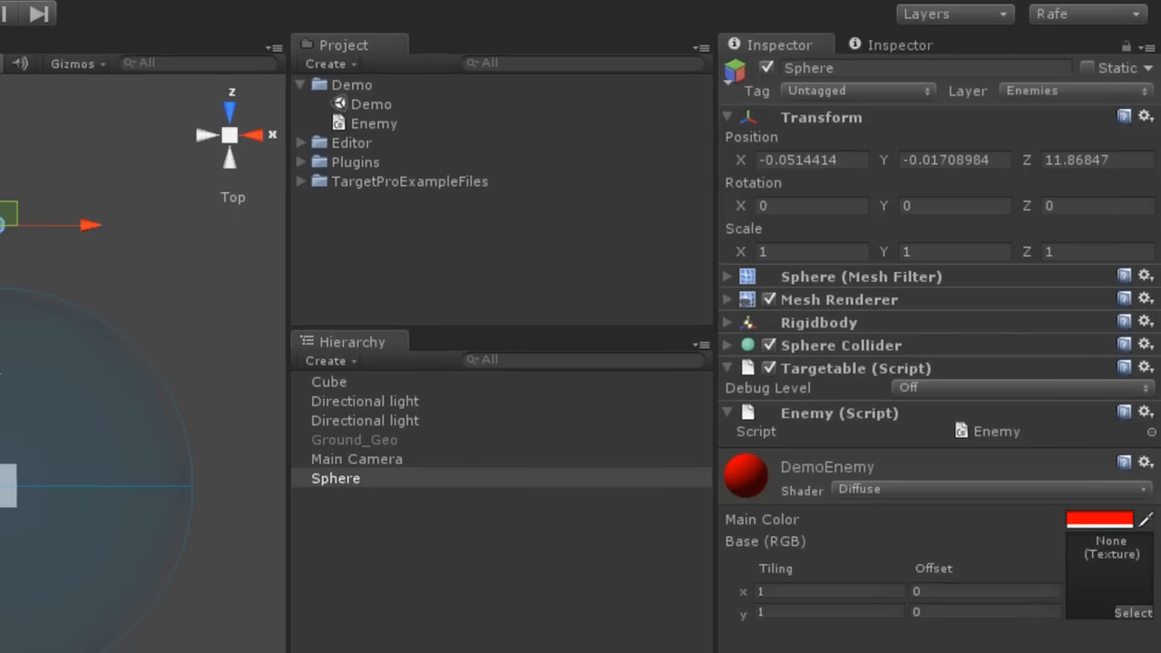
Step: Back in Unity, play the scene and drag the Sphere toward the Cube's perimeter
left_click(215, 64)
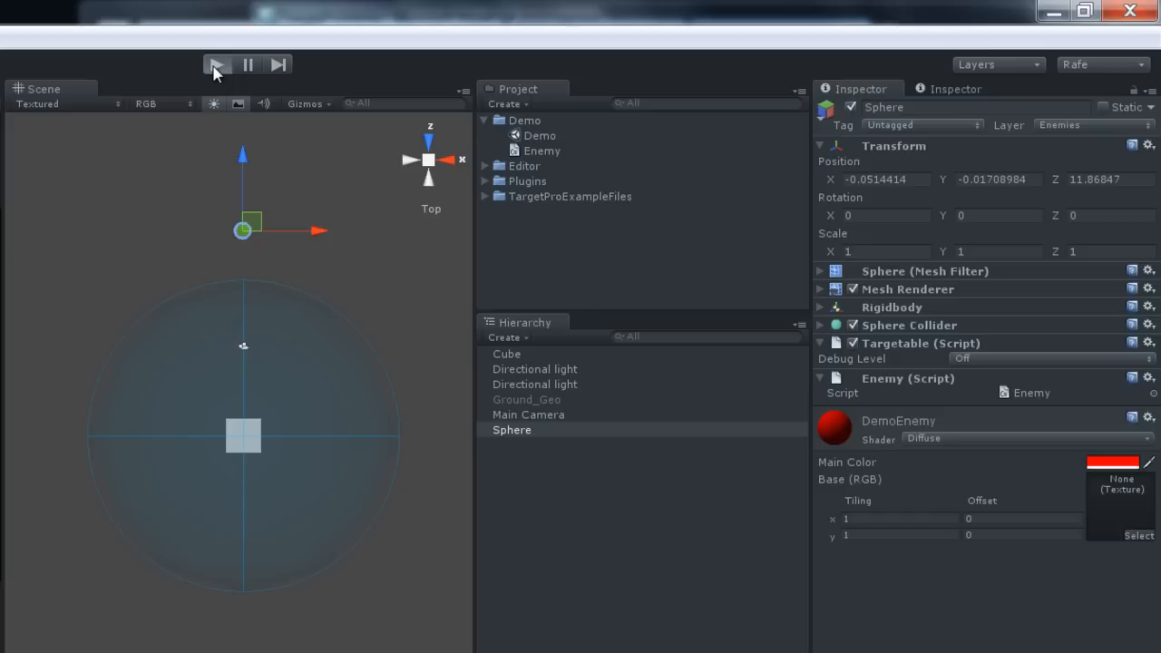
left_click(216, 65)
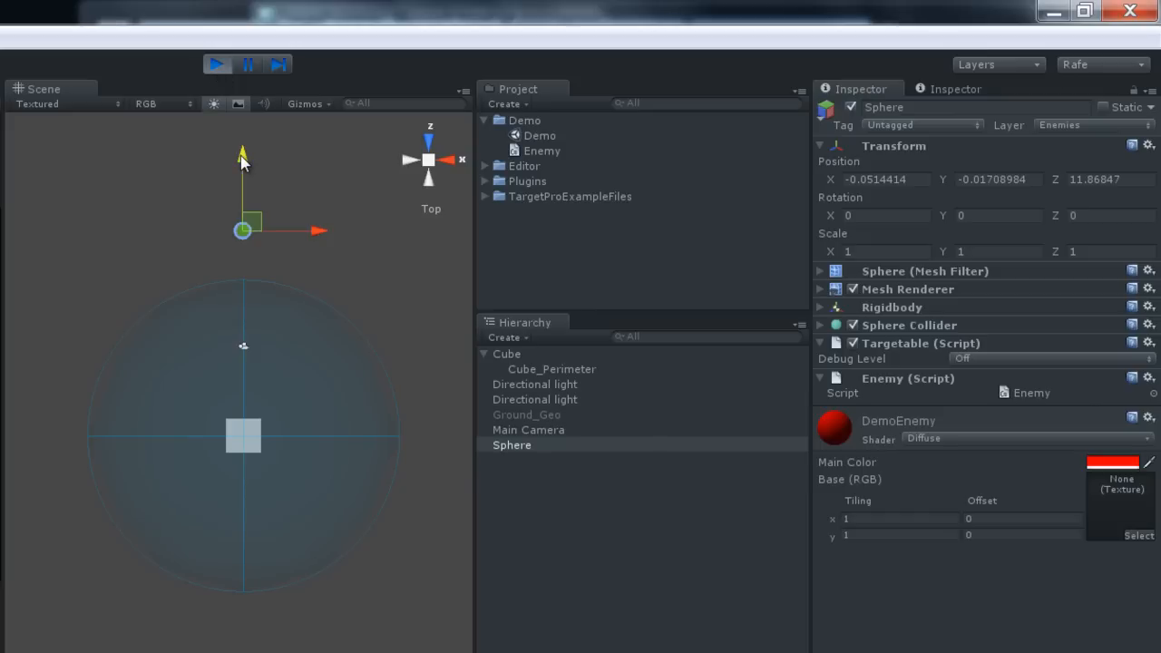
left_click_drag(243, 154, 250, 185)
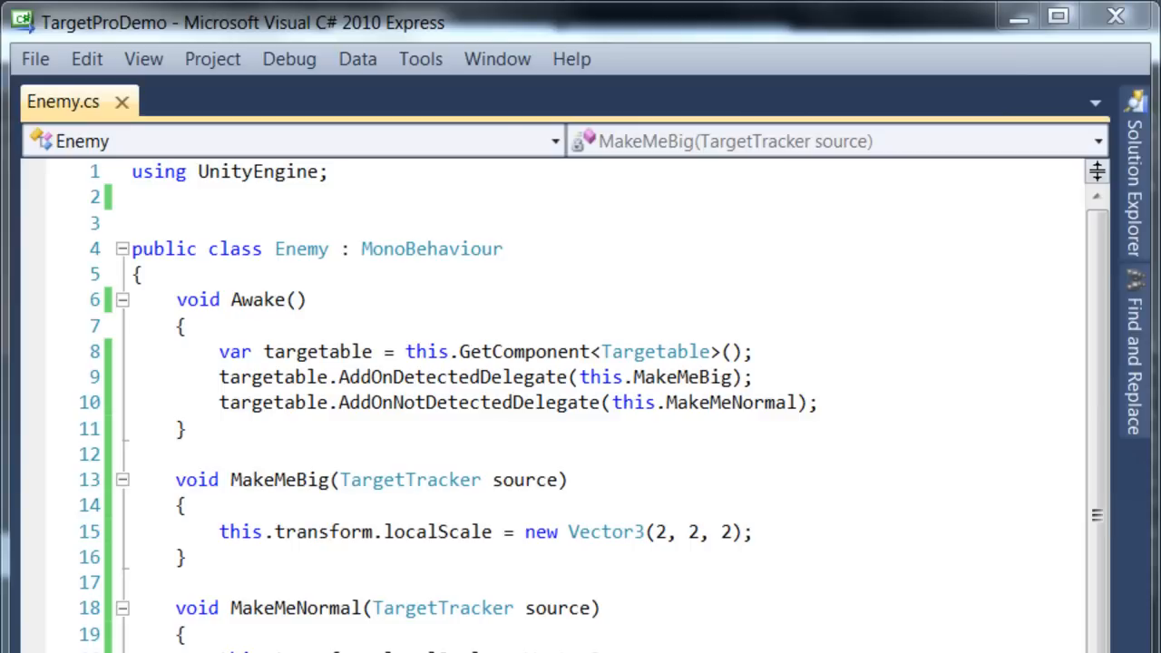
Step: After Awake, start the colour code referencing renderer.material for startingColor, MakeMeGreen and ResetColor
left_click(200, 454)
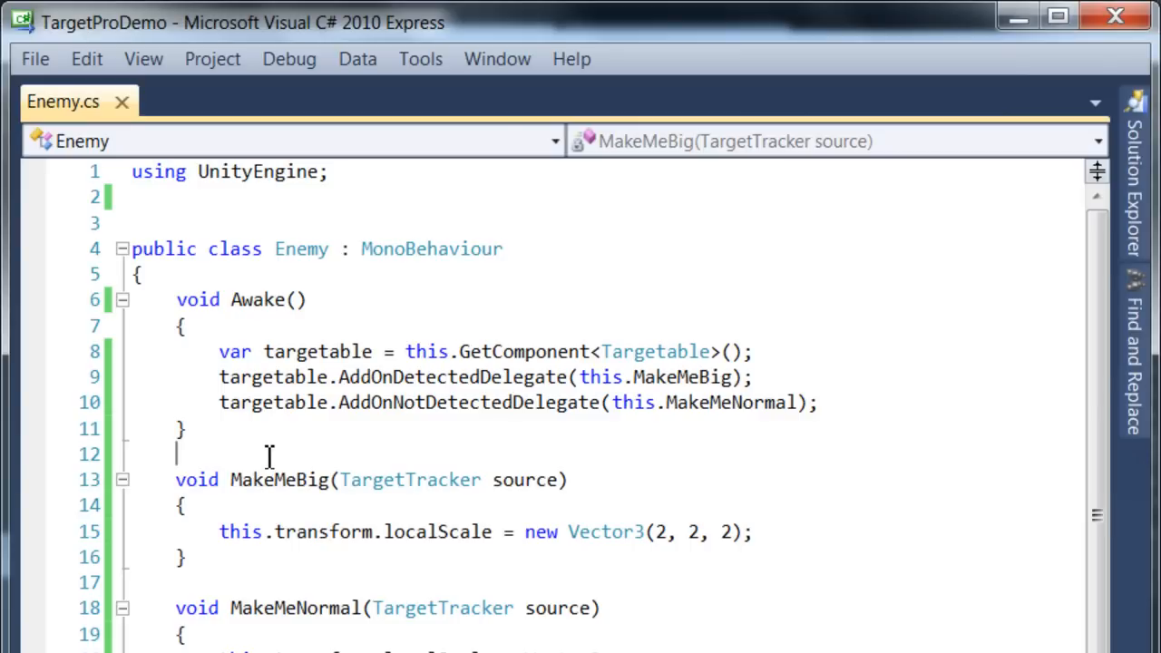
key("enter")
type("this.startingColor = this.renderer.")
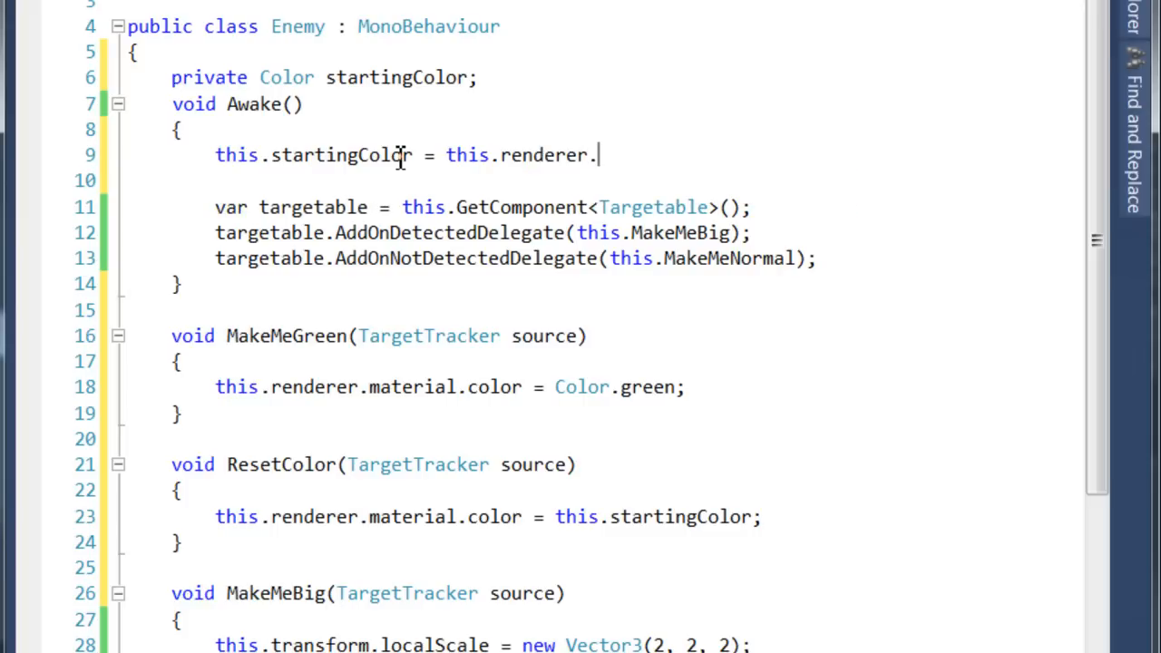
type("material.color;")
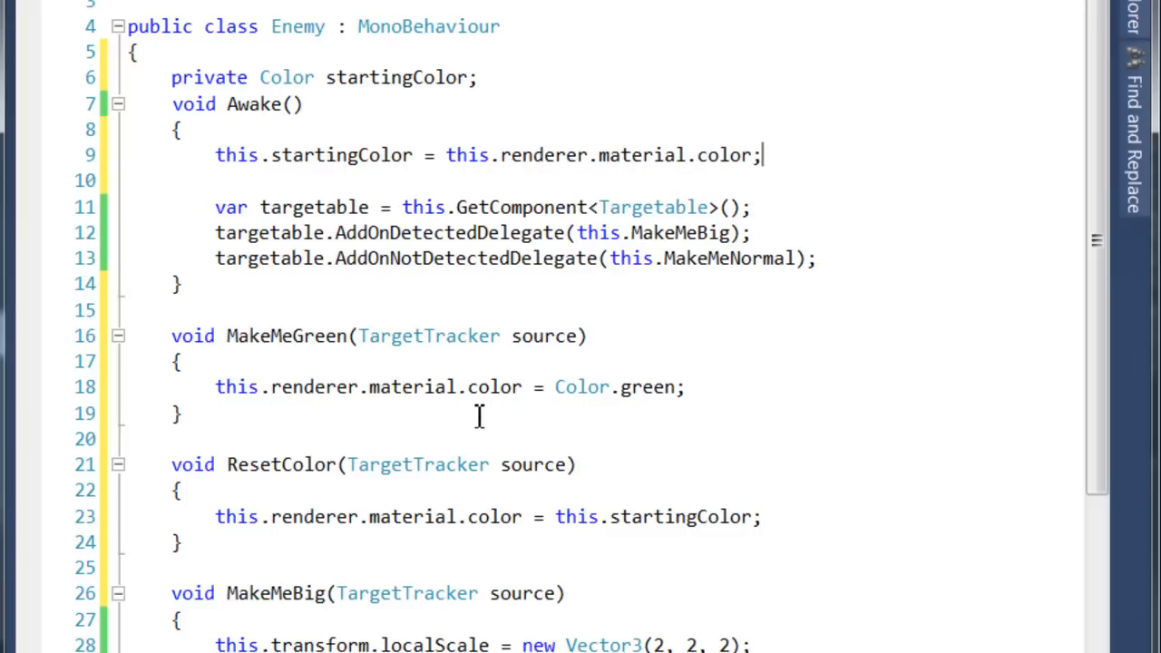
mouse_move(372, 421)
type("targetable.AddOnDetectedDelegate(this.MakeMeGreen);")
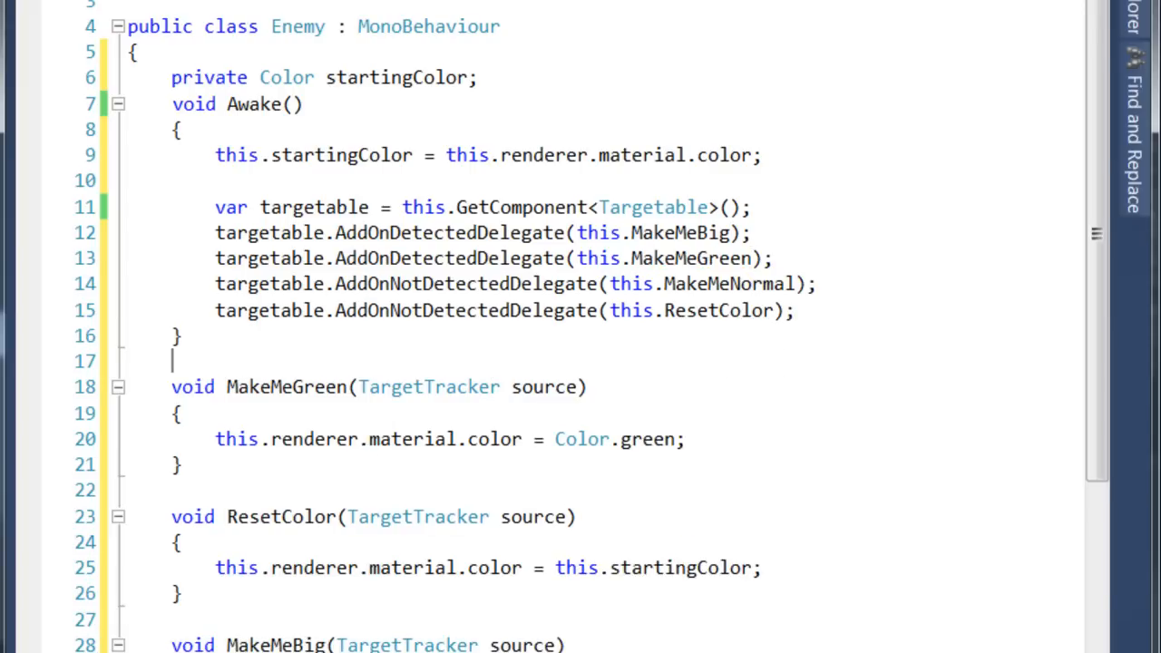
mouse_move(91, 382)
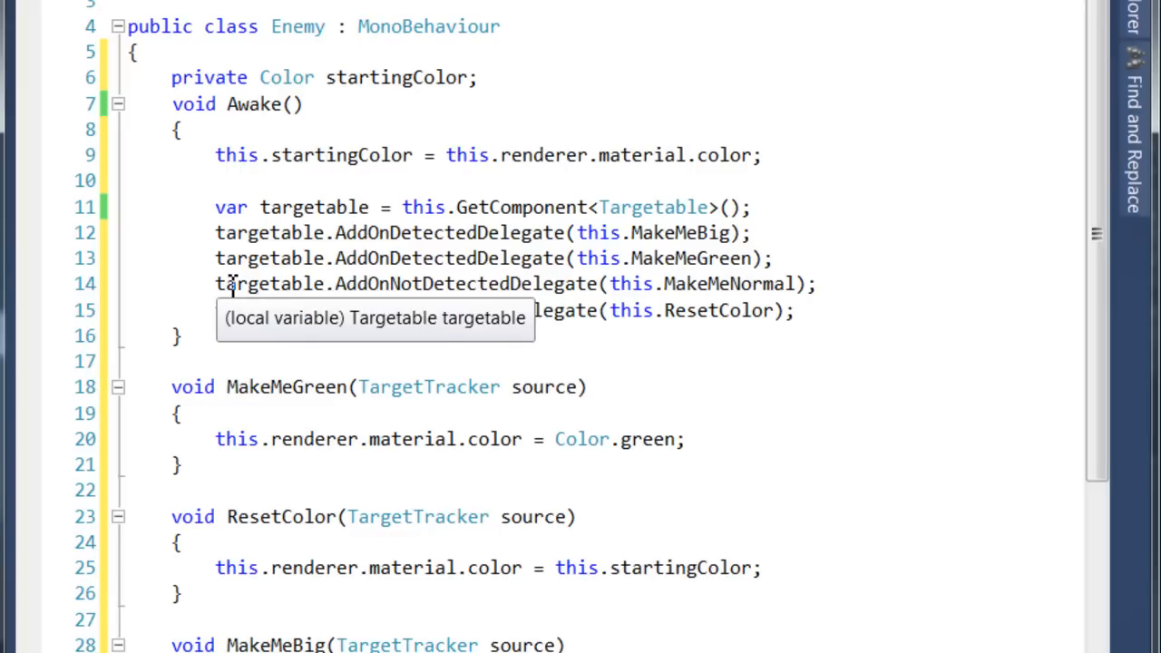
mouse_move(497, 475)
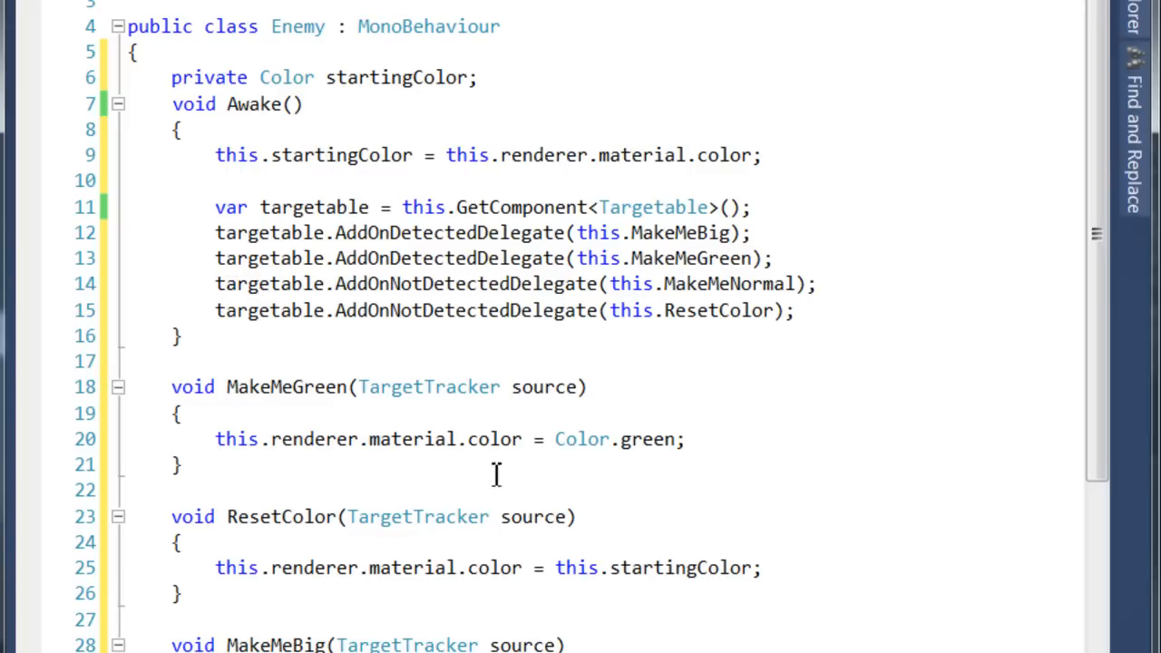
mouse_move(396, 457)
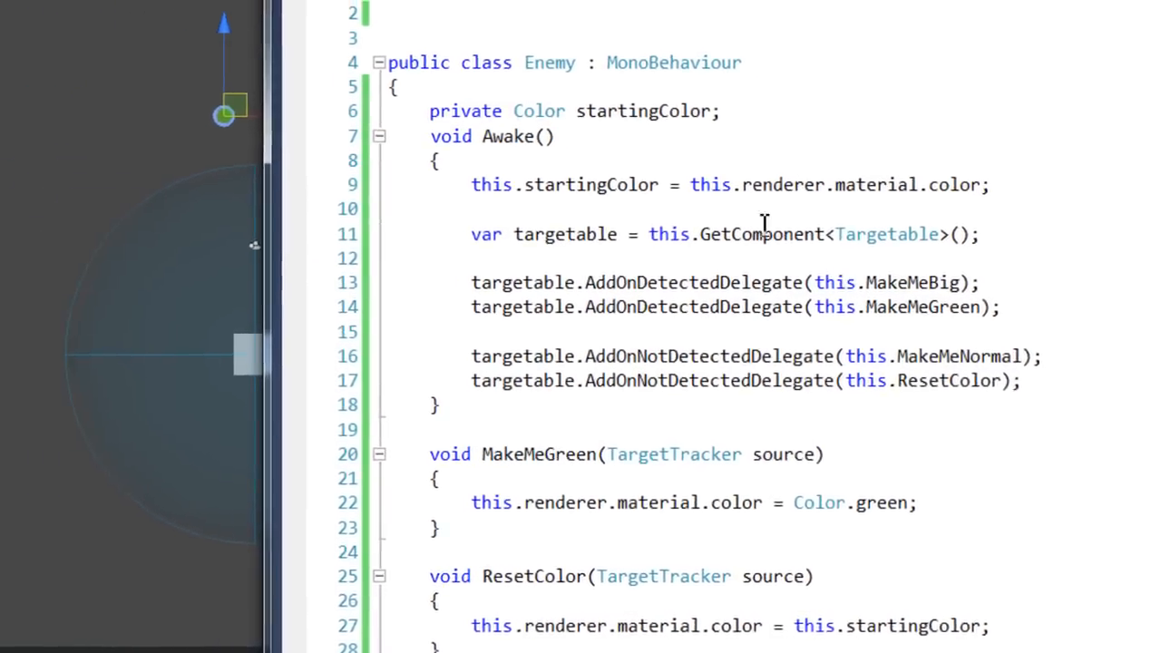
Step: Play the scene and drag the Sphere into the Cube's range then back out, green then red
left_click(896, 15)
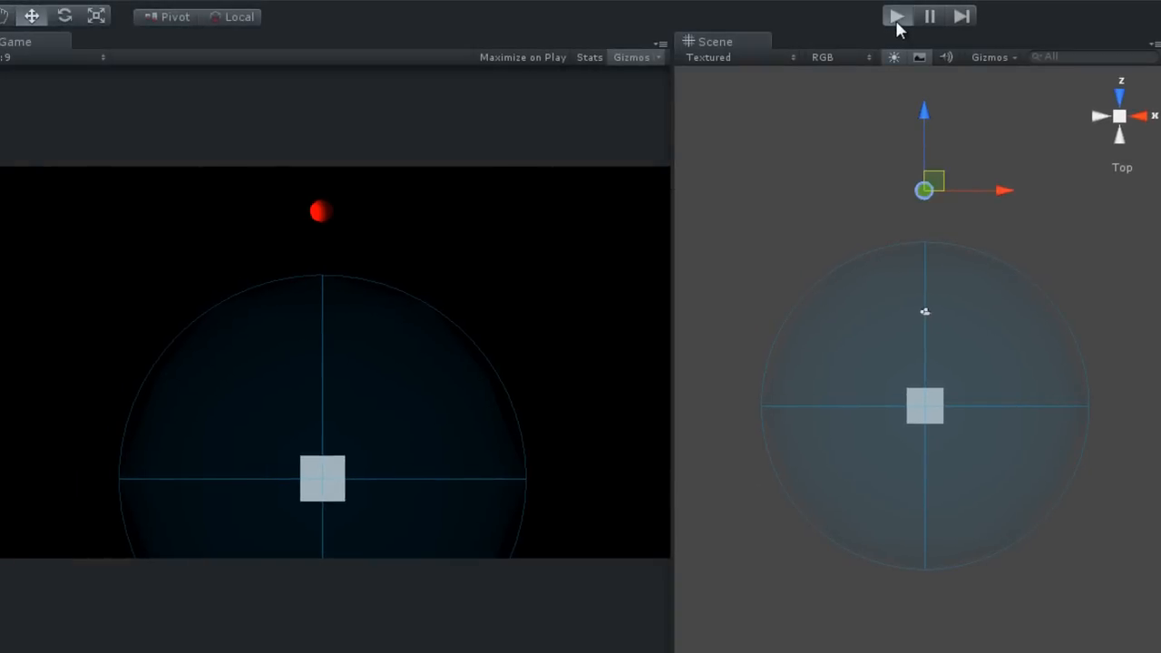
left_click(896, 14)
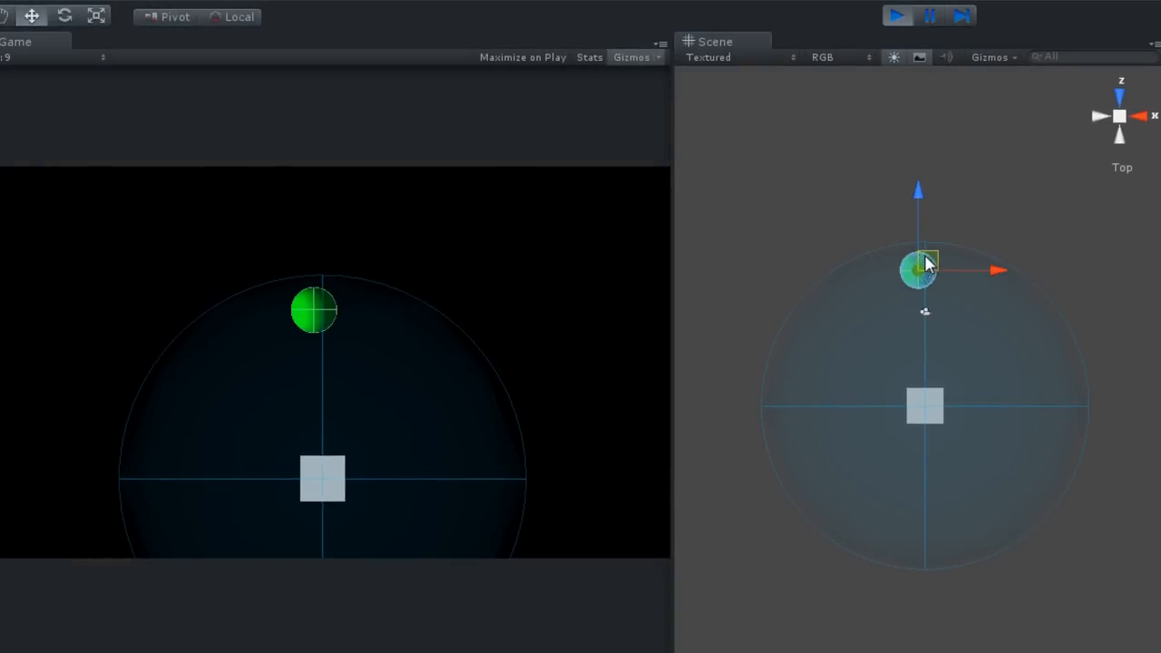
left_click_drag(918, 269, 900, 276)
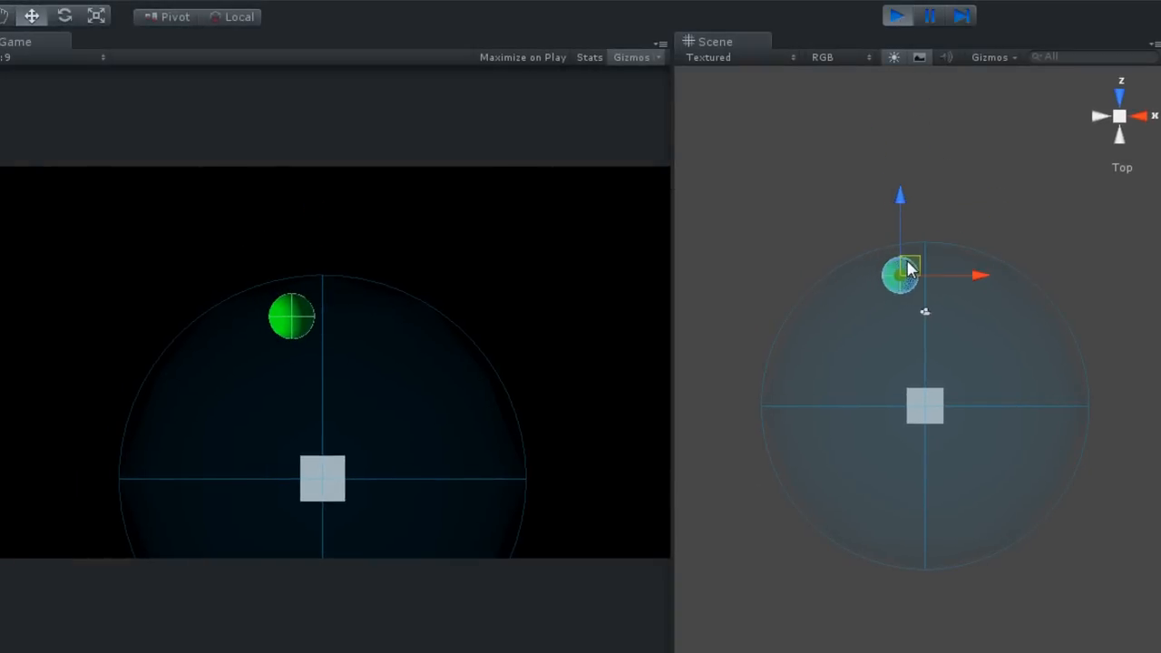
left_click_drag(899, 275, 958, 185)
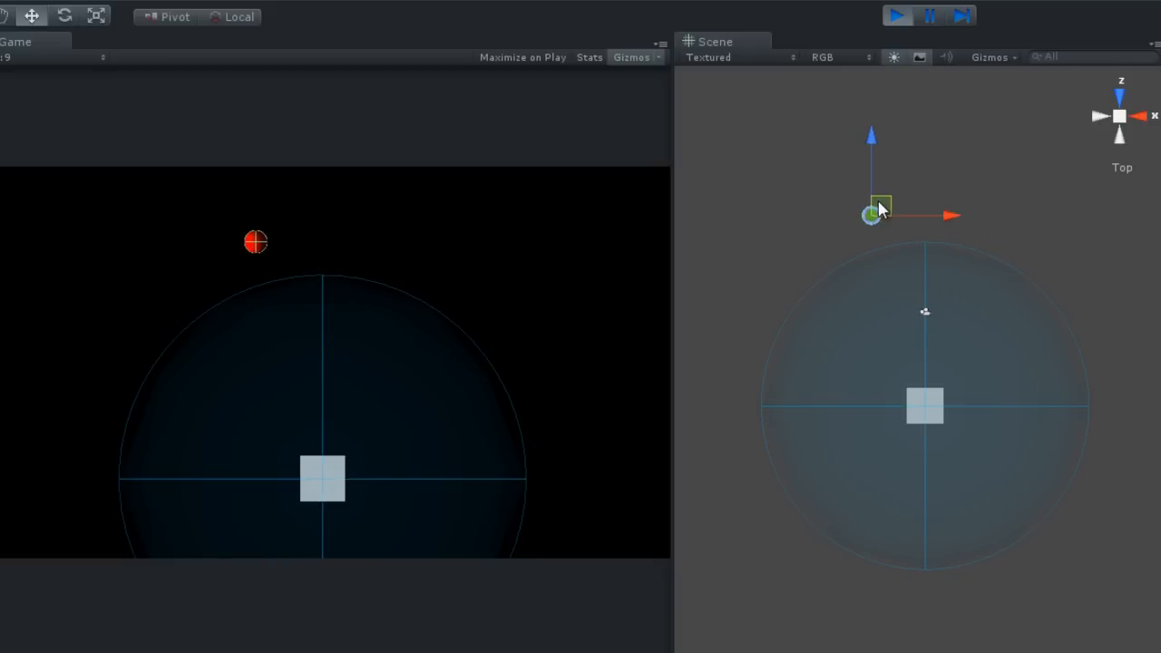
mouse_move(925, 406)
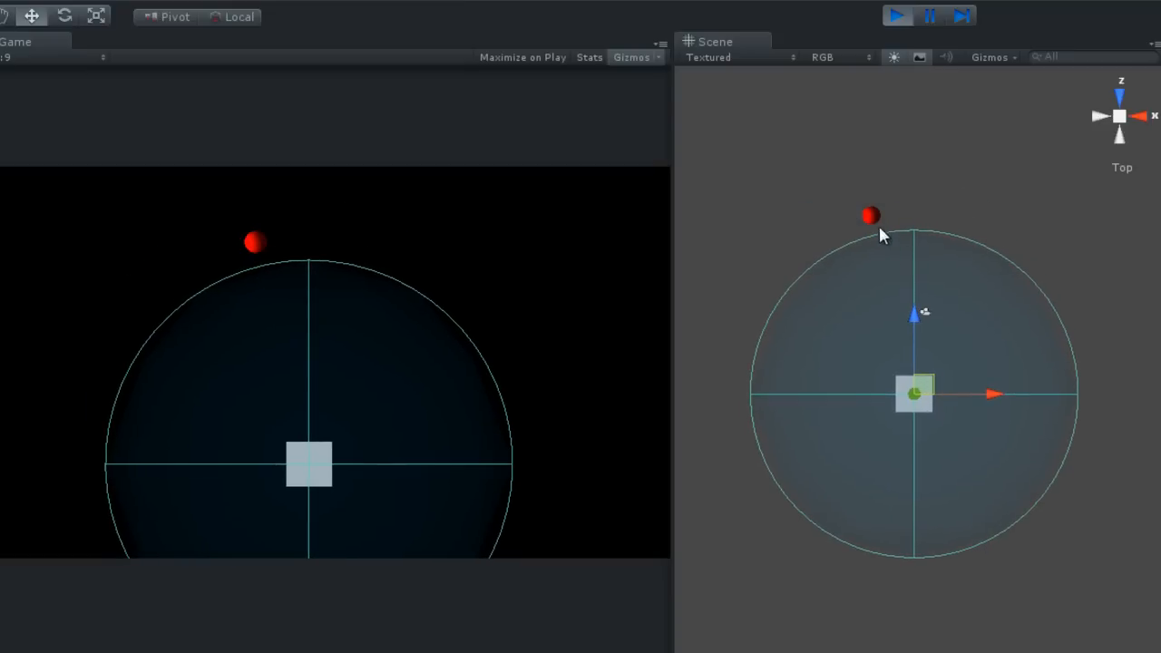
mouse_move(878, 222)
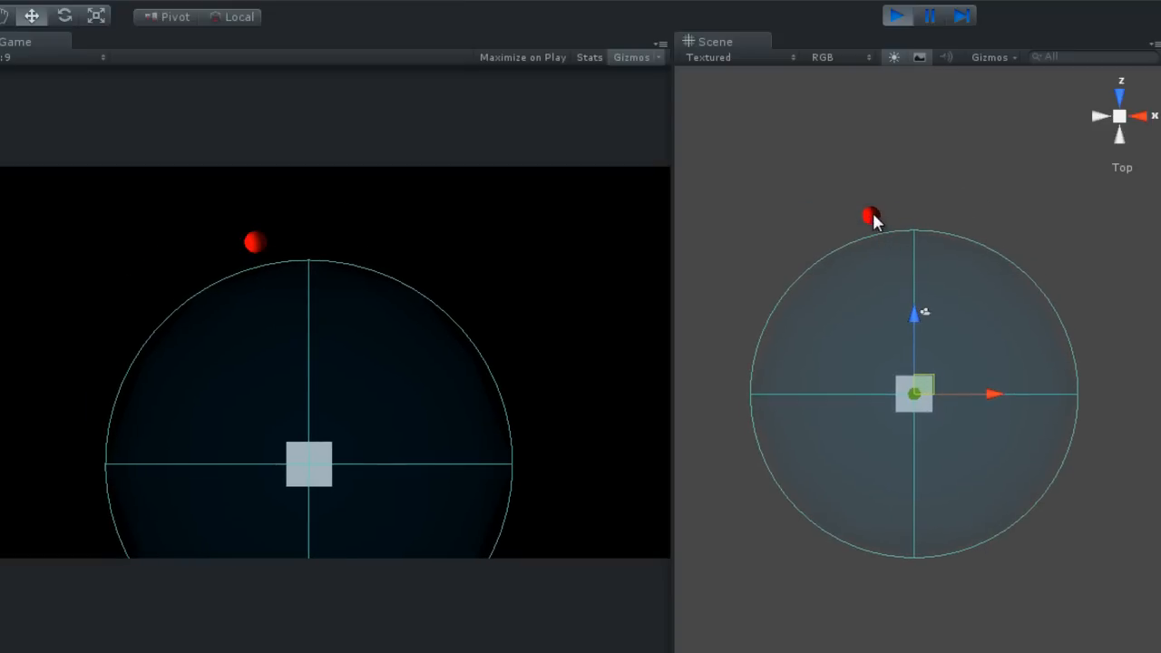
mouse_move(878, 218)
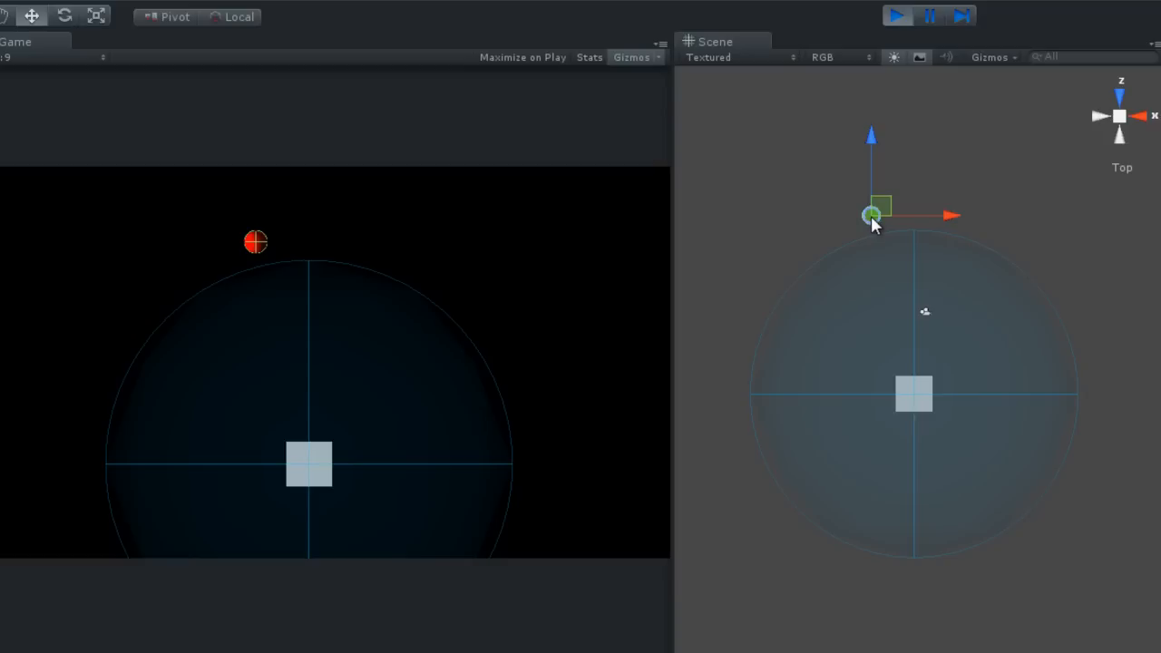
Step: Add a TargetPro Look At constraint to the Sphere, select the Cube, and play the scene
left_click(265, 36)
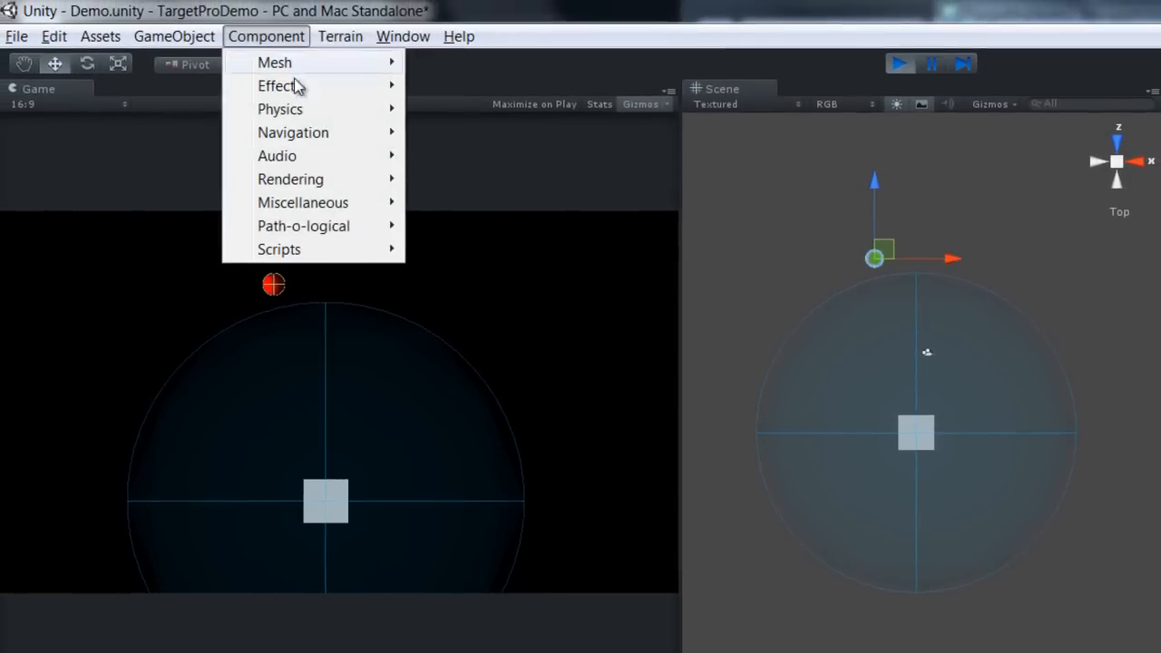
mouse_move(305, 229)
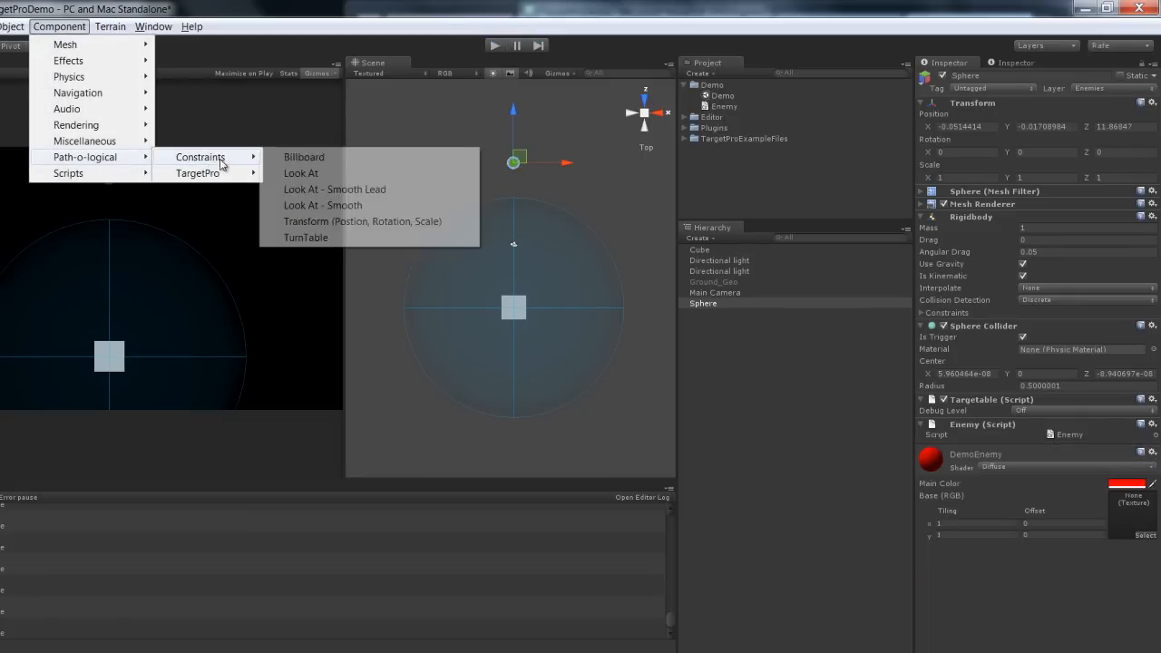
left_click(301, 172)
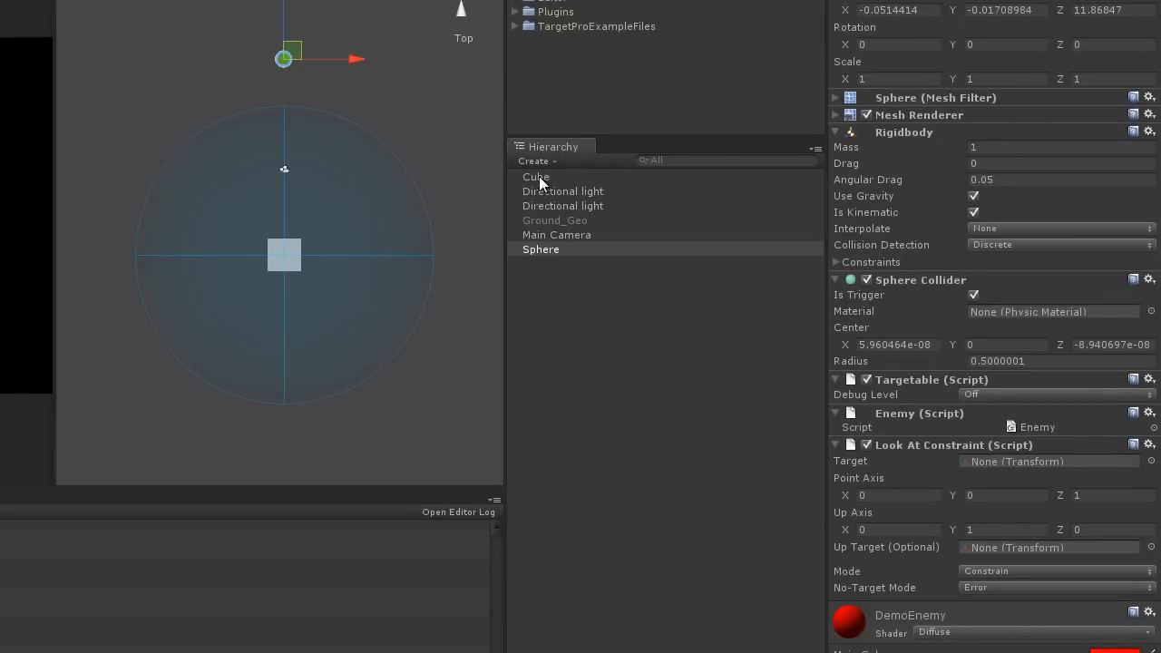
left_click(537, 178)
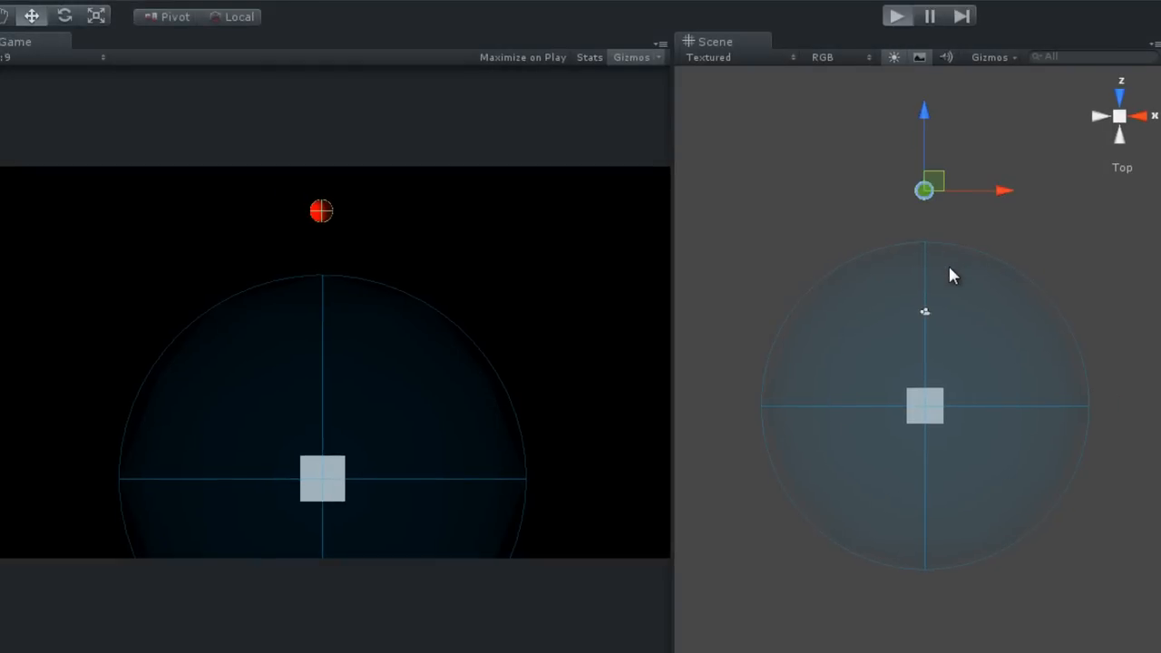
left_click(896, 14)
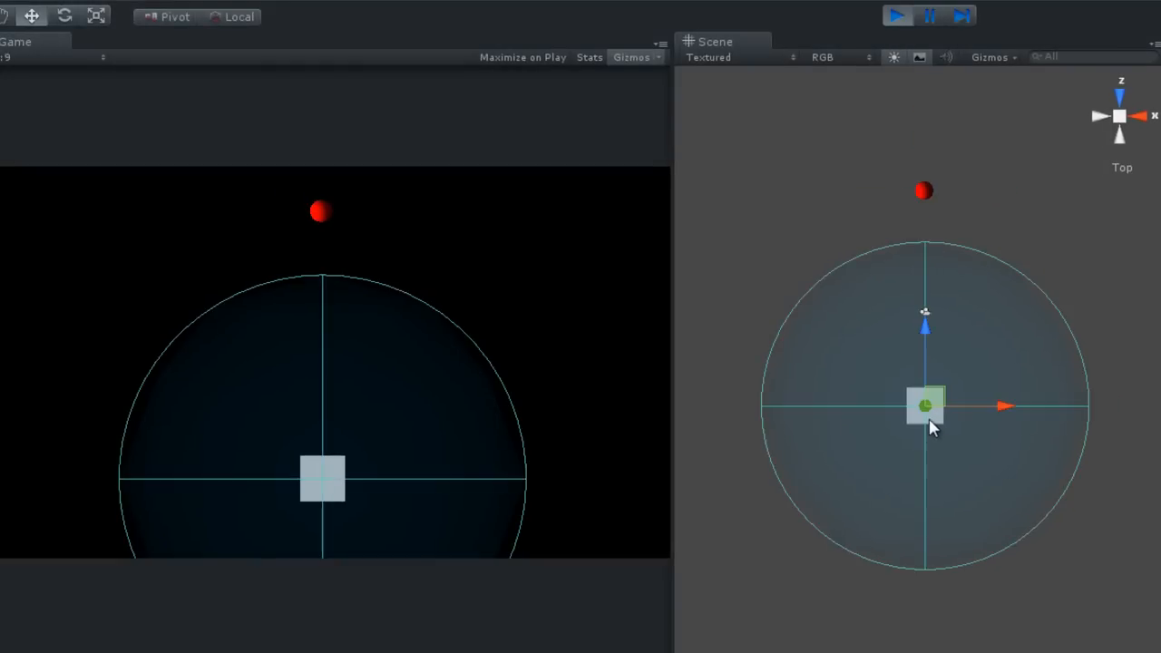